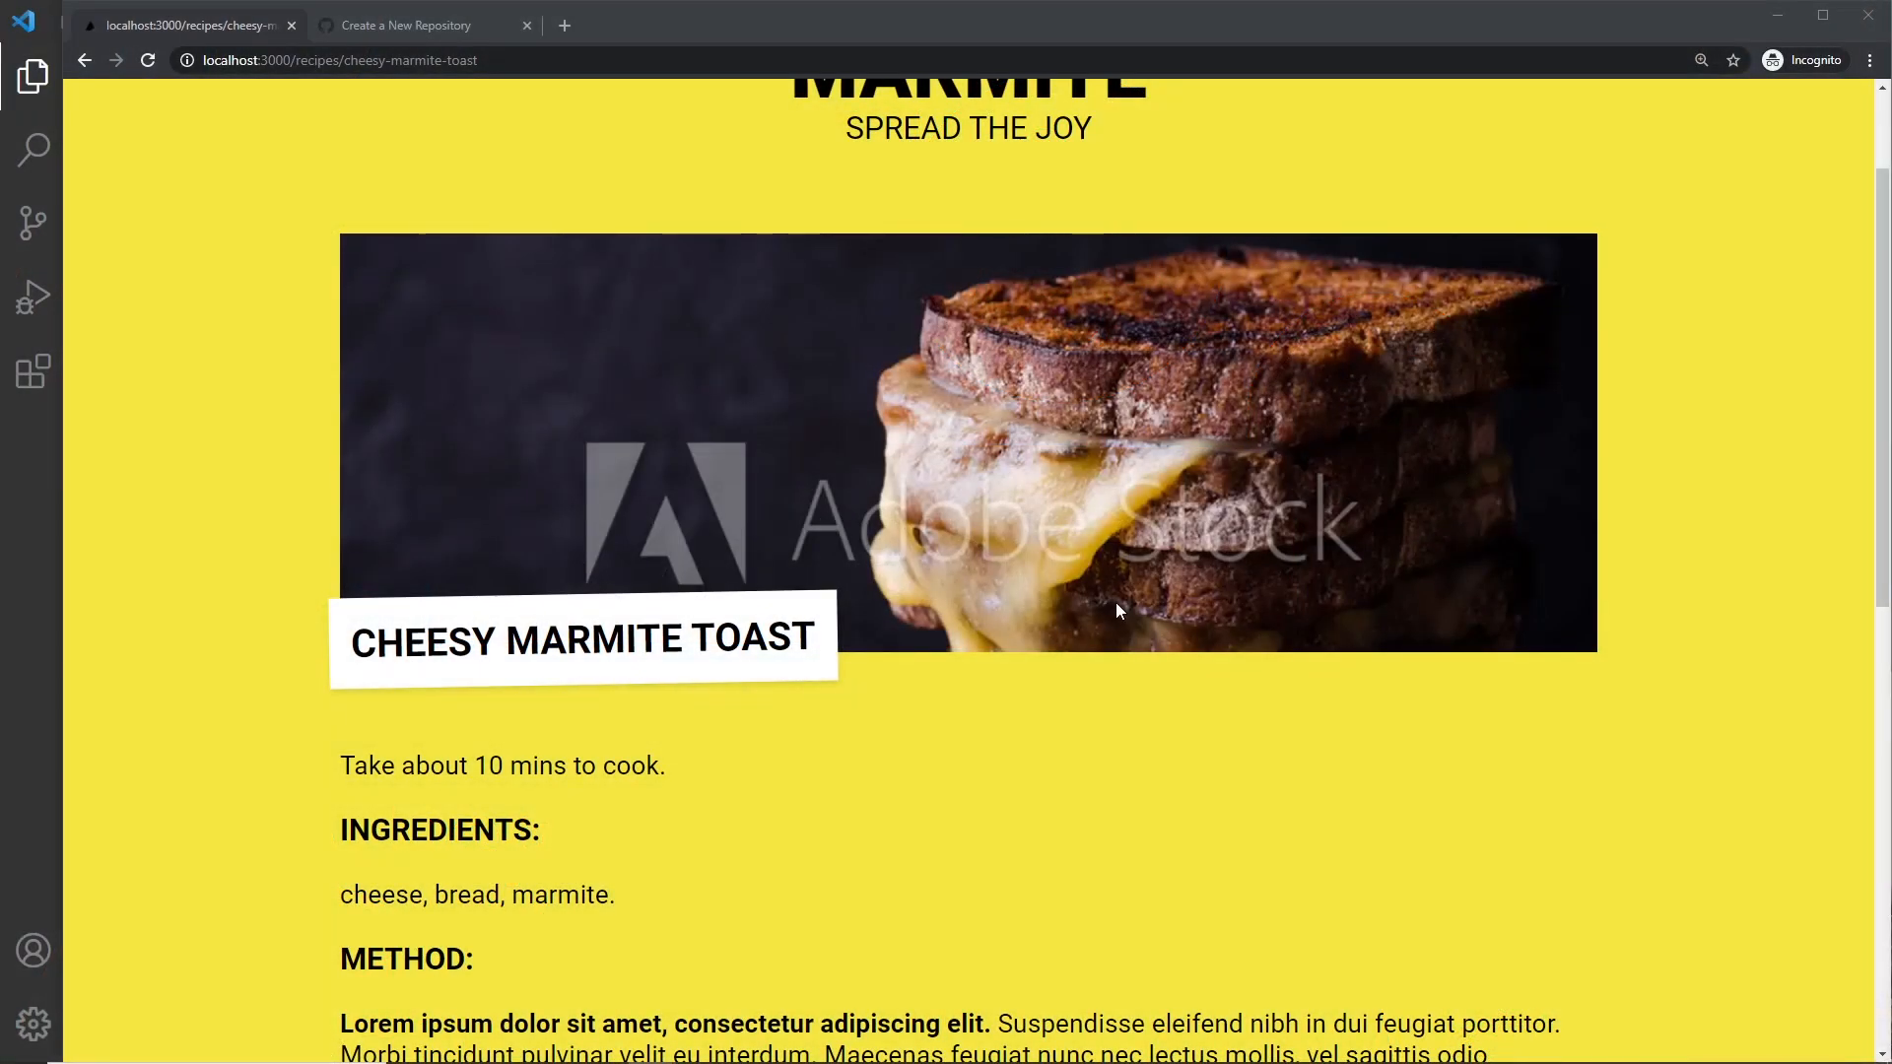
Step: Review the local Cheesy Marmite Toast page, then move to GitHub's new-repository form
scroll("up", 3)
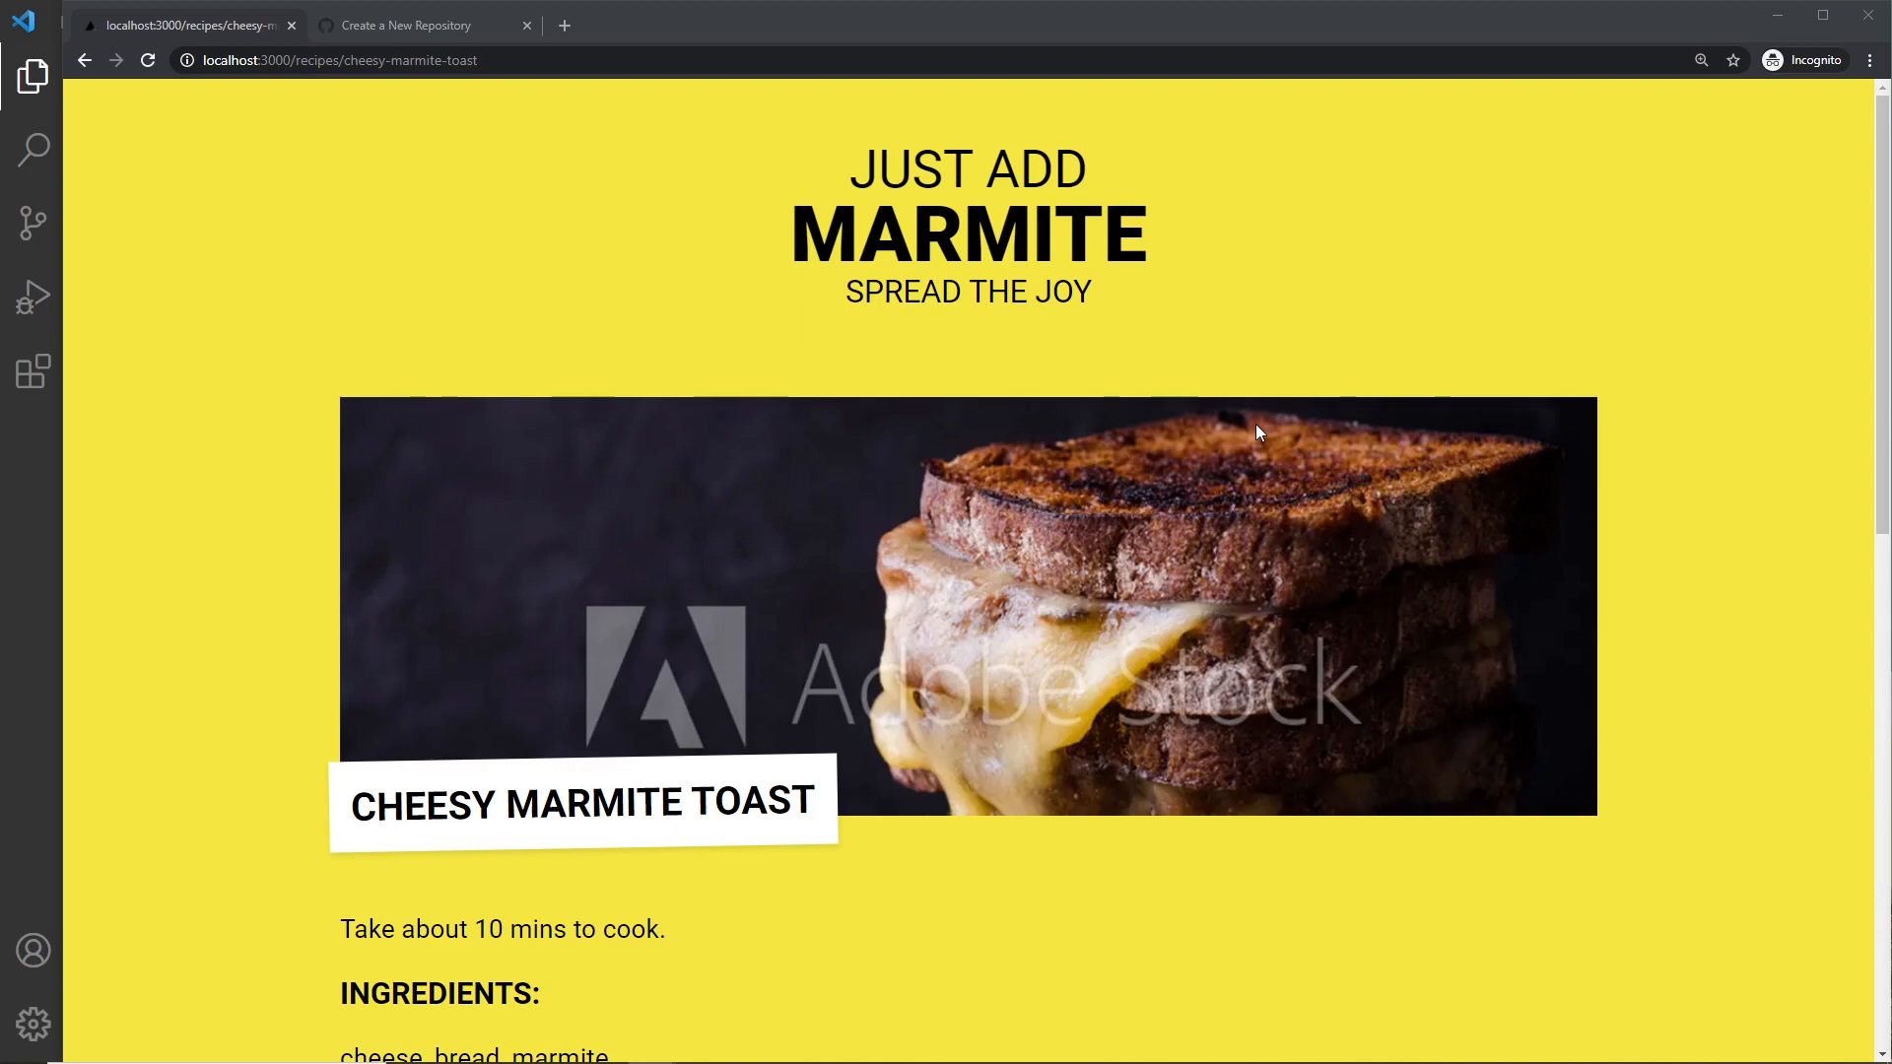
left_click(420, 24)
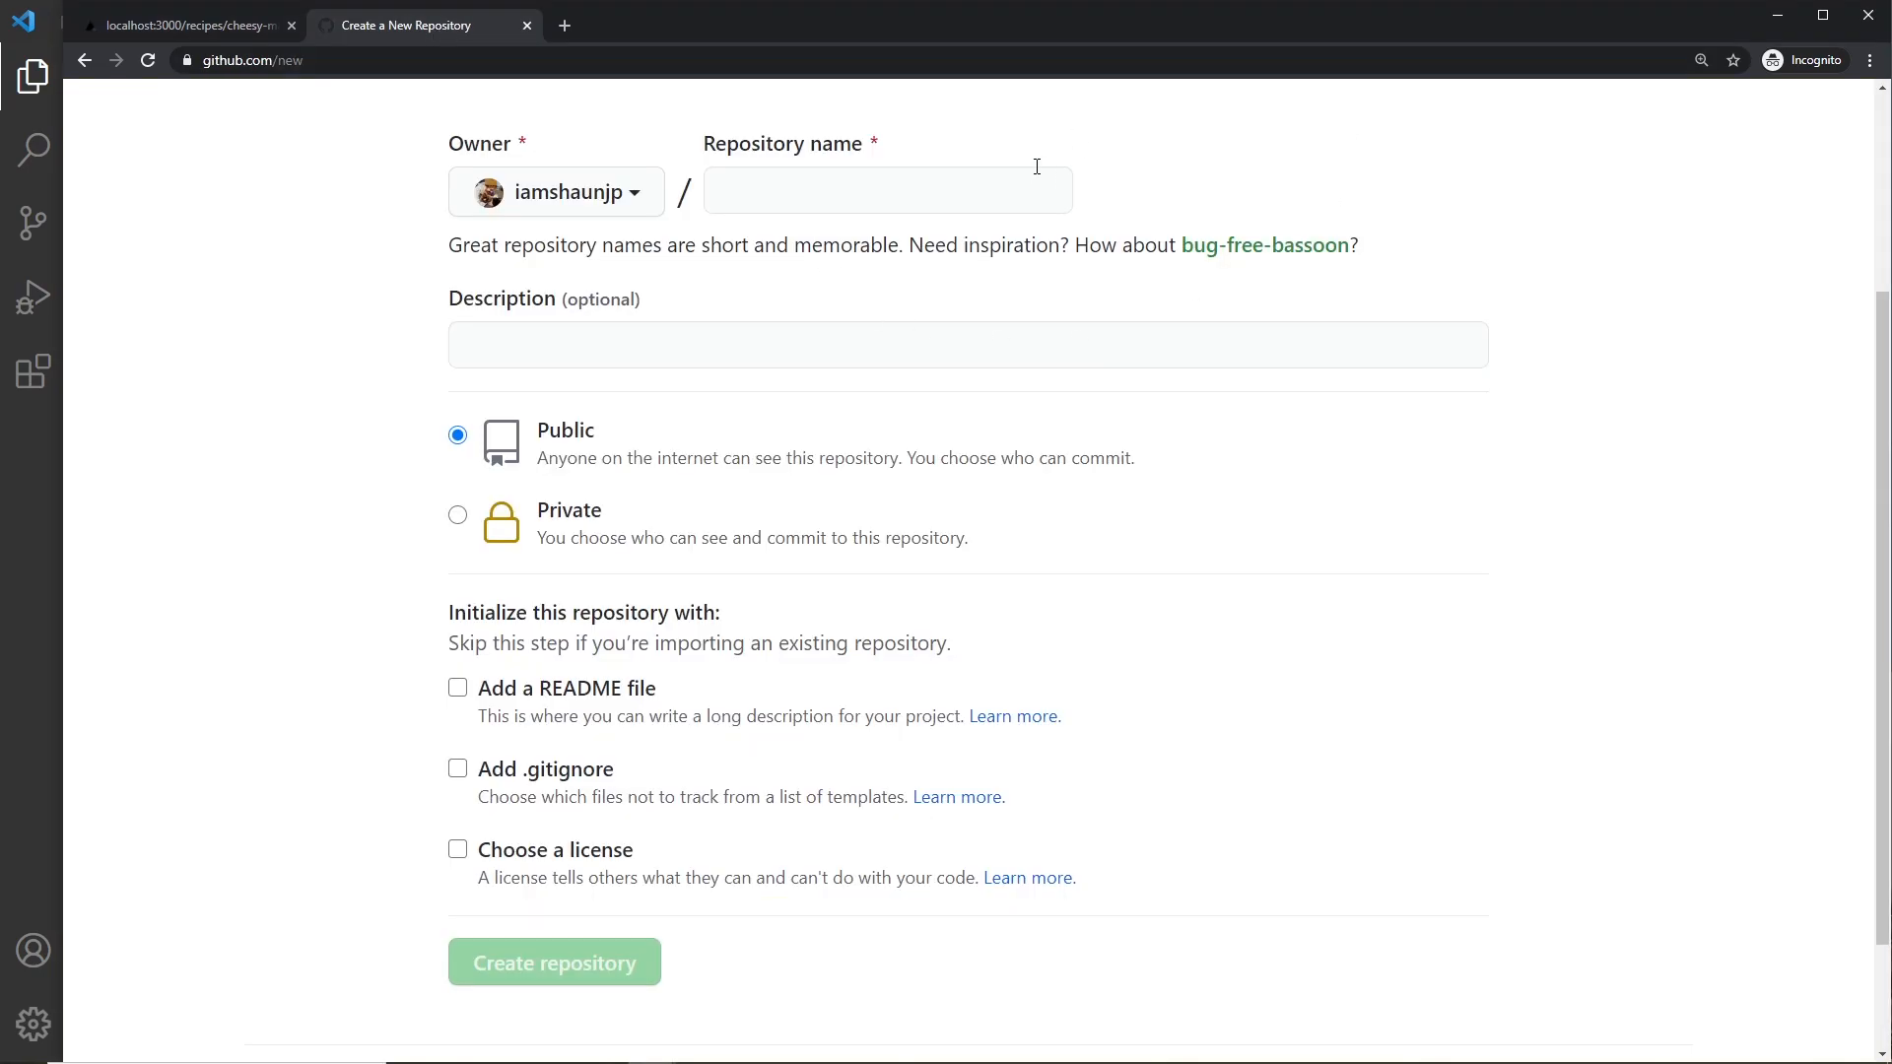
Step: Create a private GitHub repository named 'jam' with no description
scroll("down", 3)
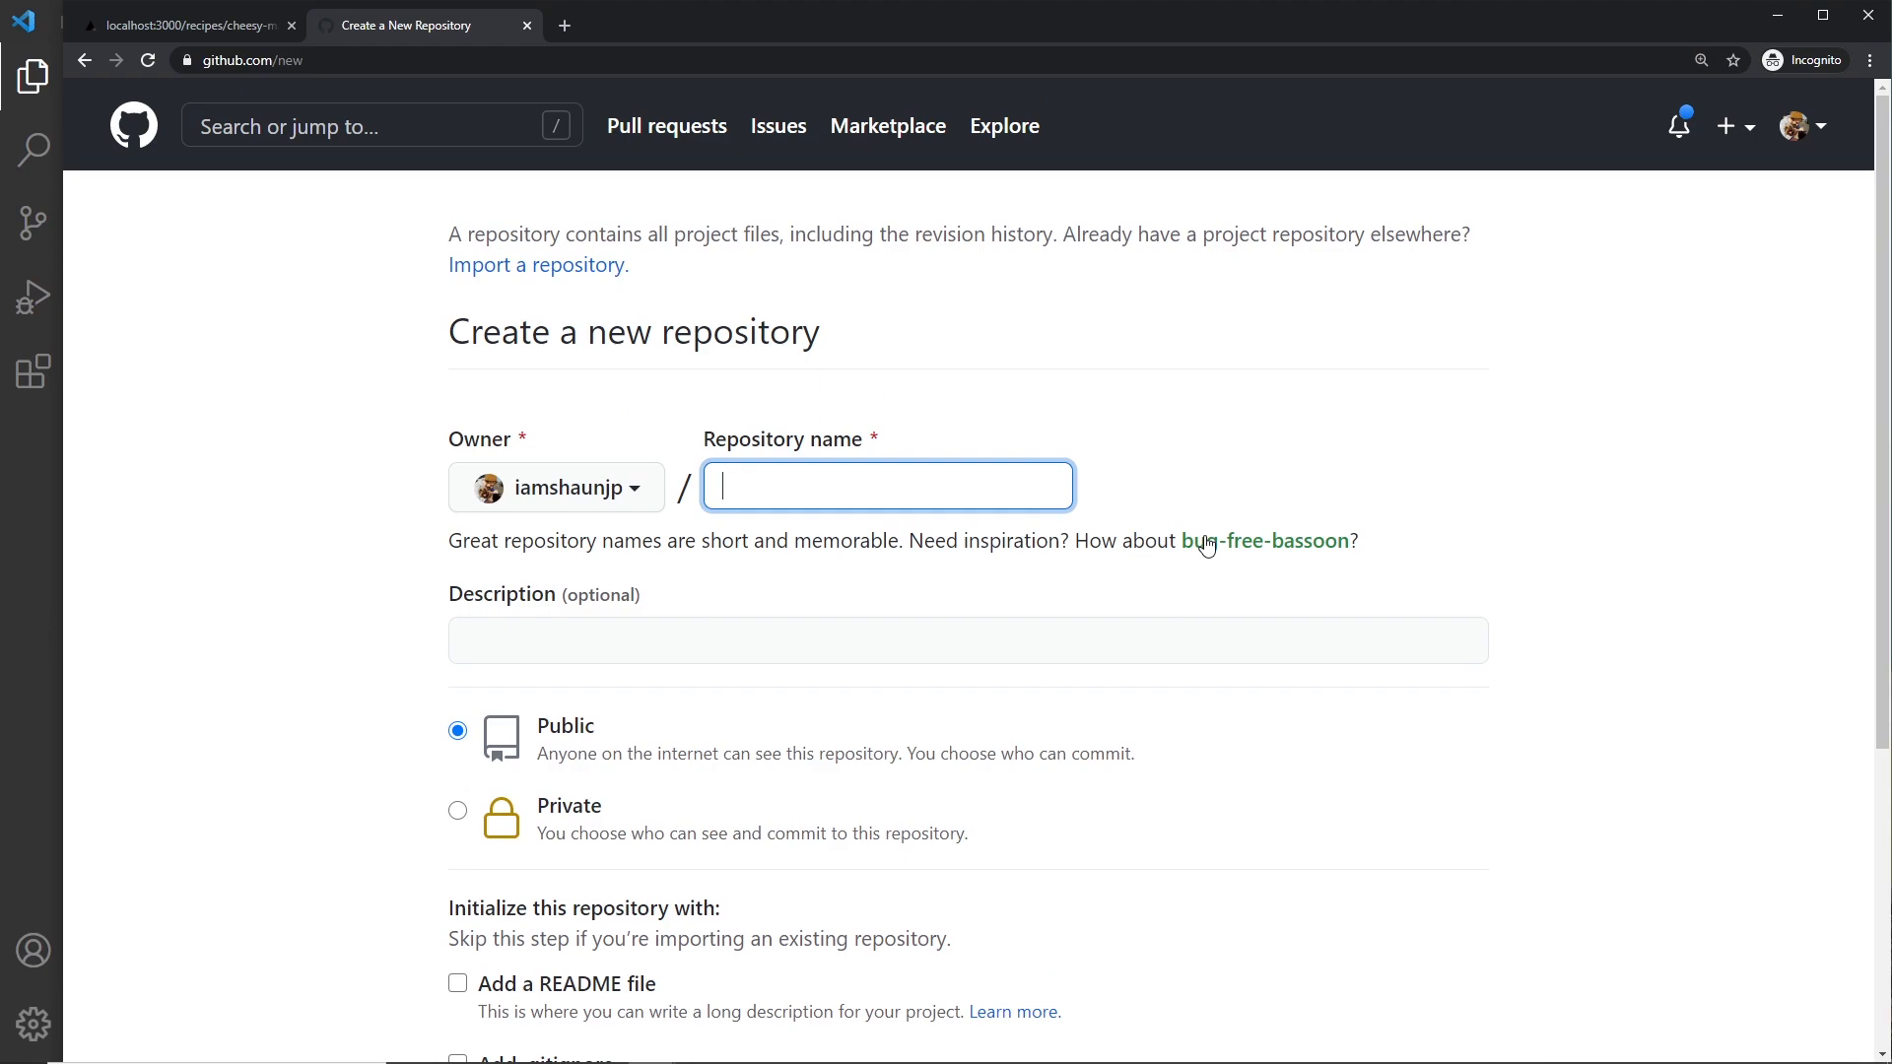
type("jam")
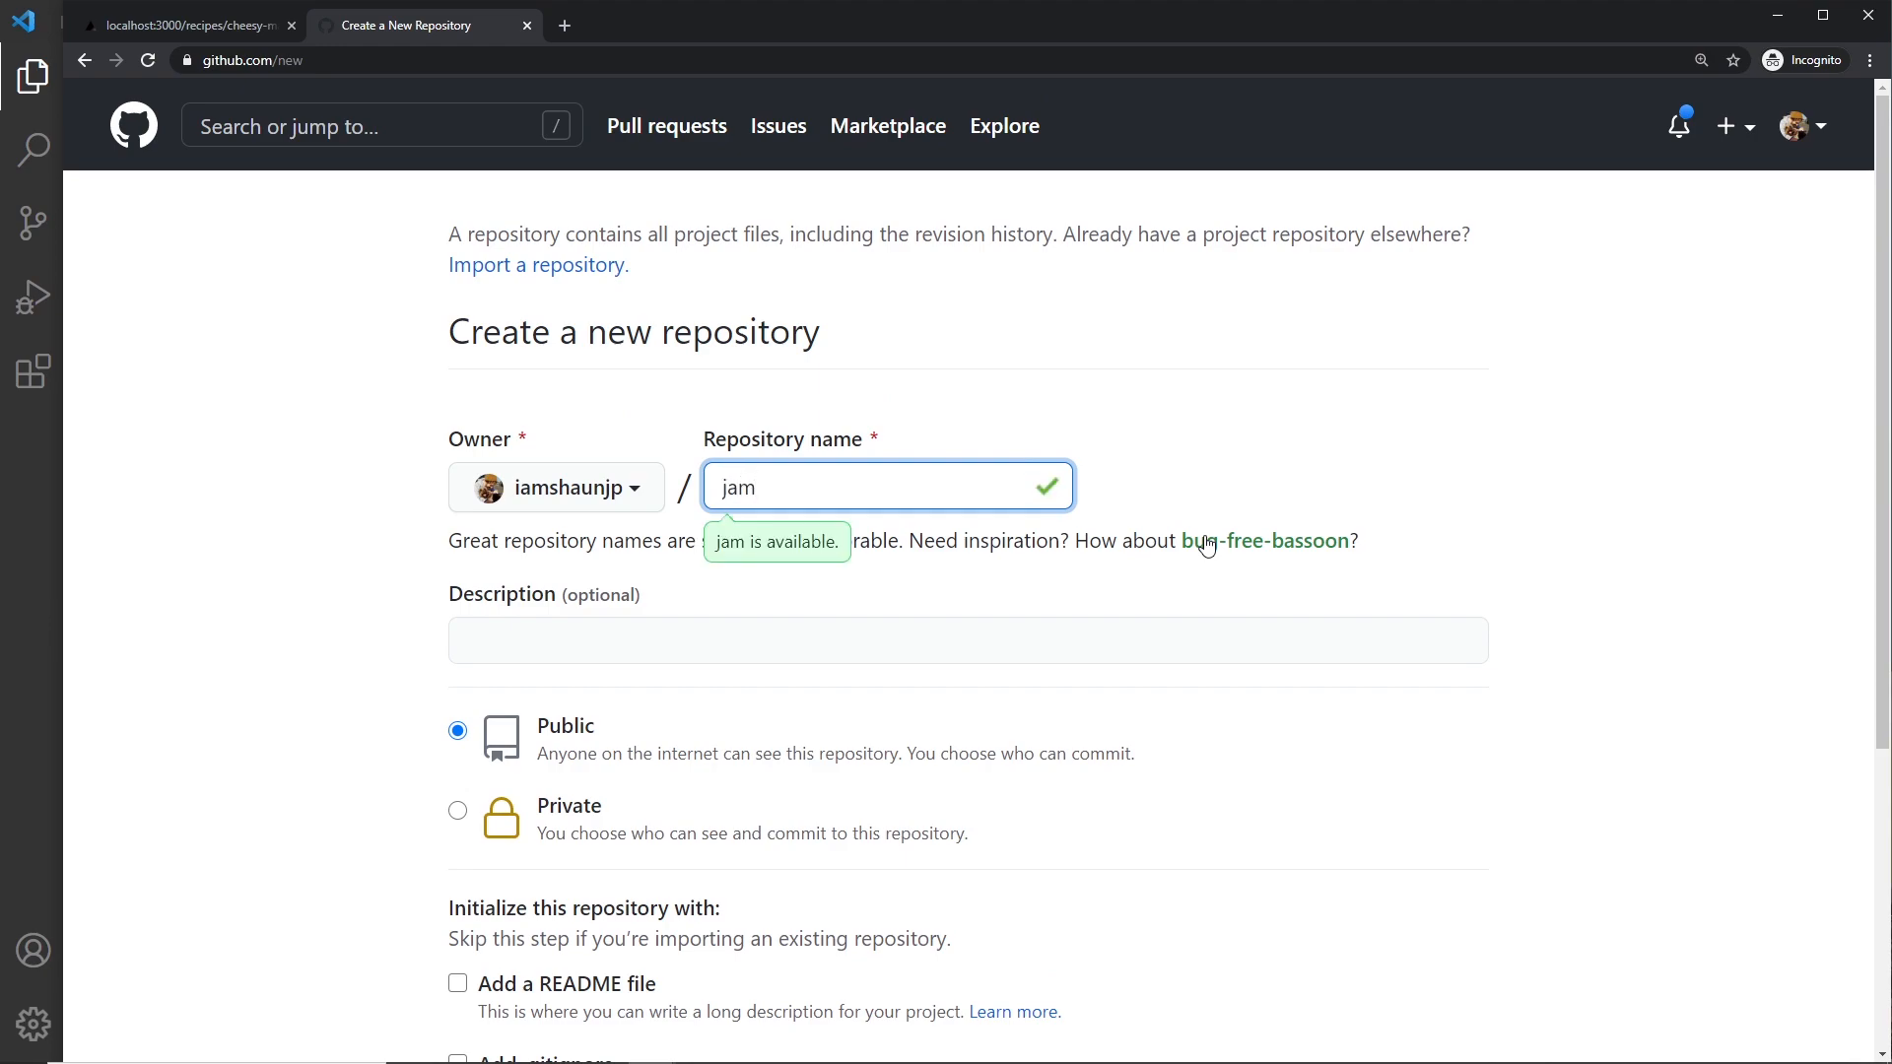
left_click(965, 638)
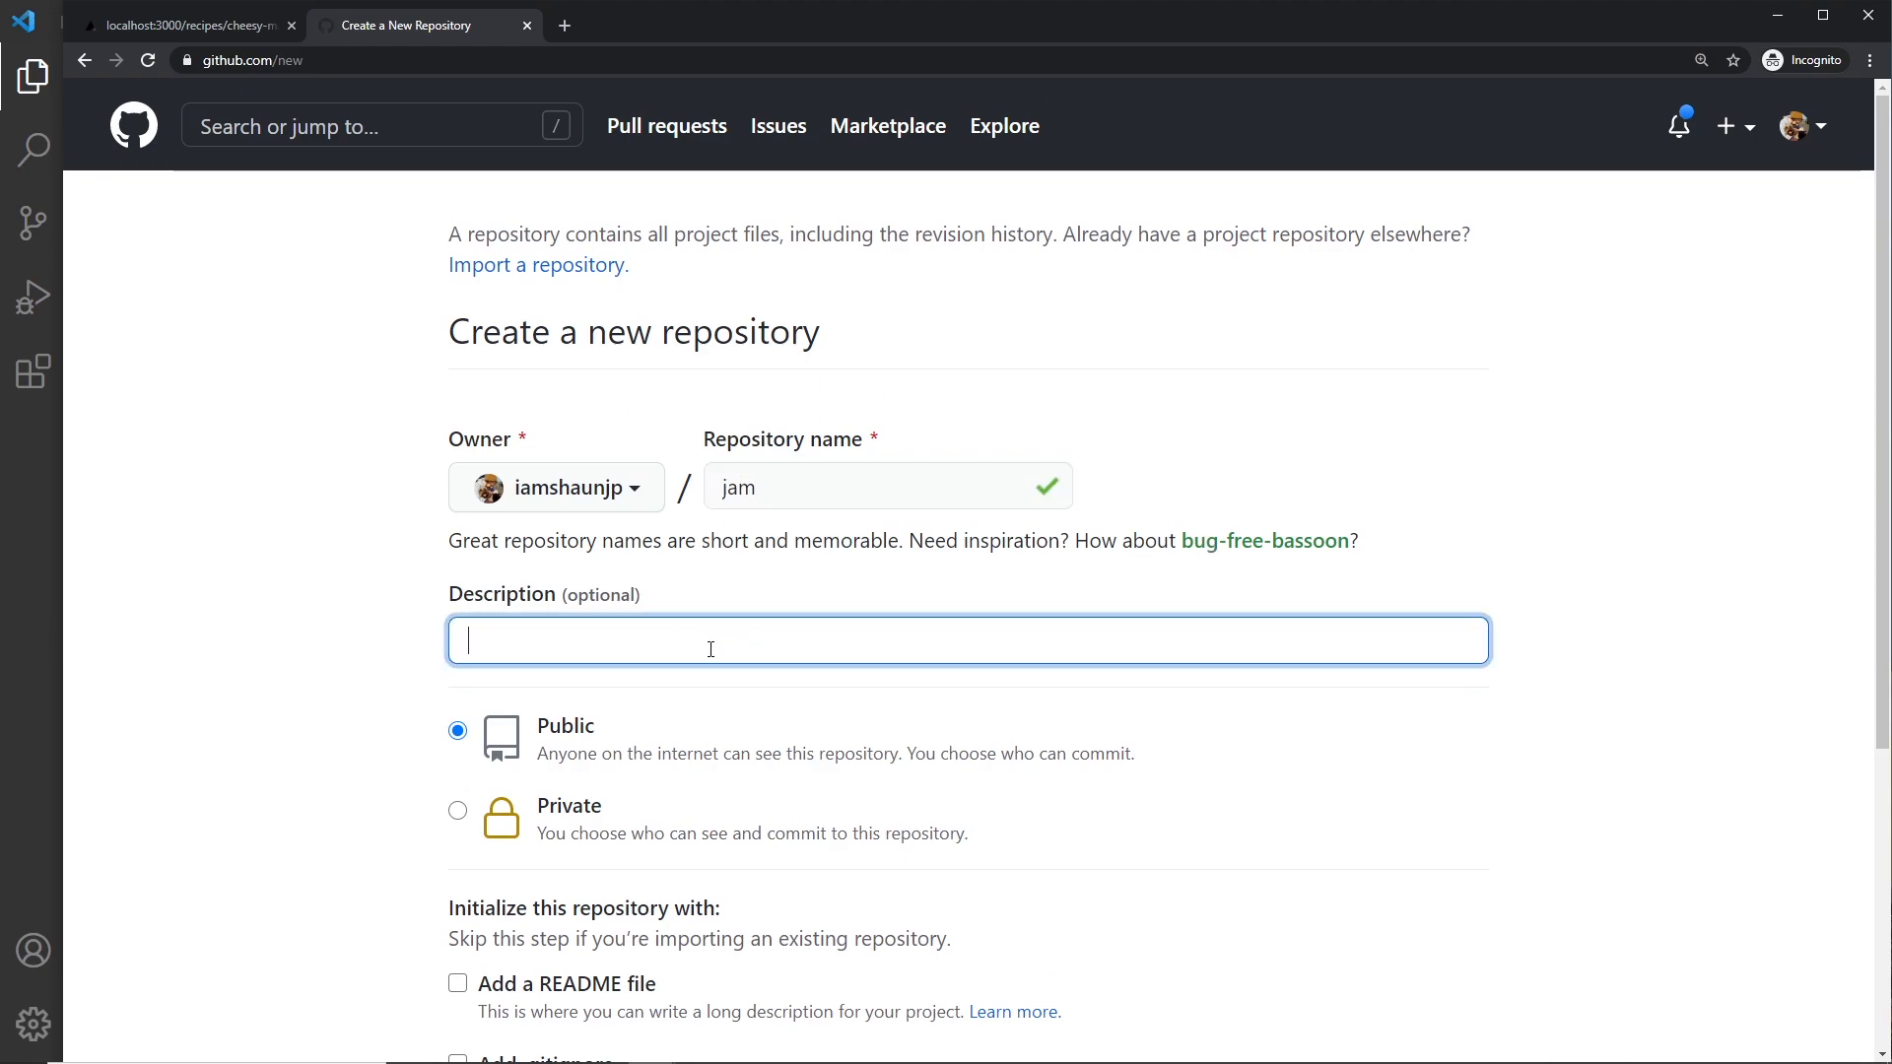
scroll("down", 3)
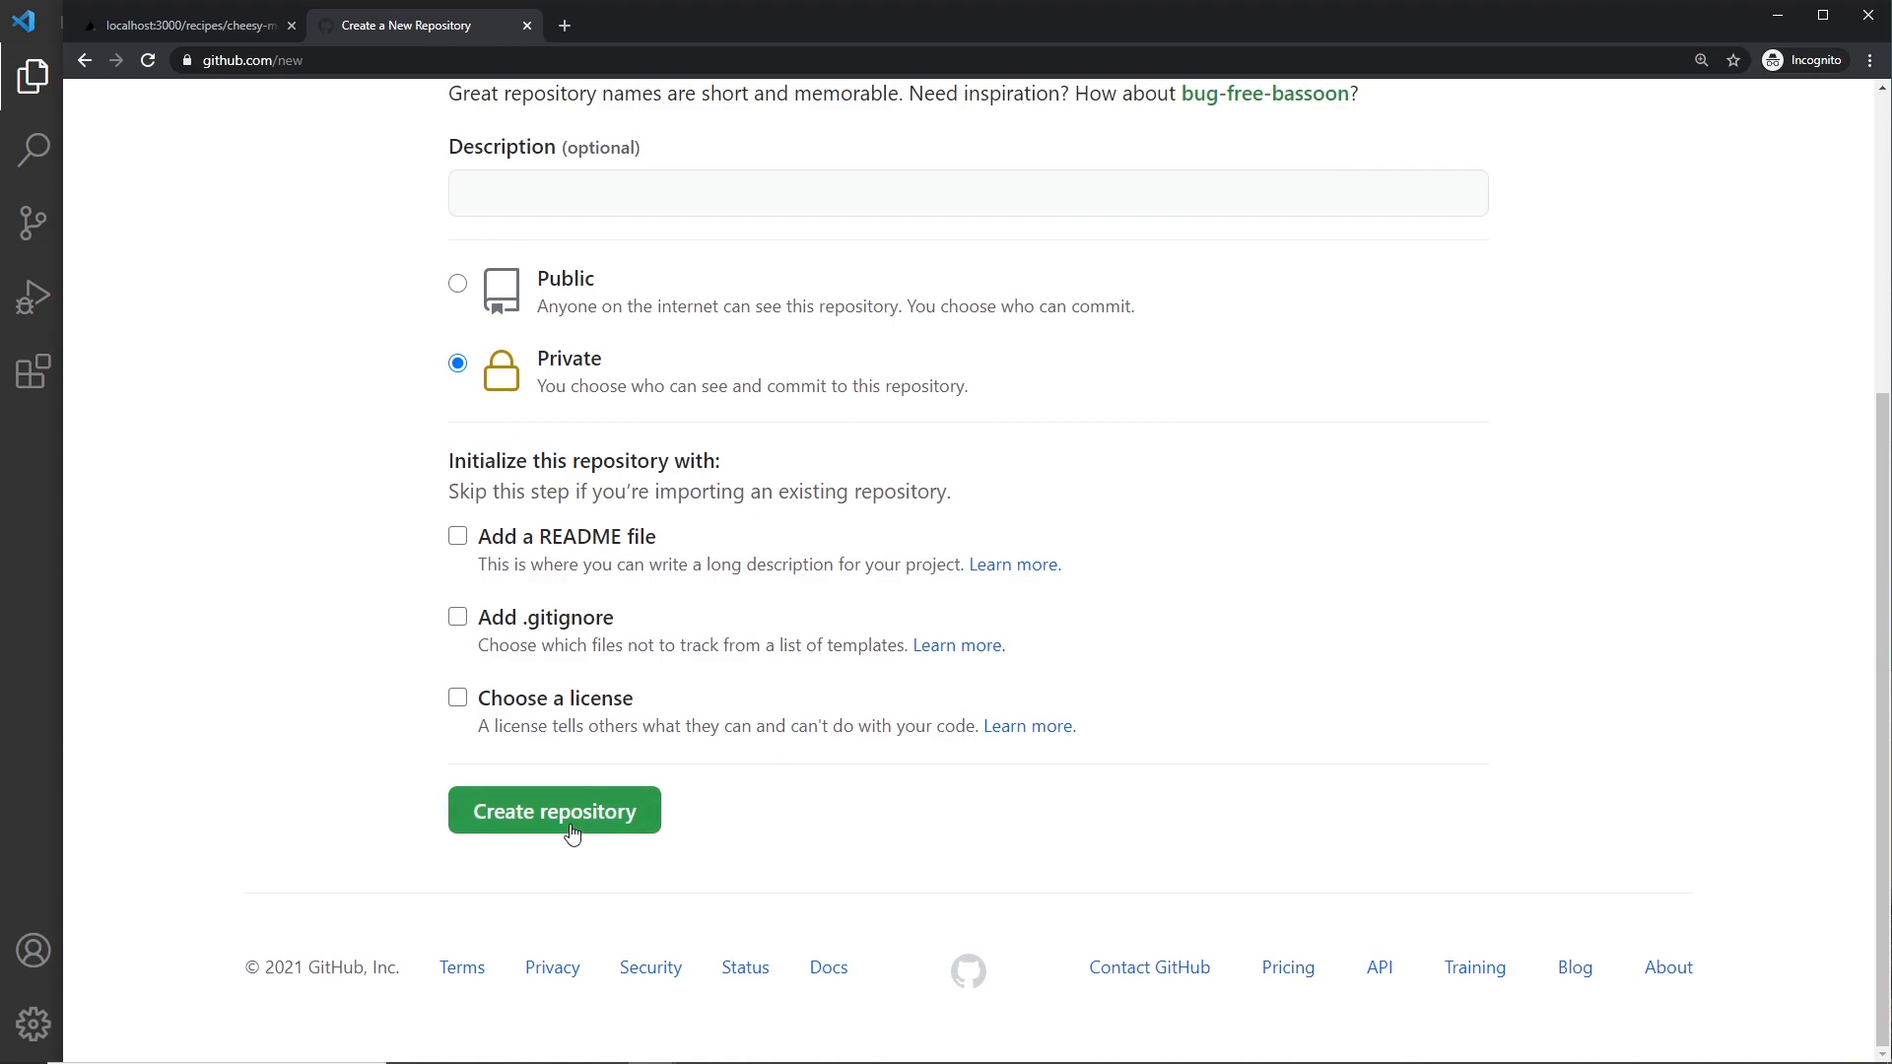
left_click(554, 811)
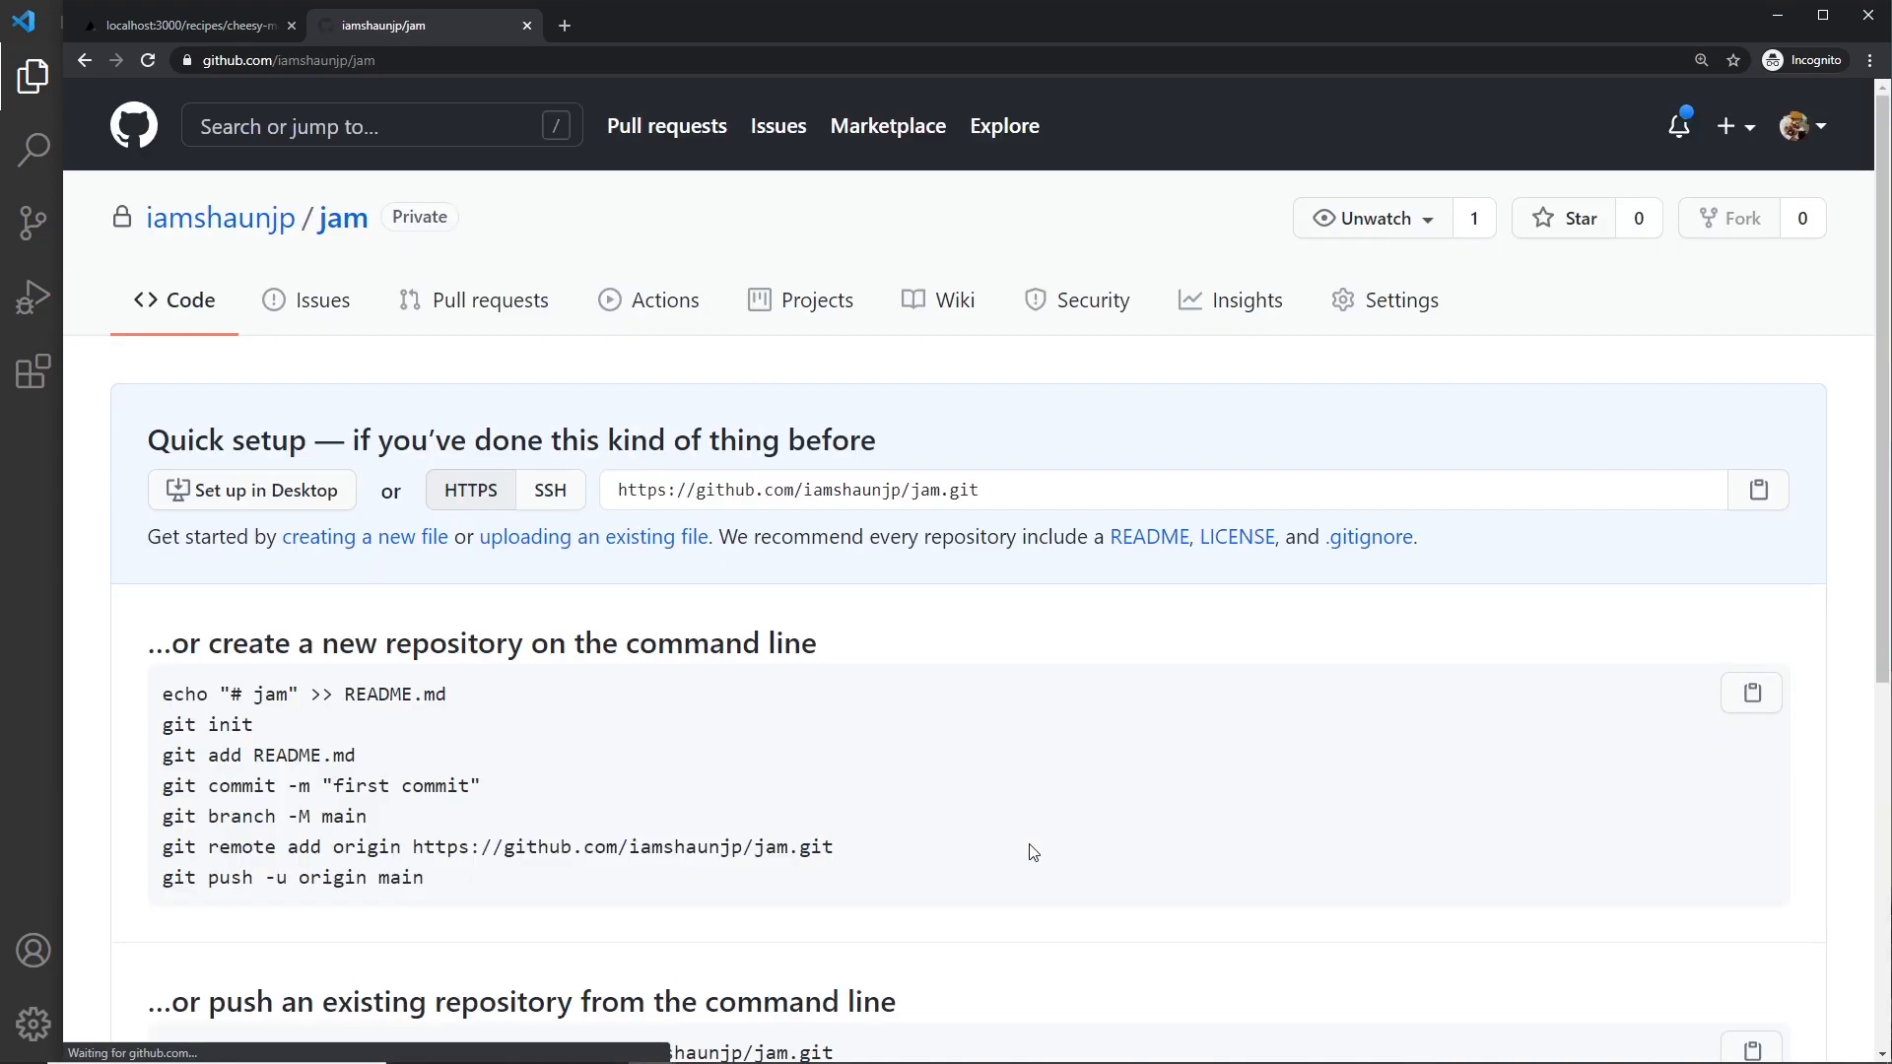
Step: Select the git remote-add and branch-rename commands for pushing an existing repository
scroll("down", 3)
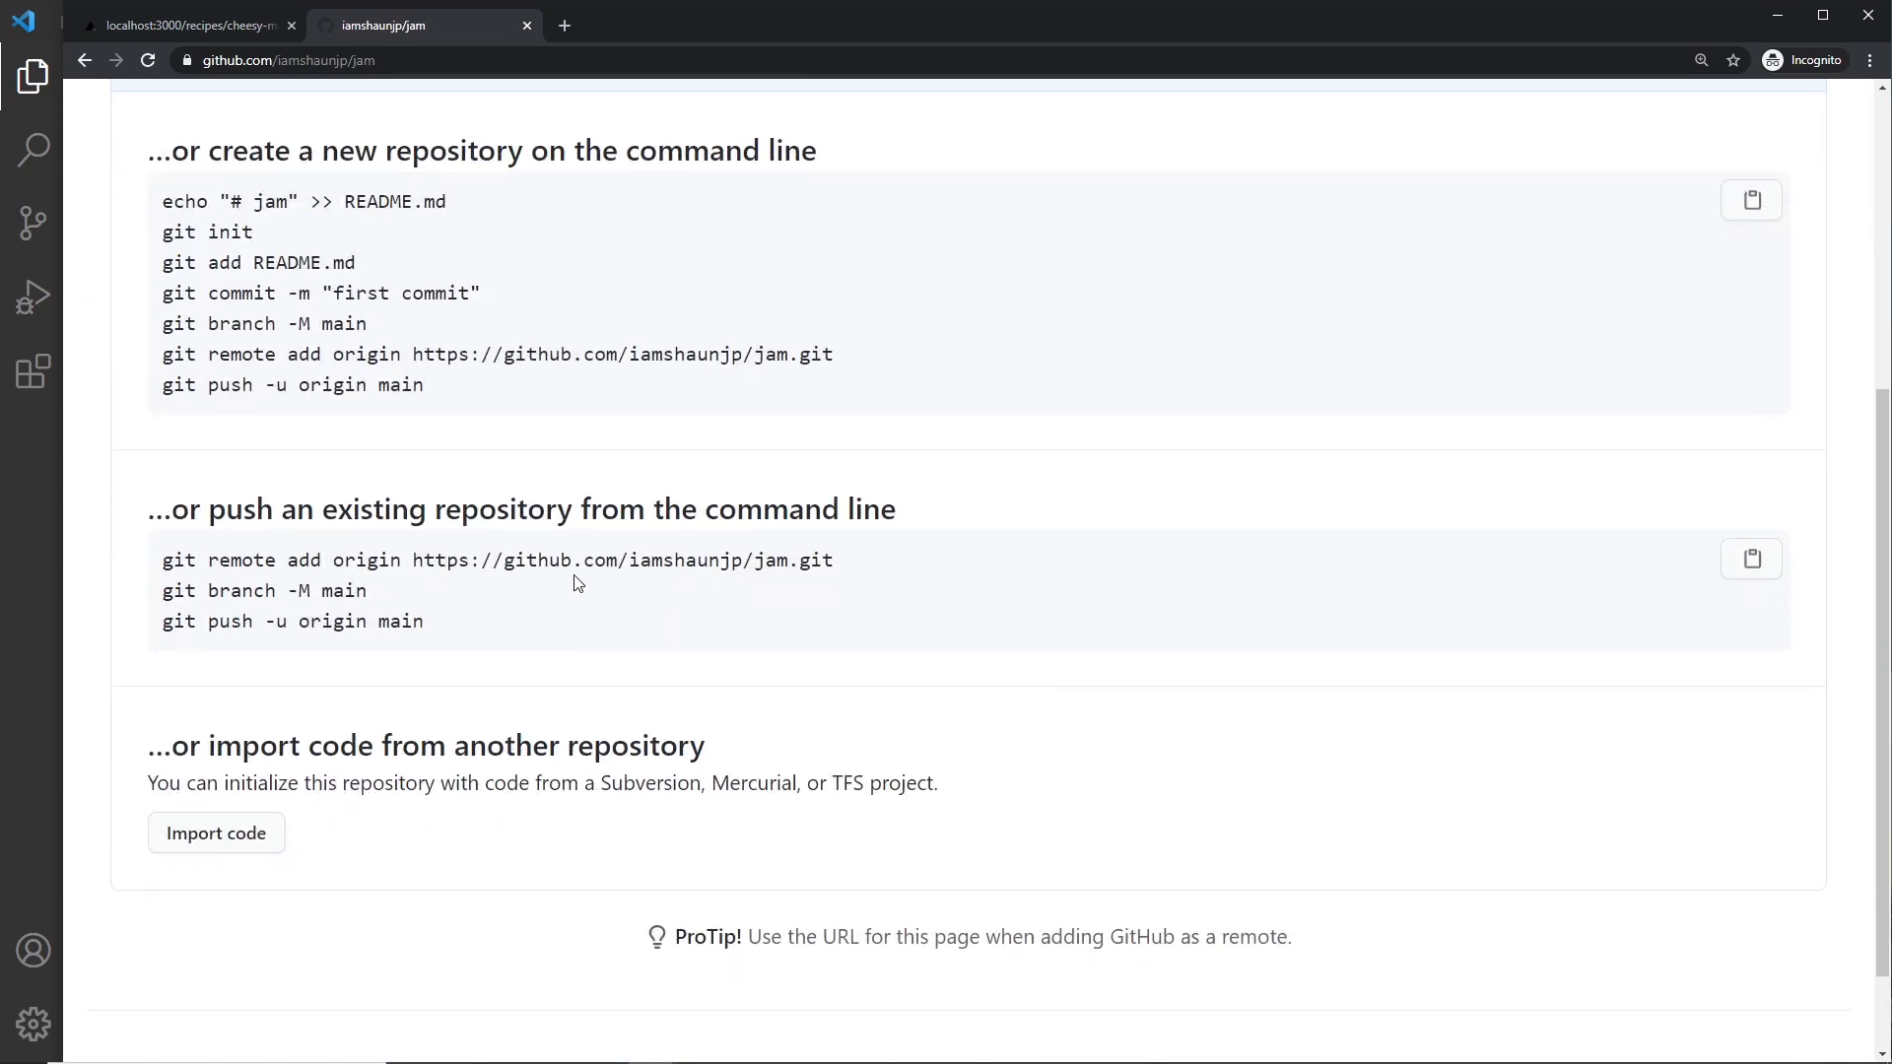
left_click_drag(164, 558, 369, 592)
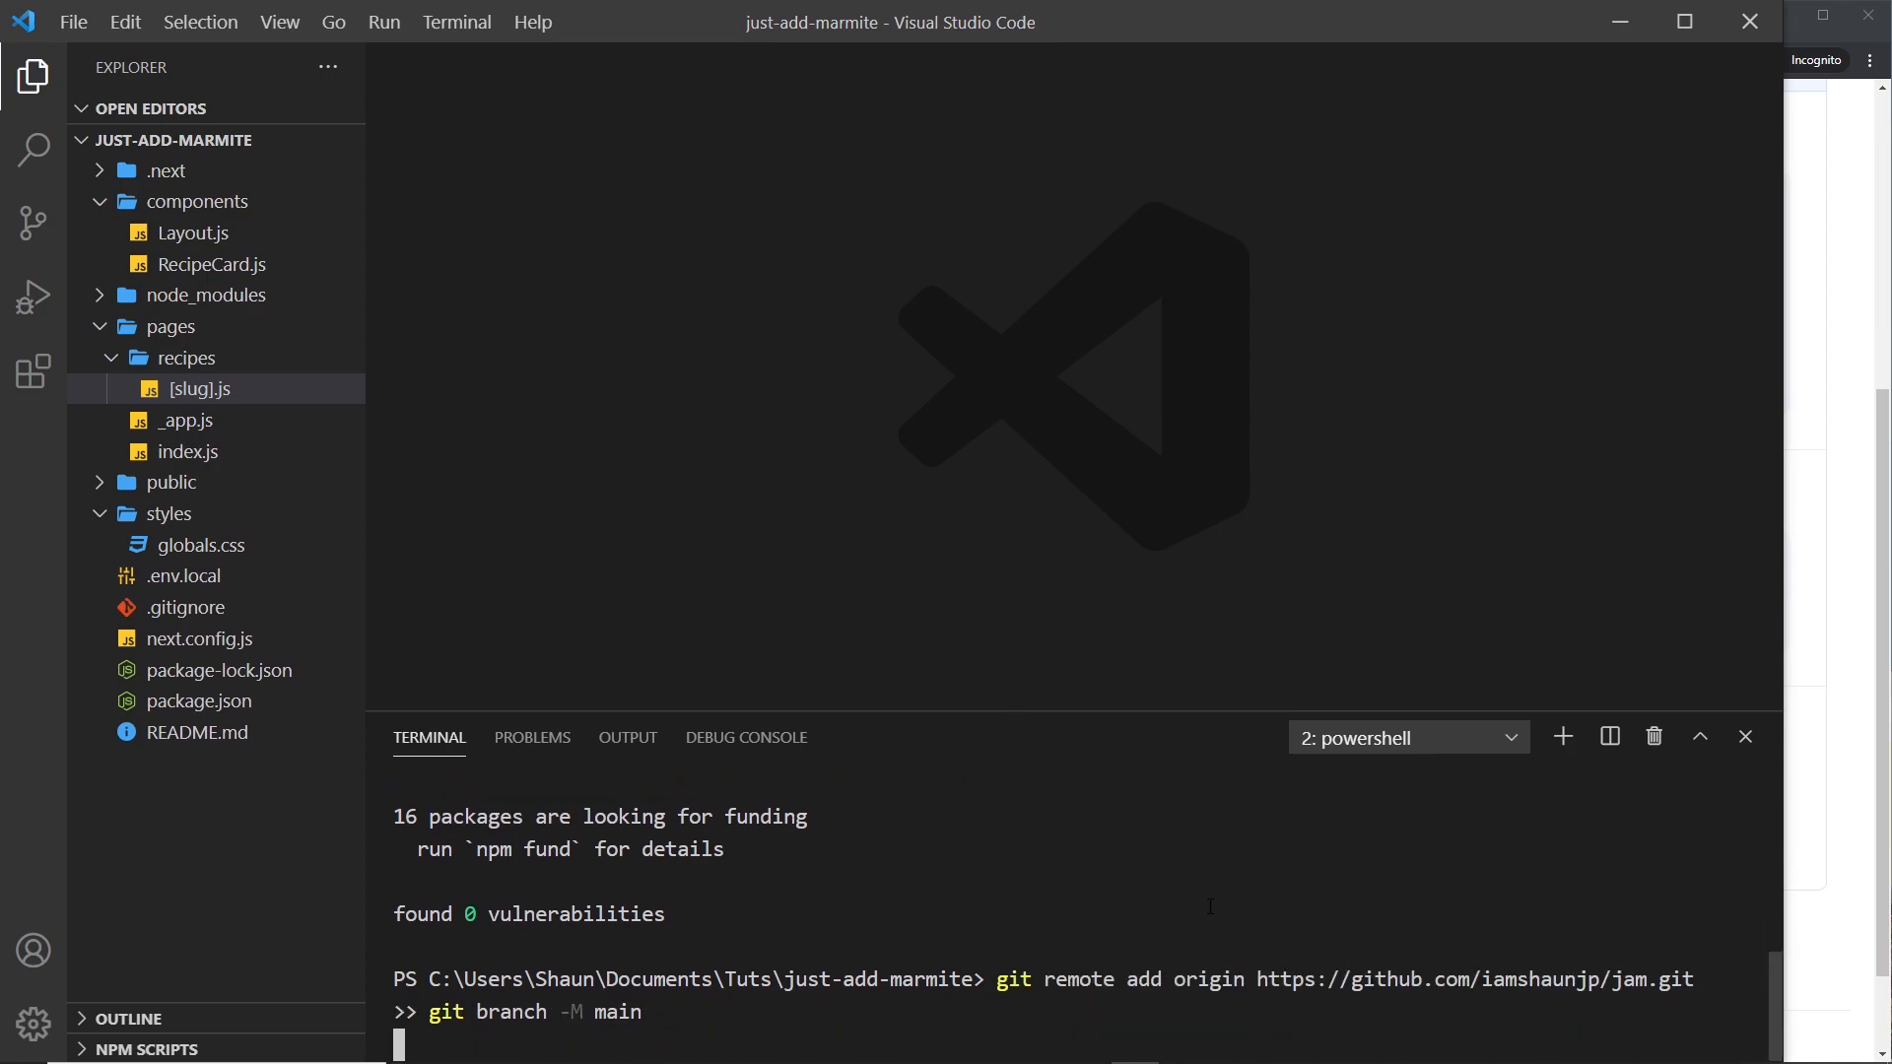
Step: Add the jam remote, rename the branch to main, stage everything and commit as 'initial'
key("Enter")
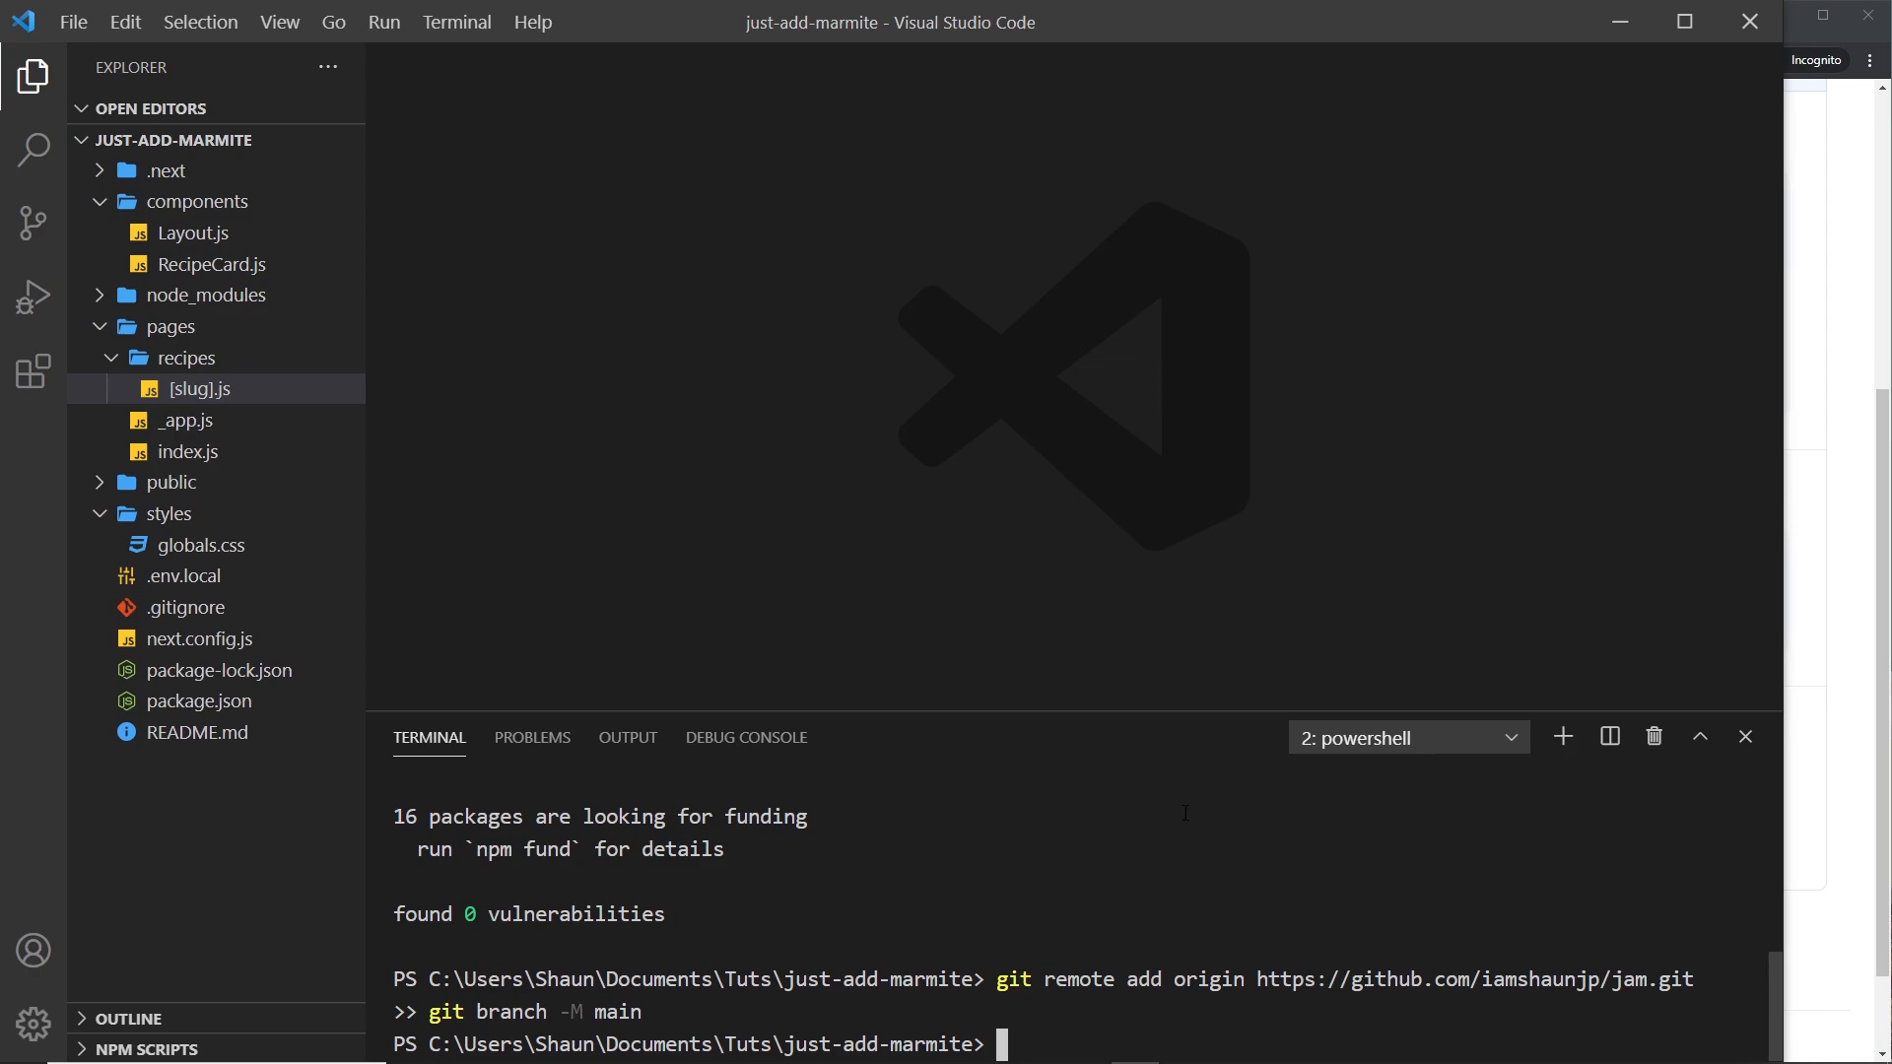
type("git add")
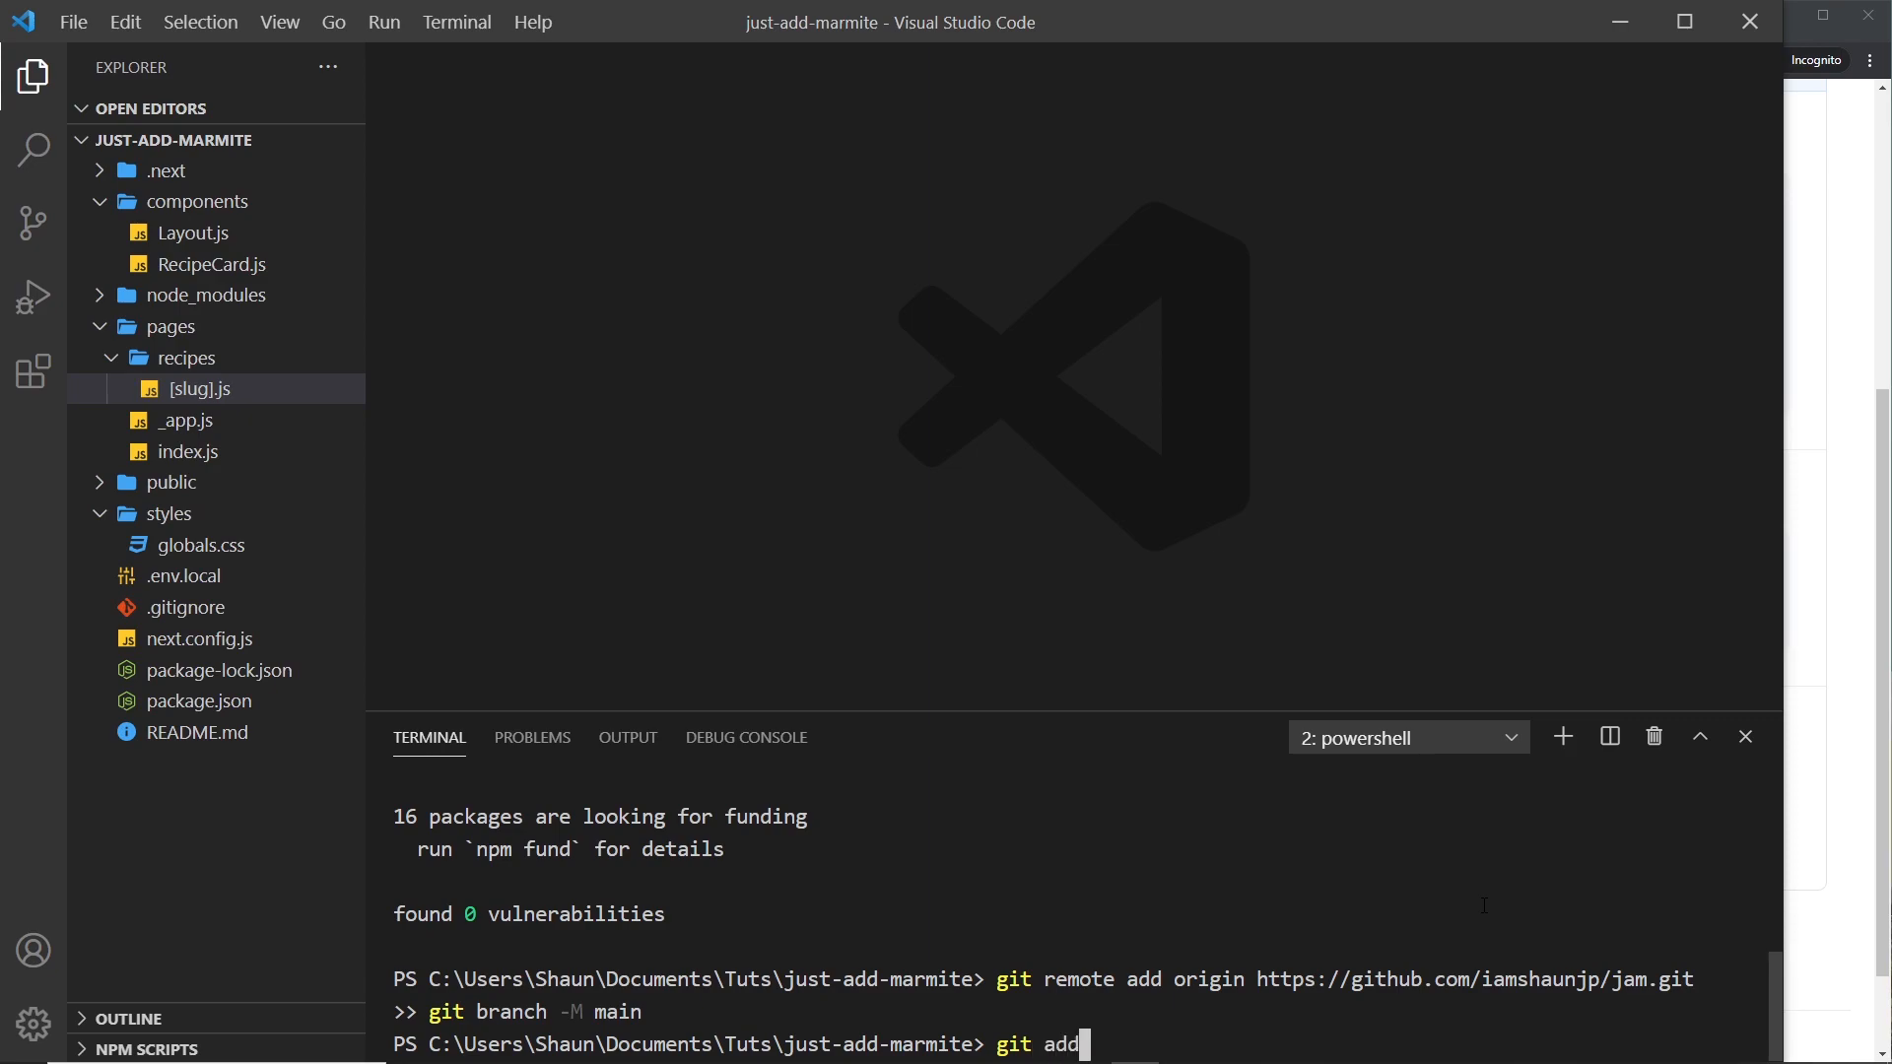
type(".")
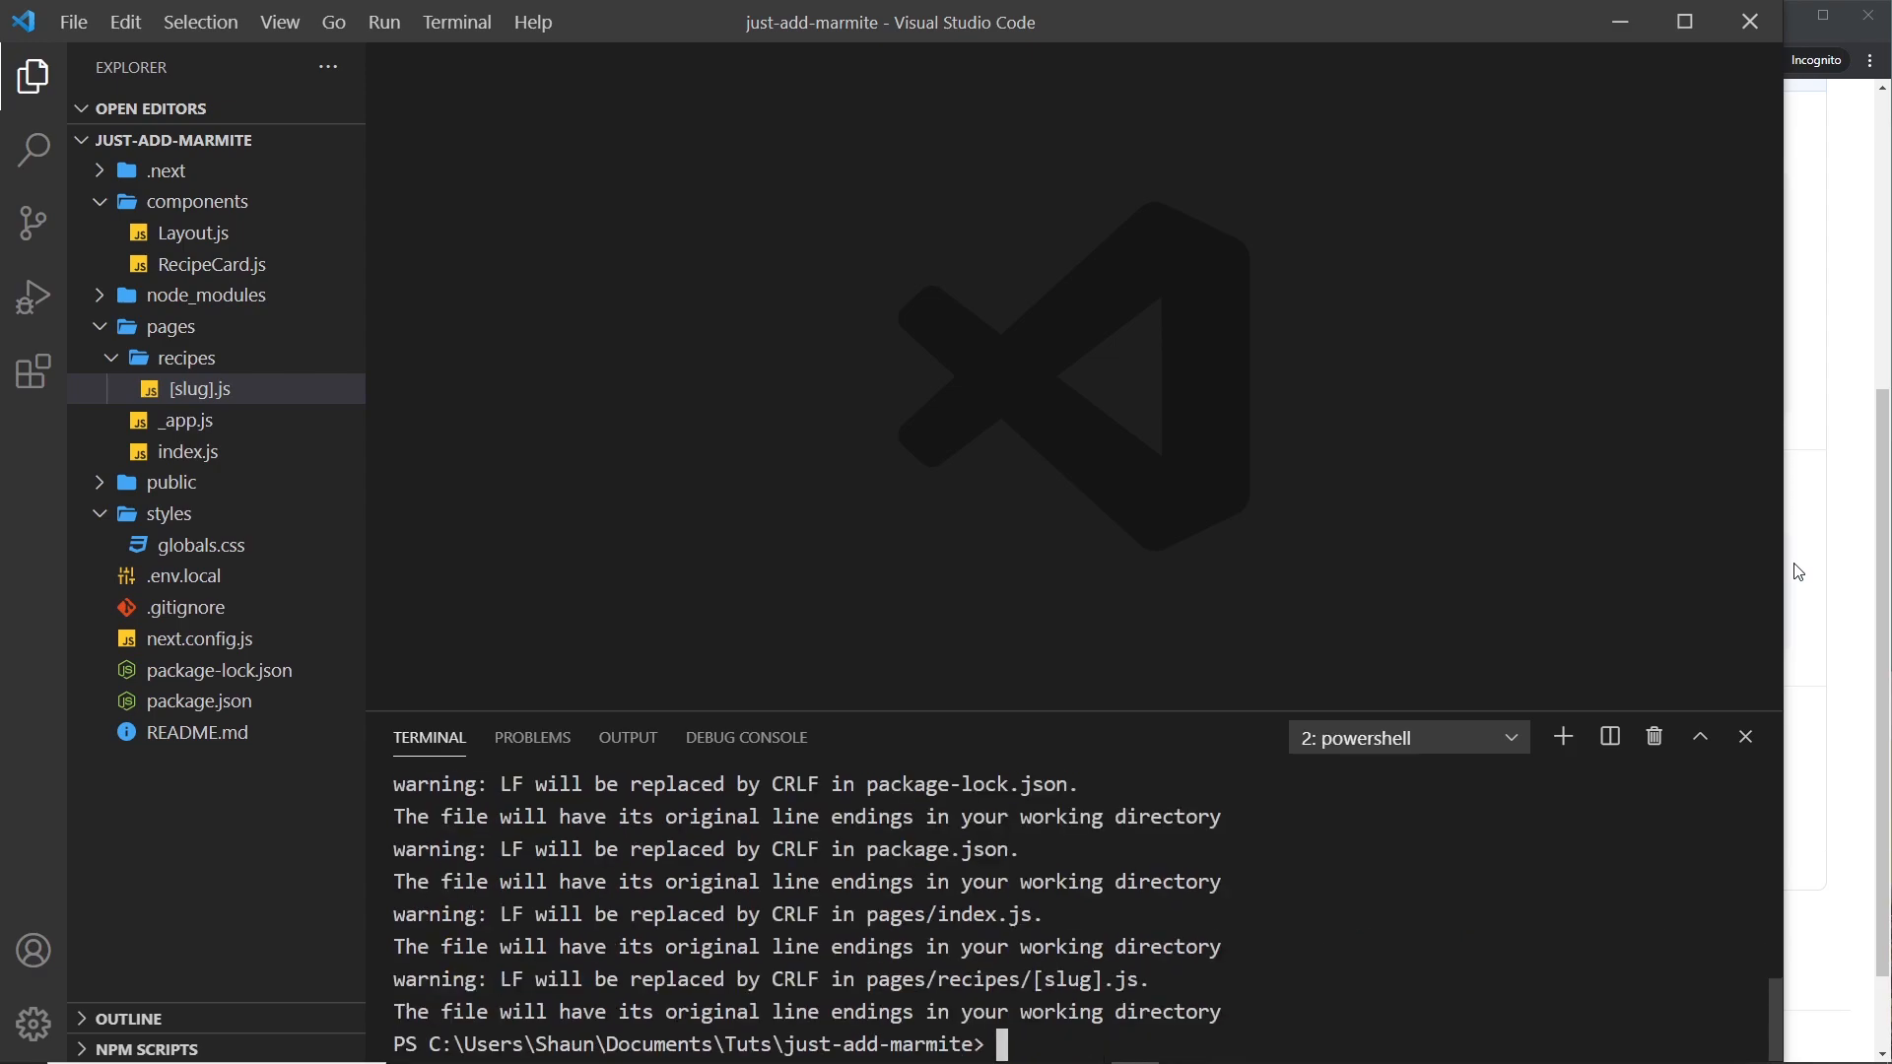
type("git c")
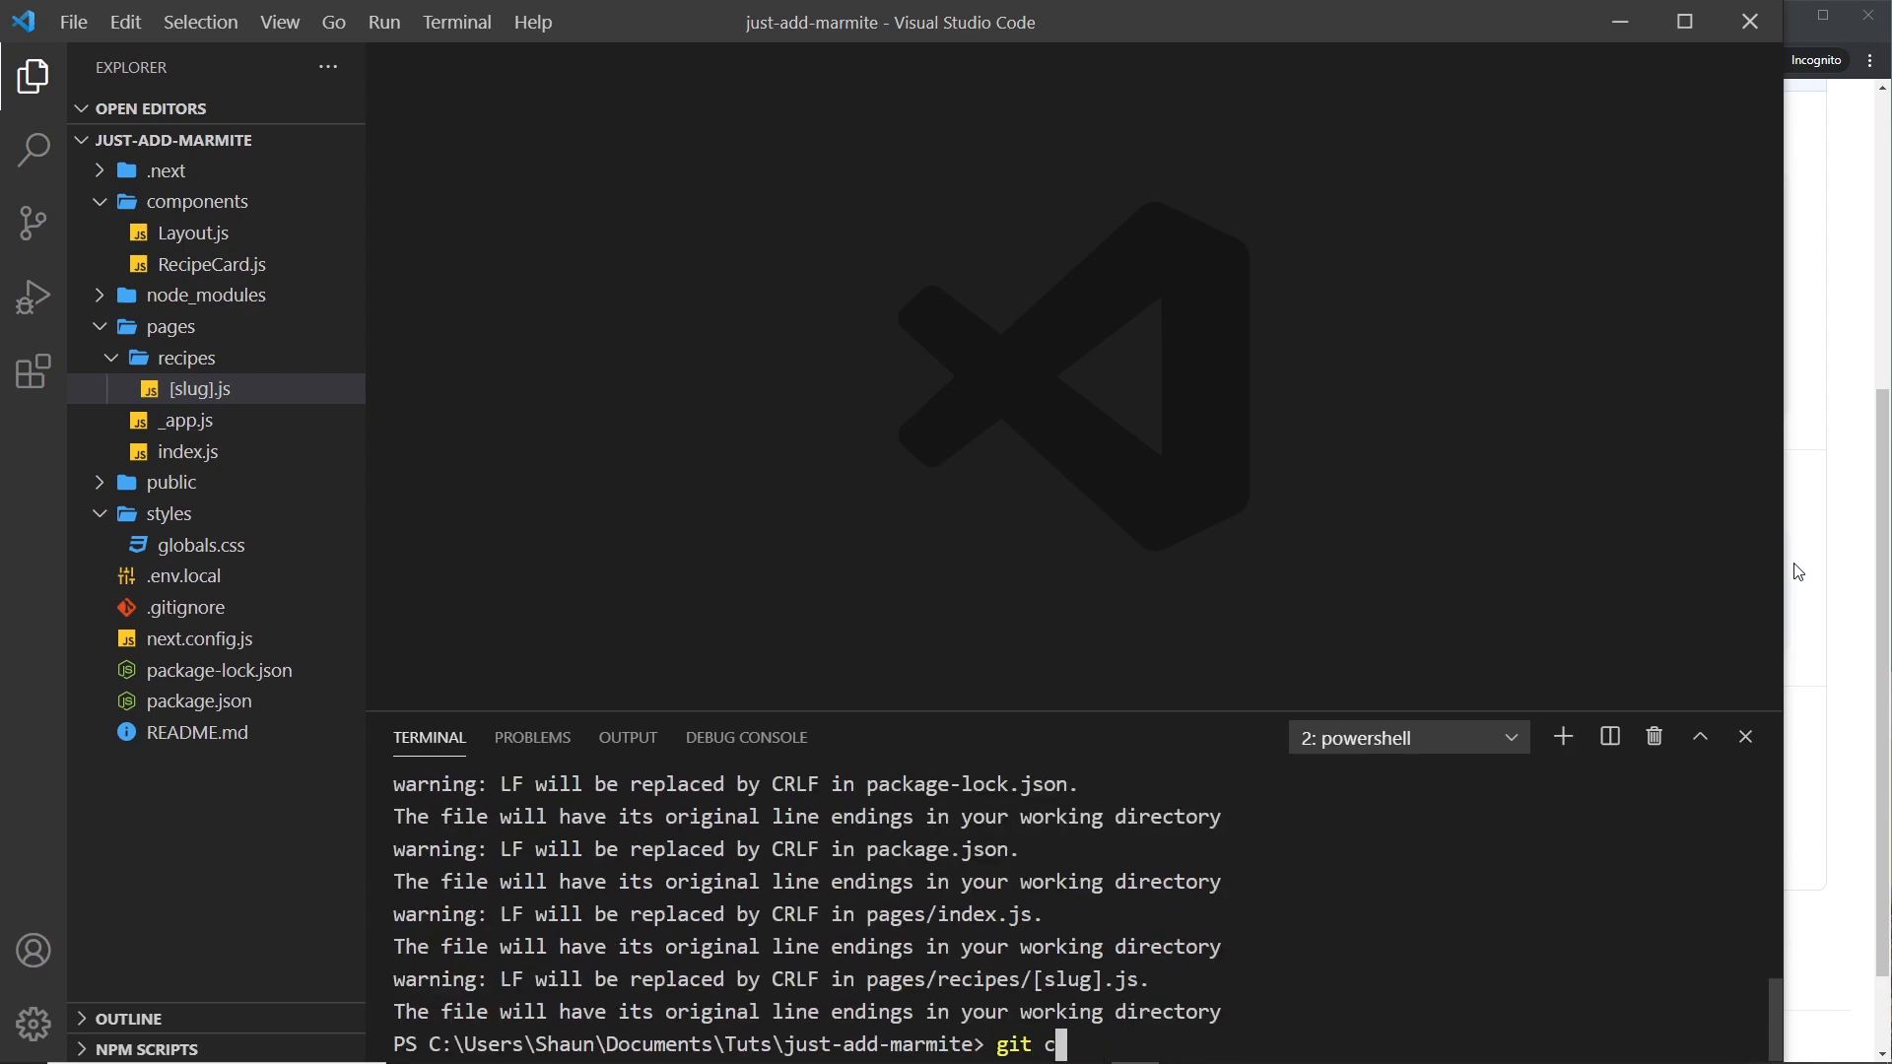
type("ommit -m initial")
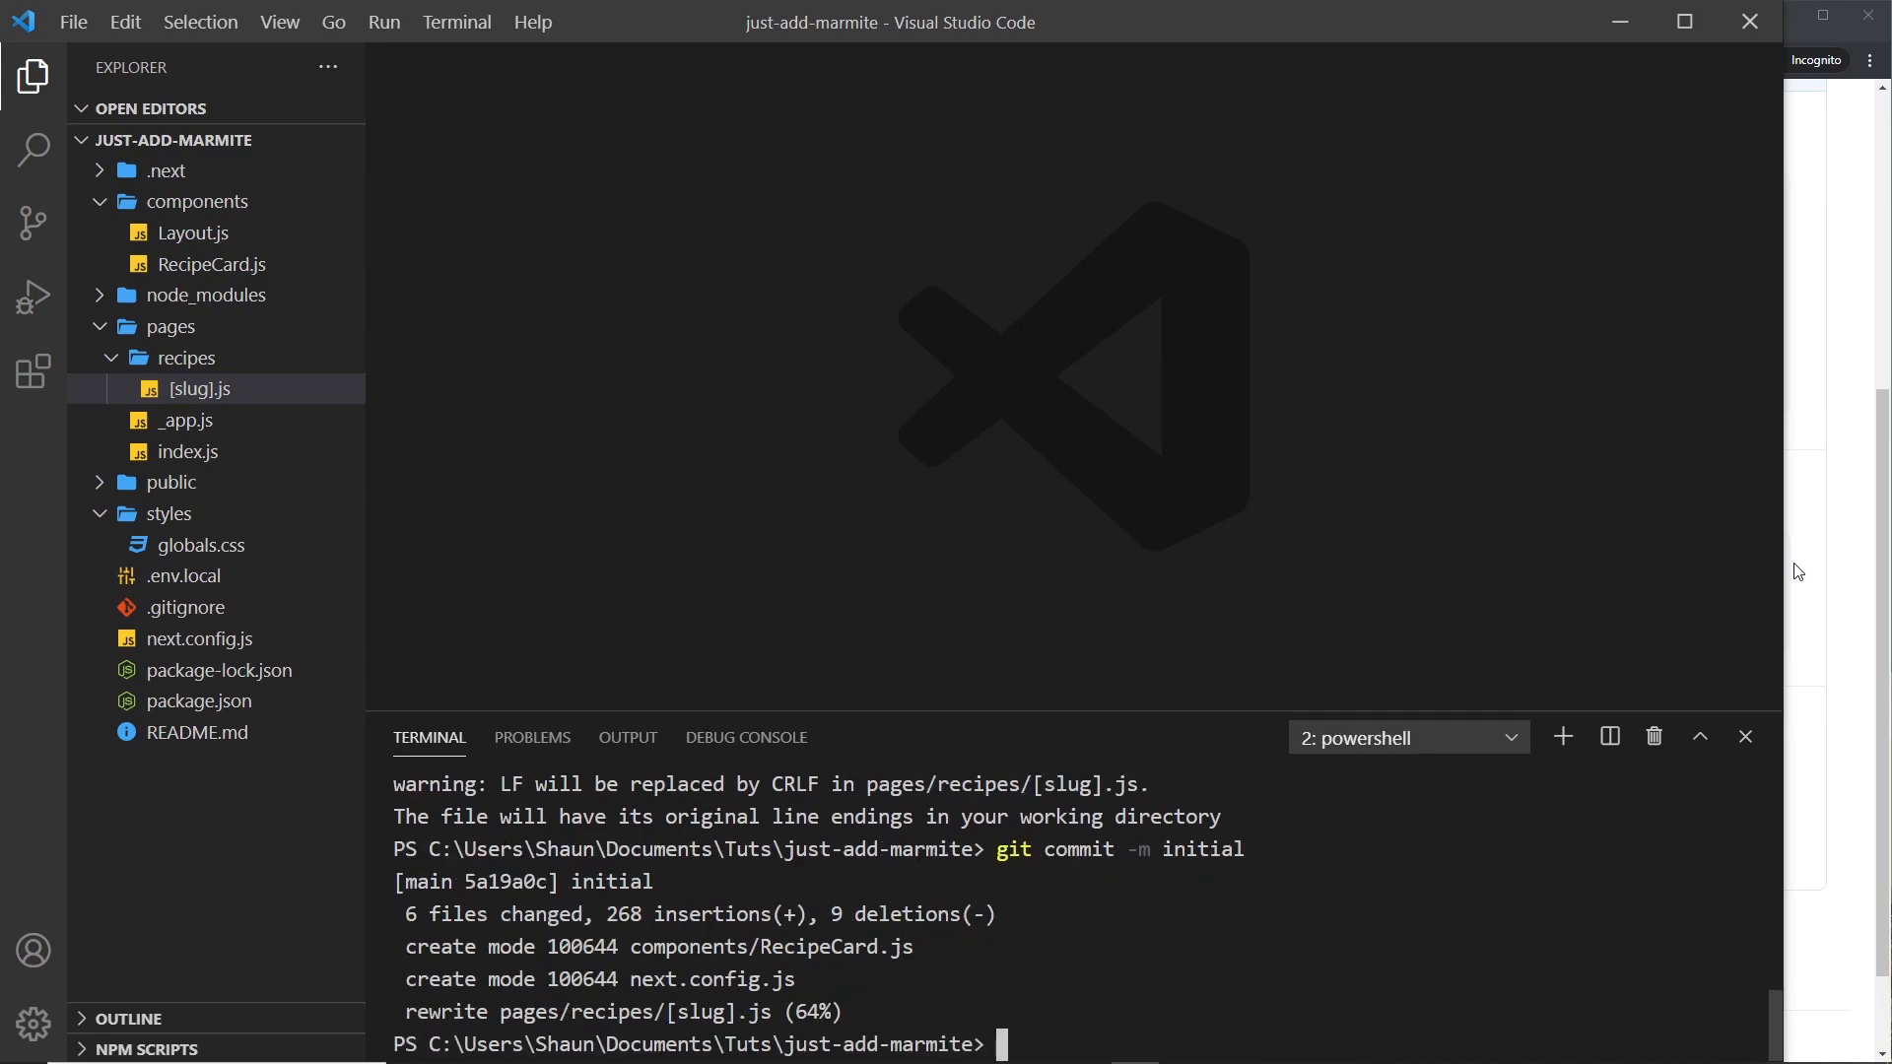
mouse_move(1806, 566)
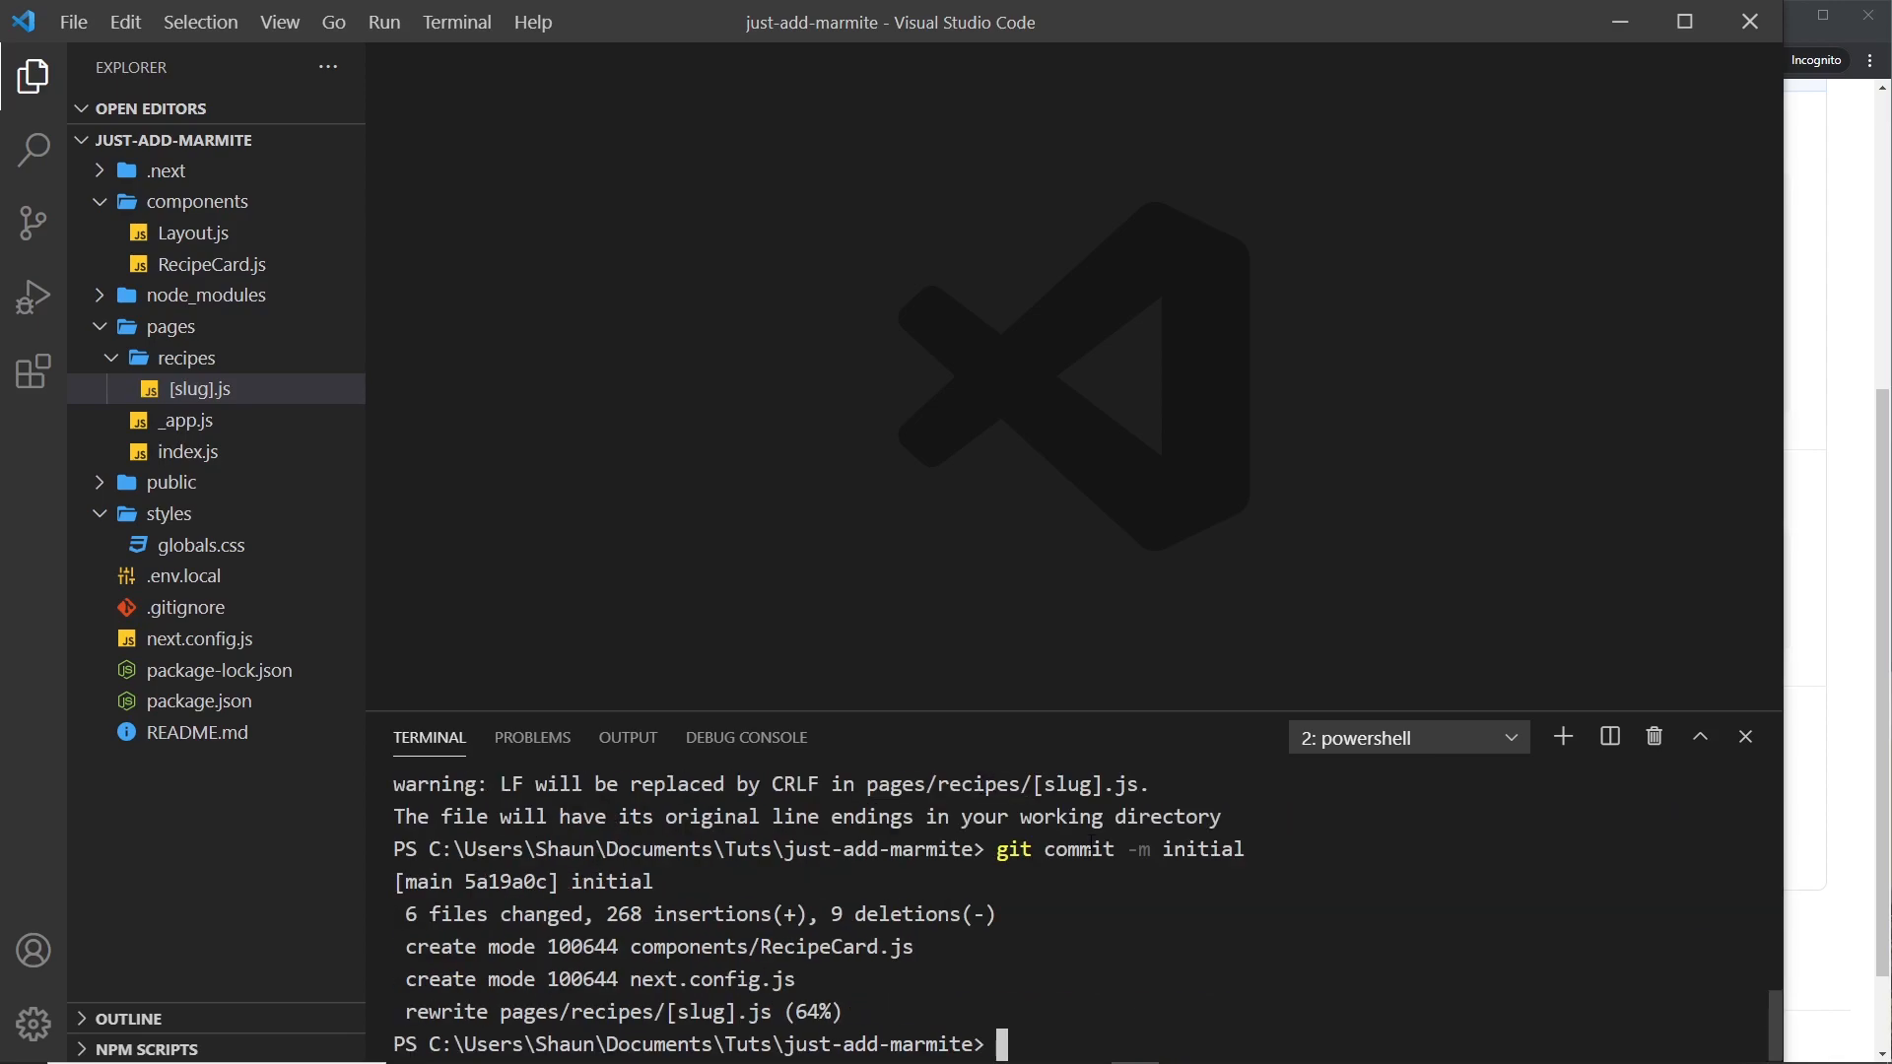
Step: Push the initial commit to the jam repository with 'git push origin'
type("git p")
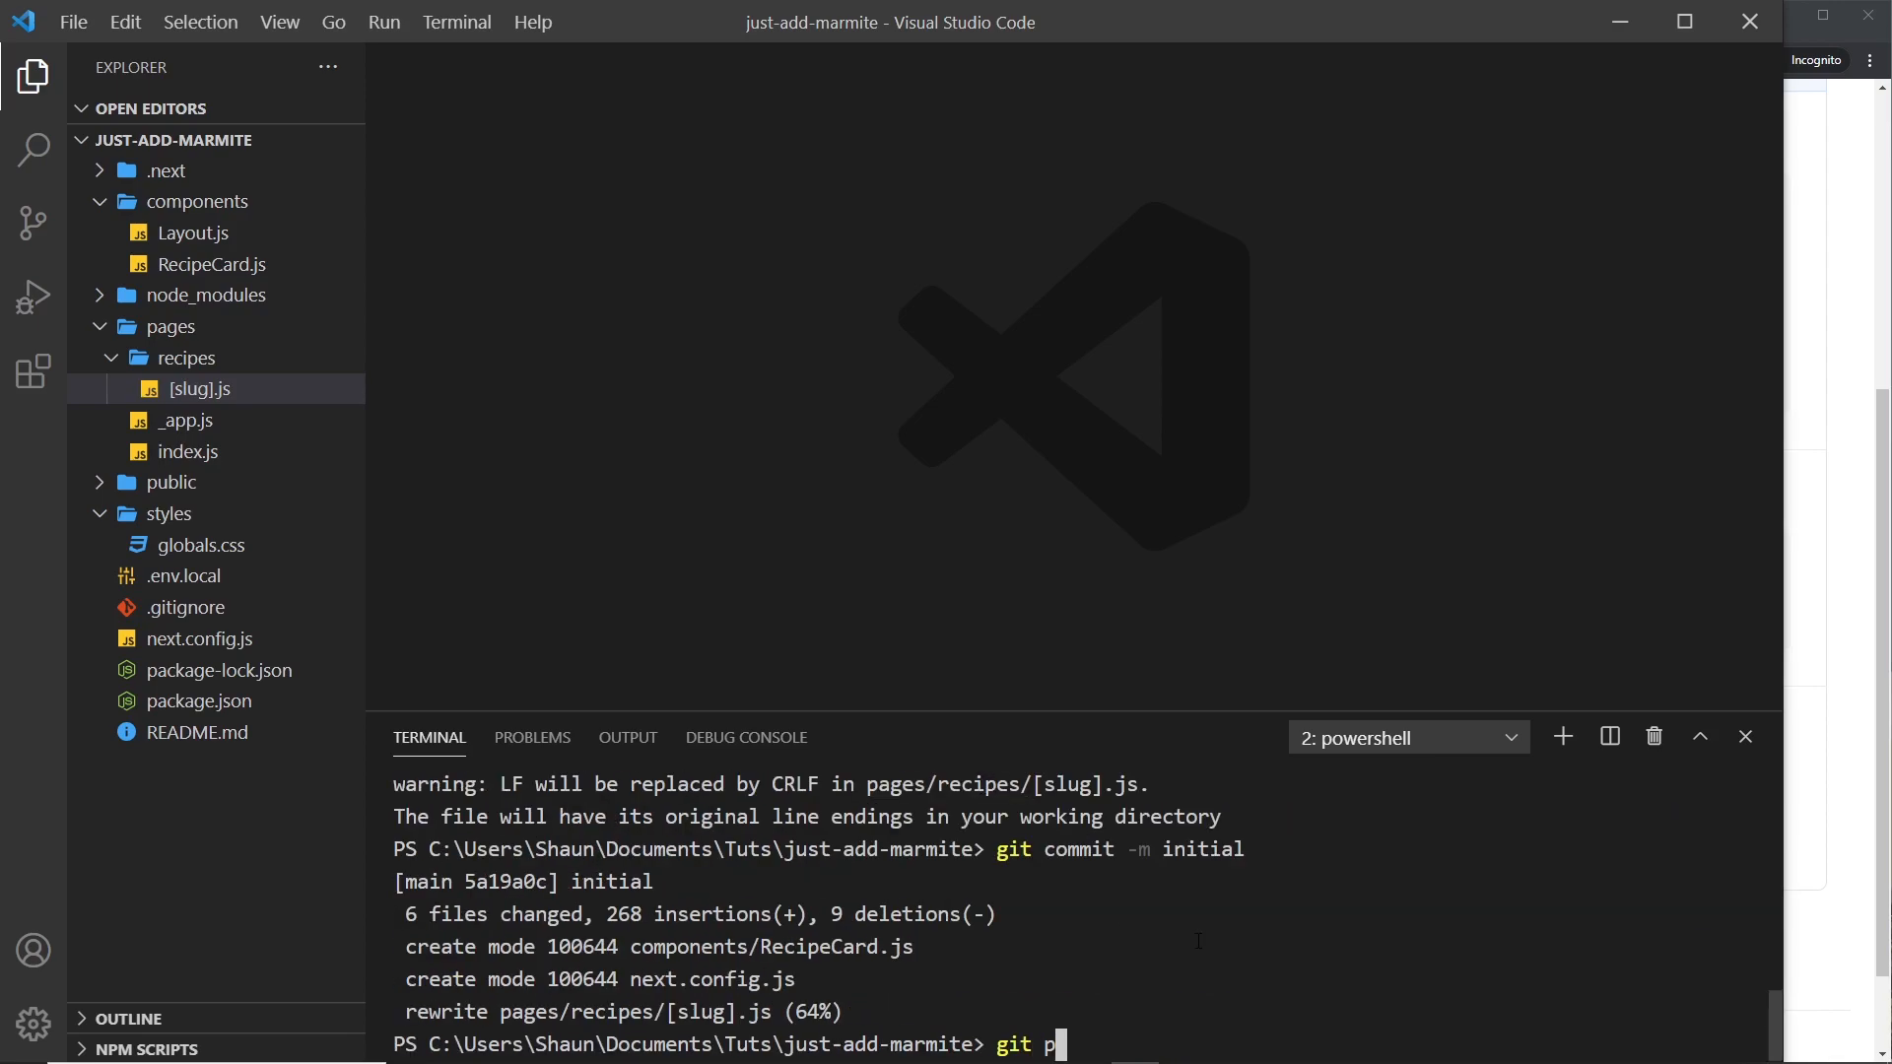
type("ush origin")
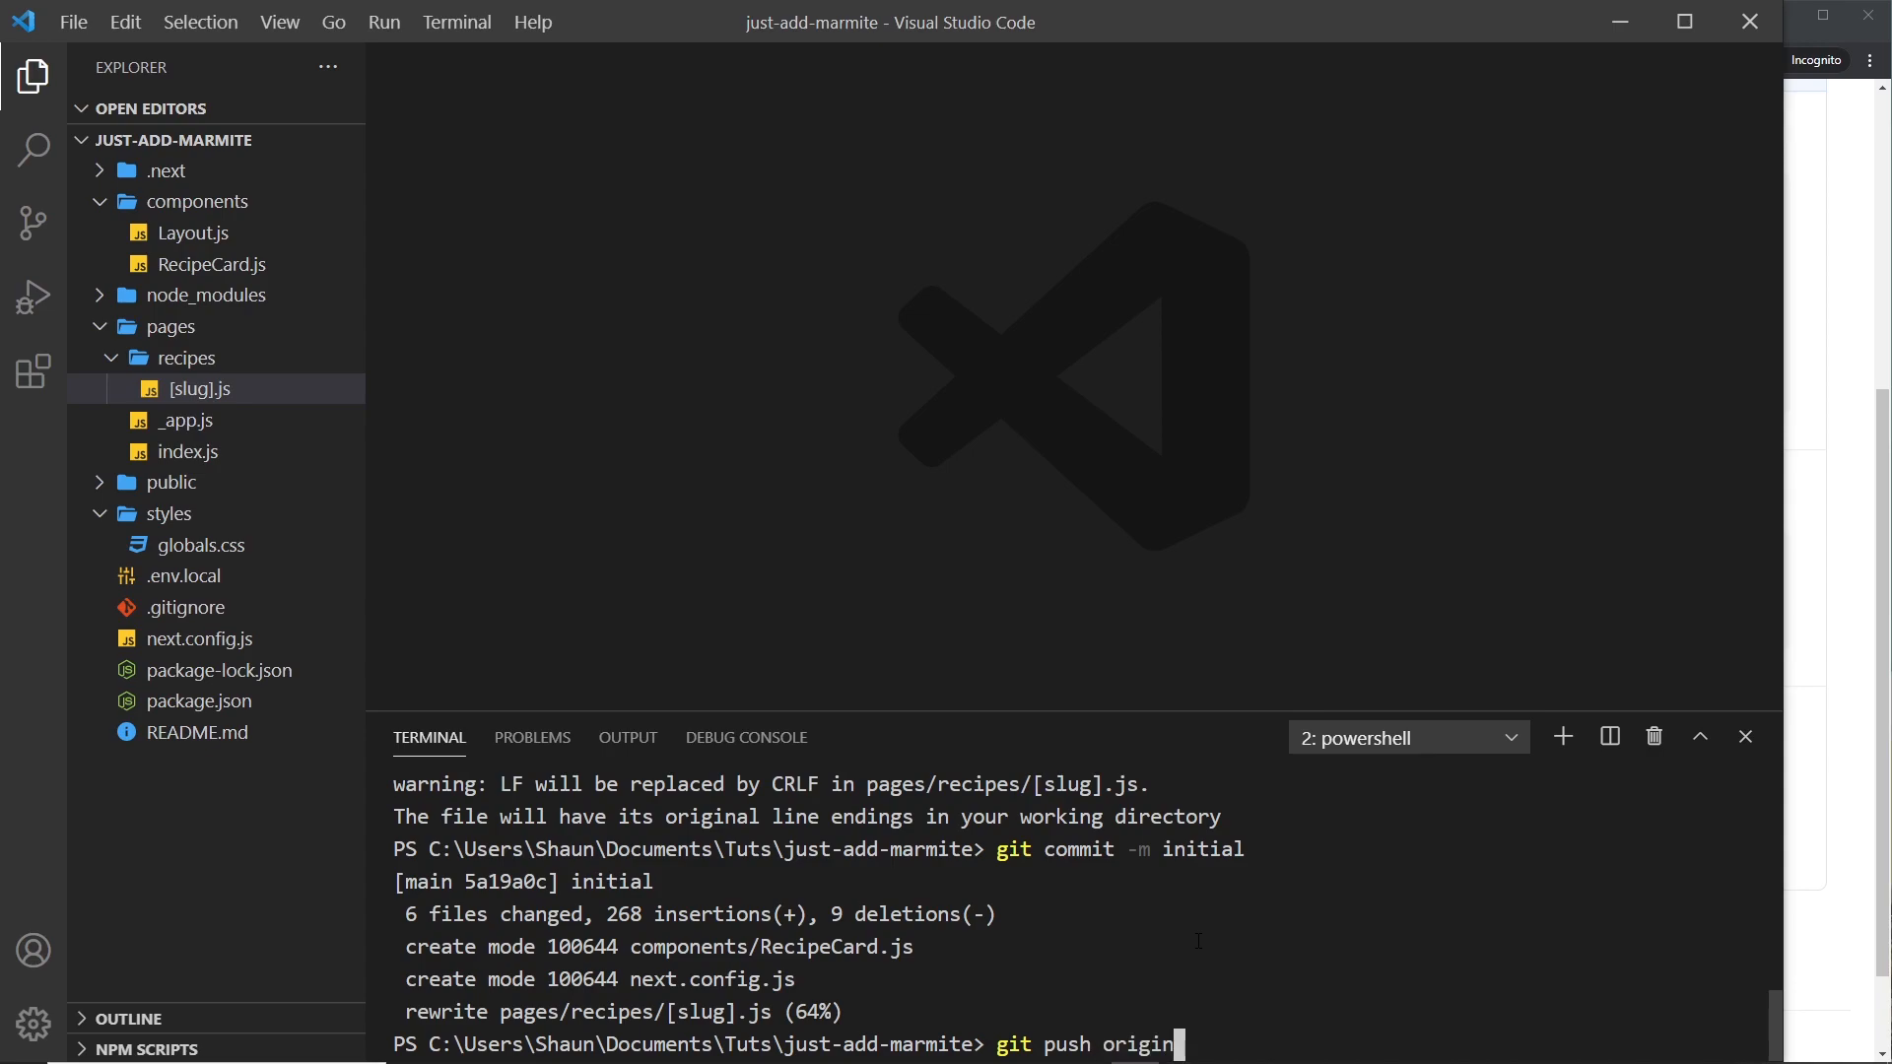
key("Enter")
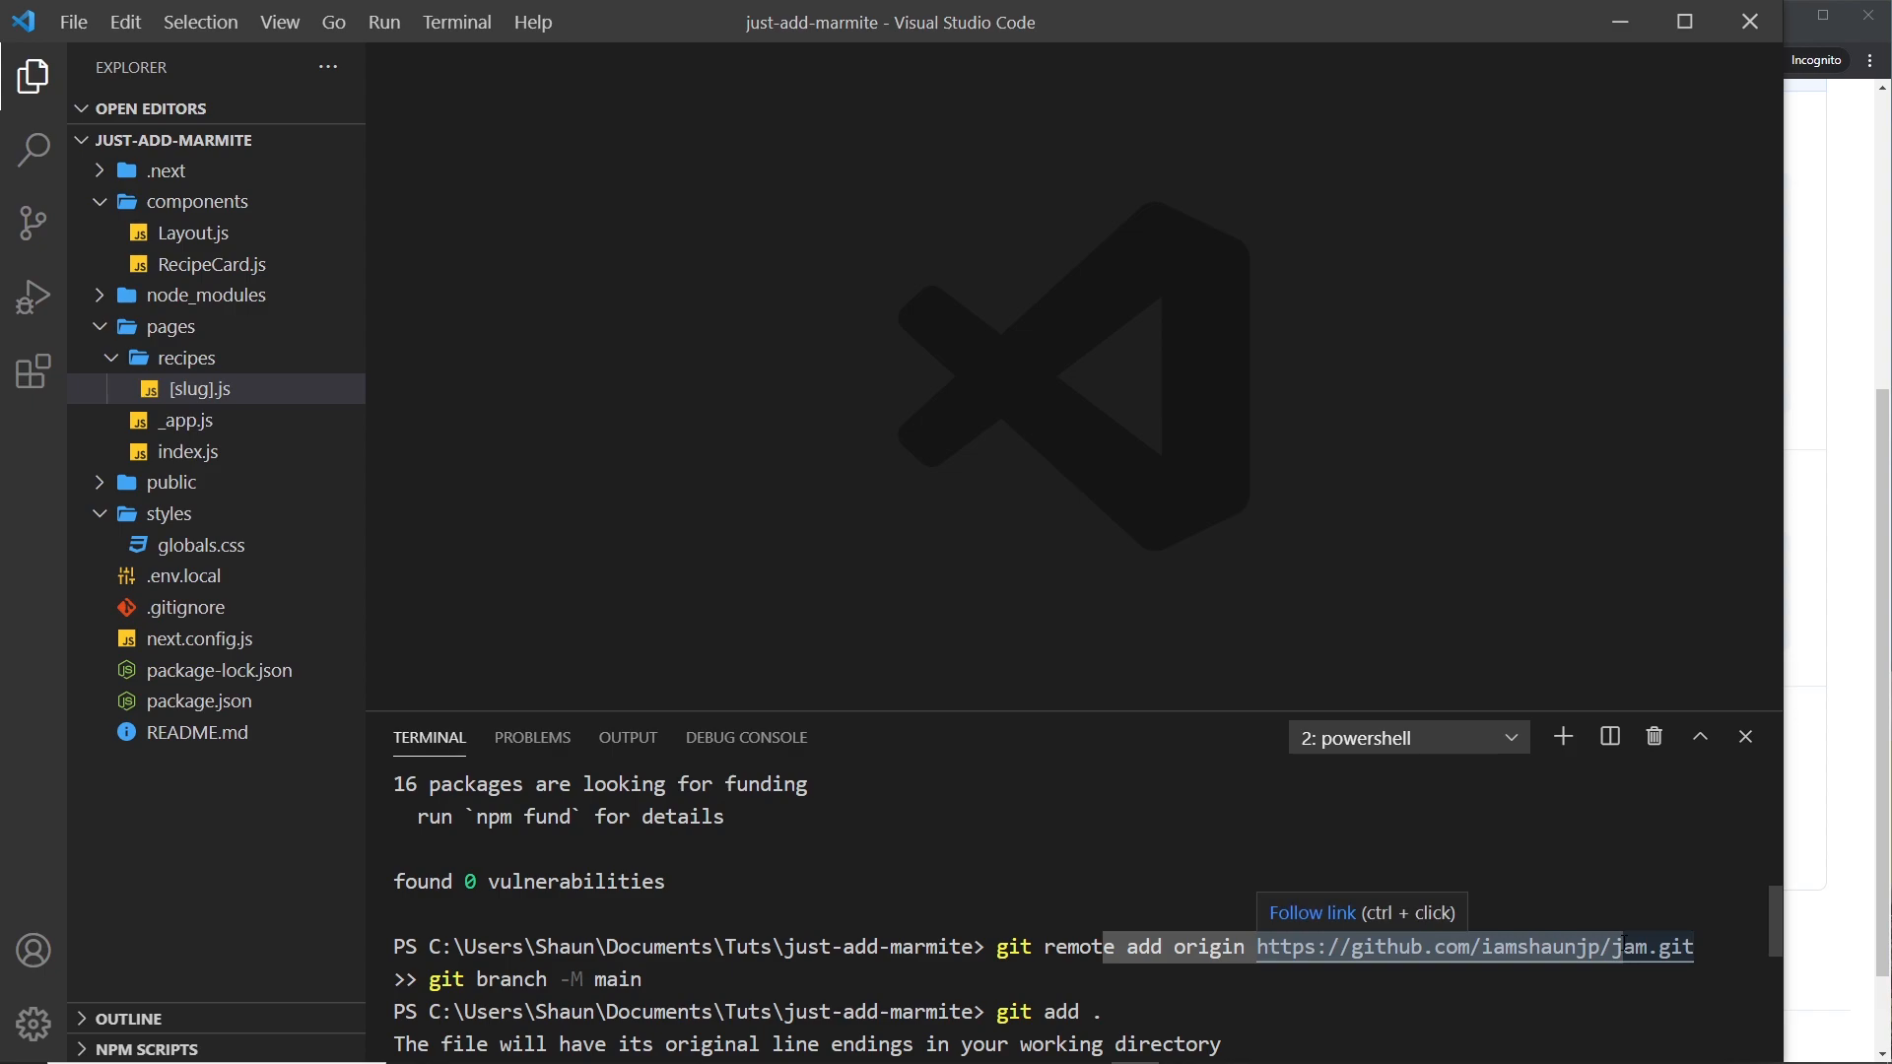
mouse_move(1739, 954)
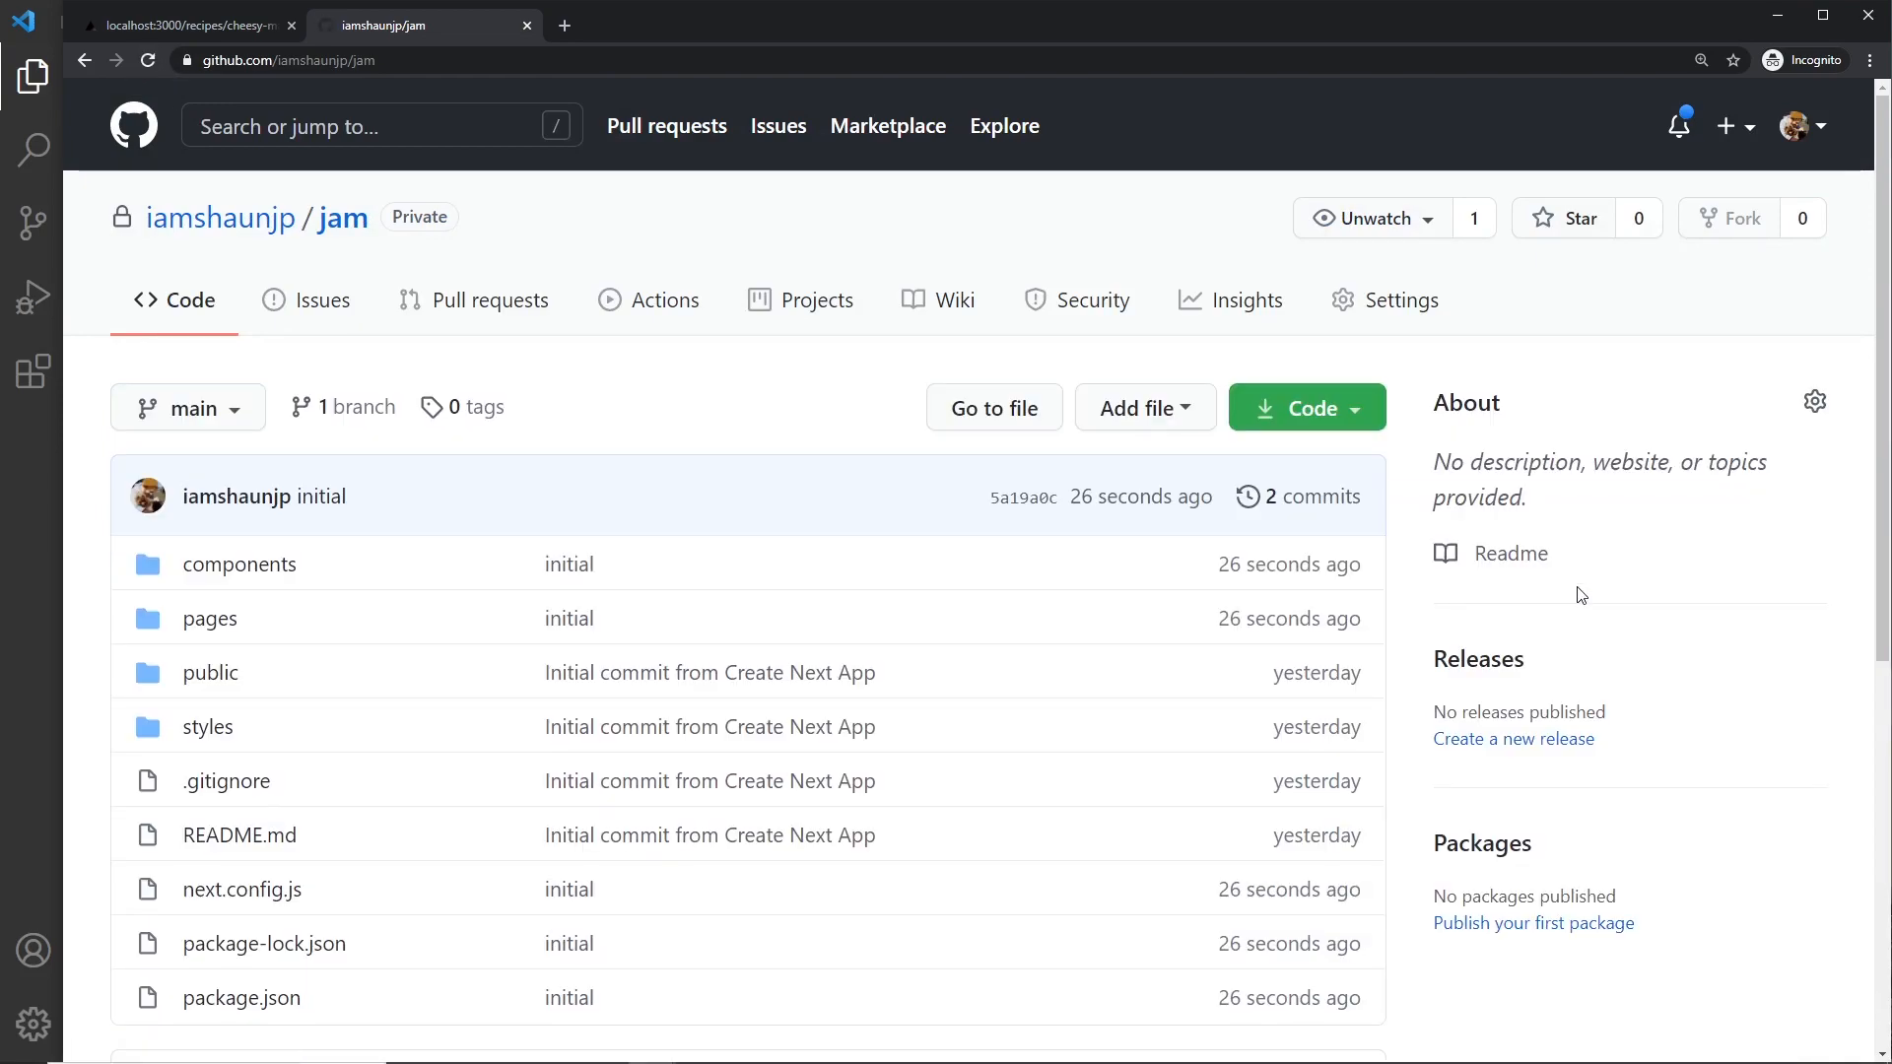
Step: Review the pushed components, pages and config files in the jam repository on GitHub
scroll("down", 3)
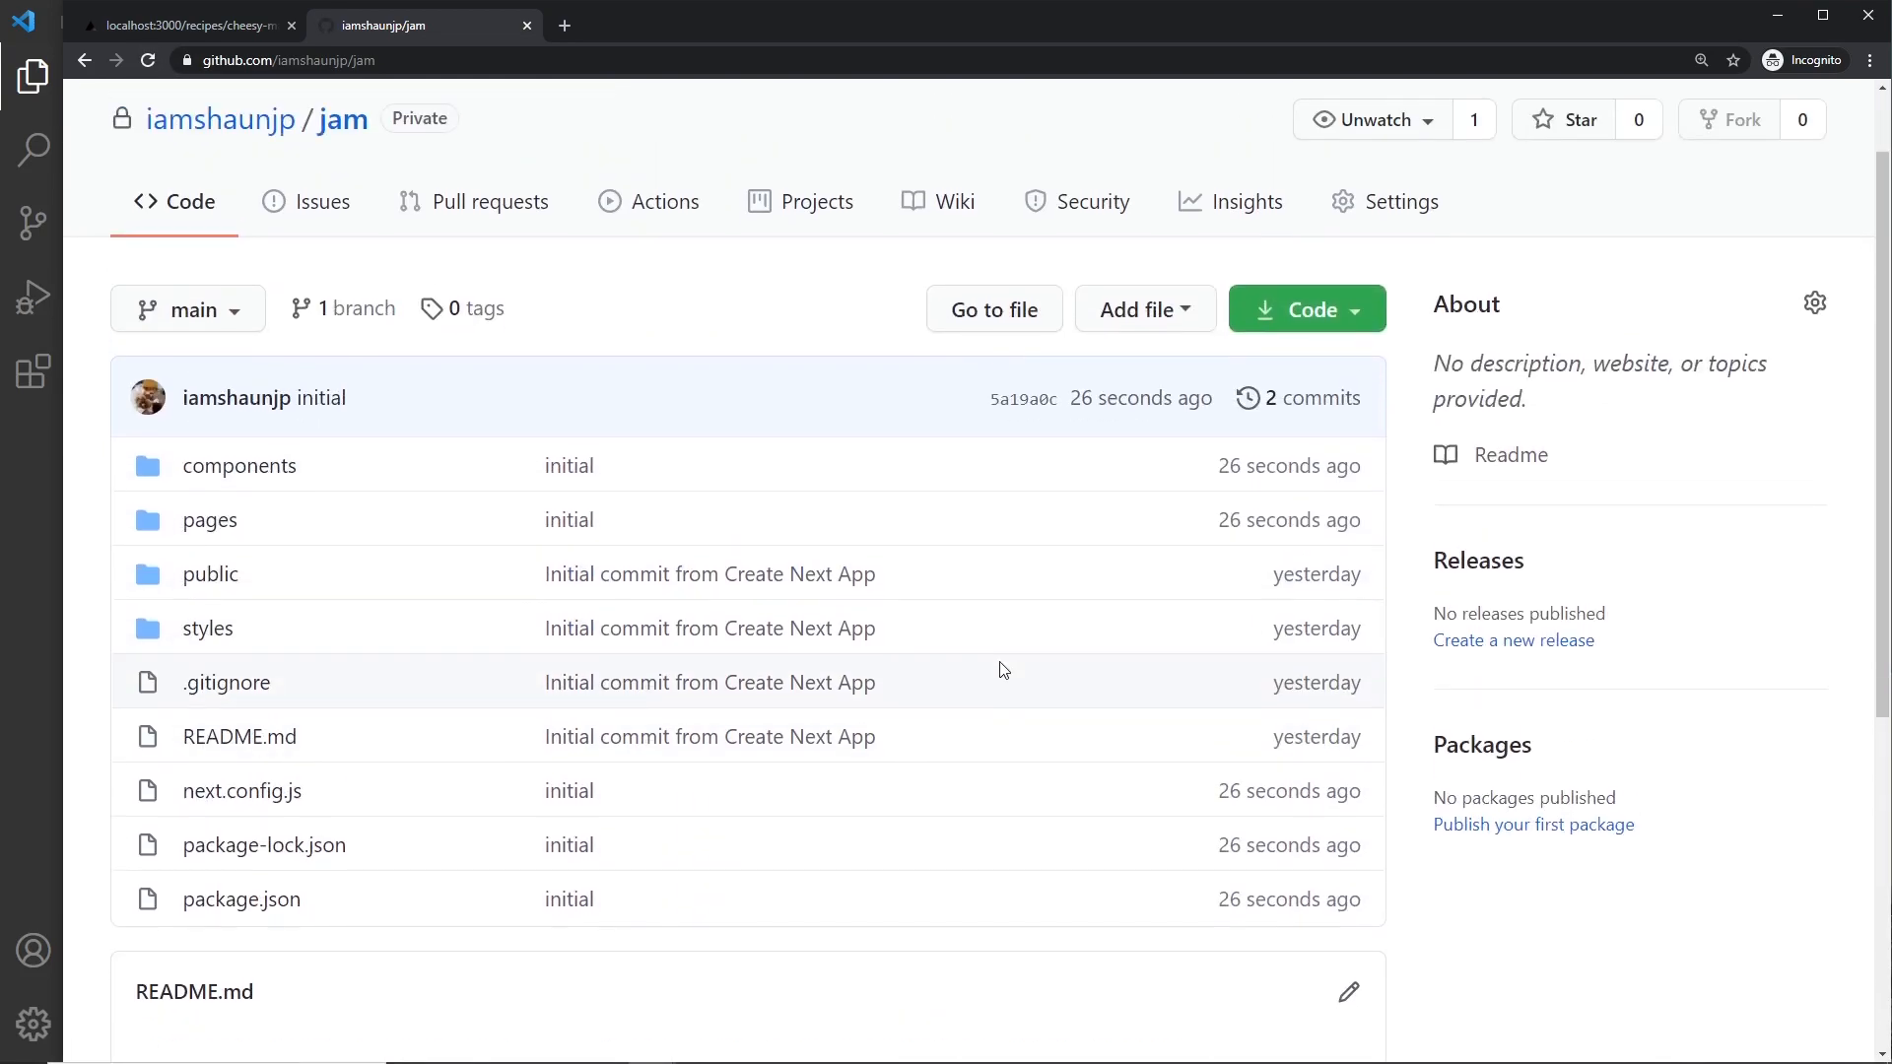
mouse_move(816, 524)
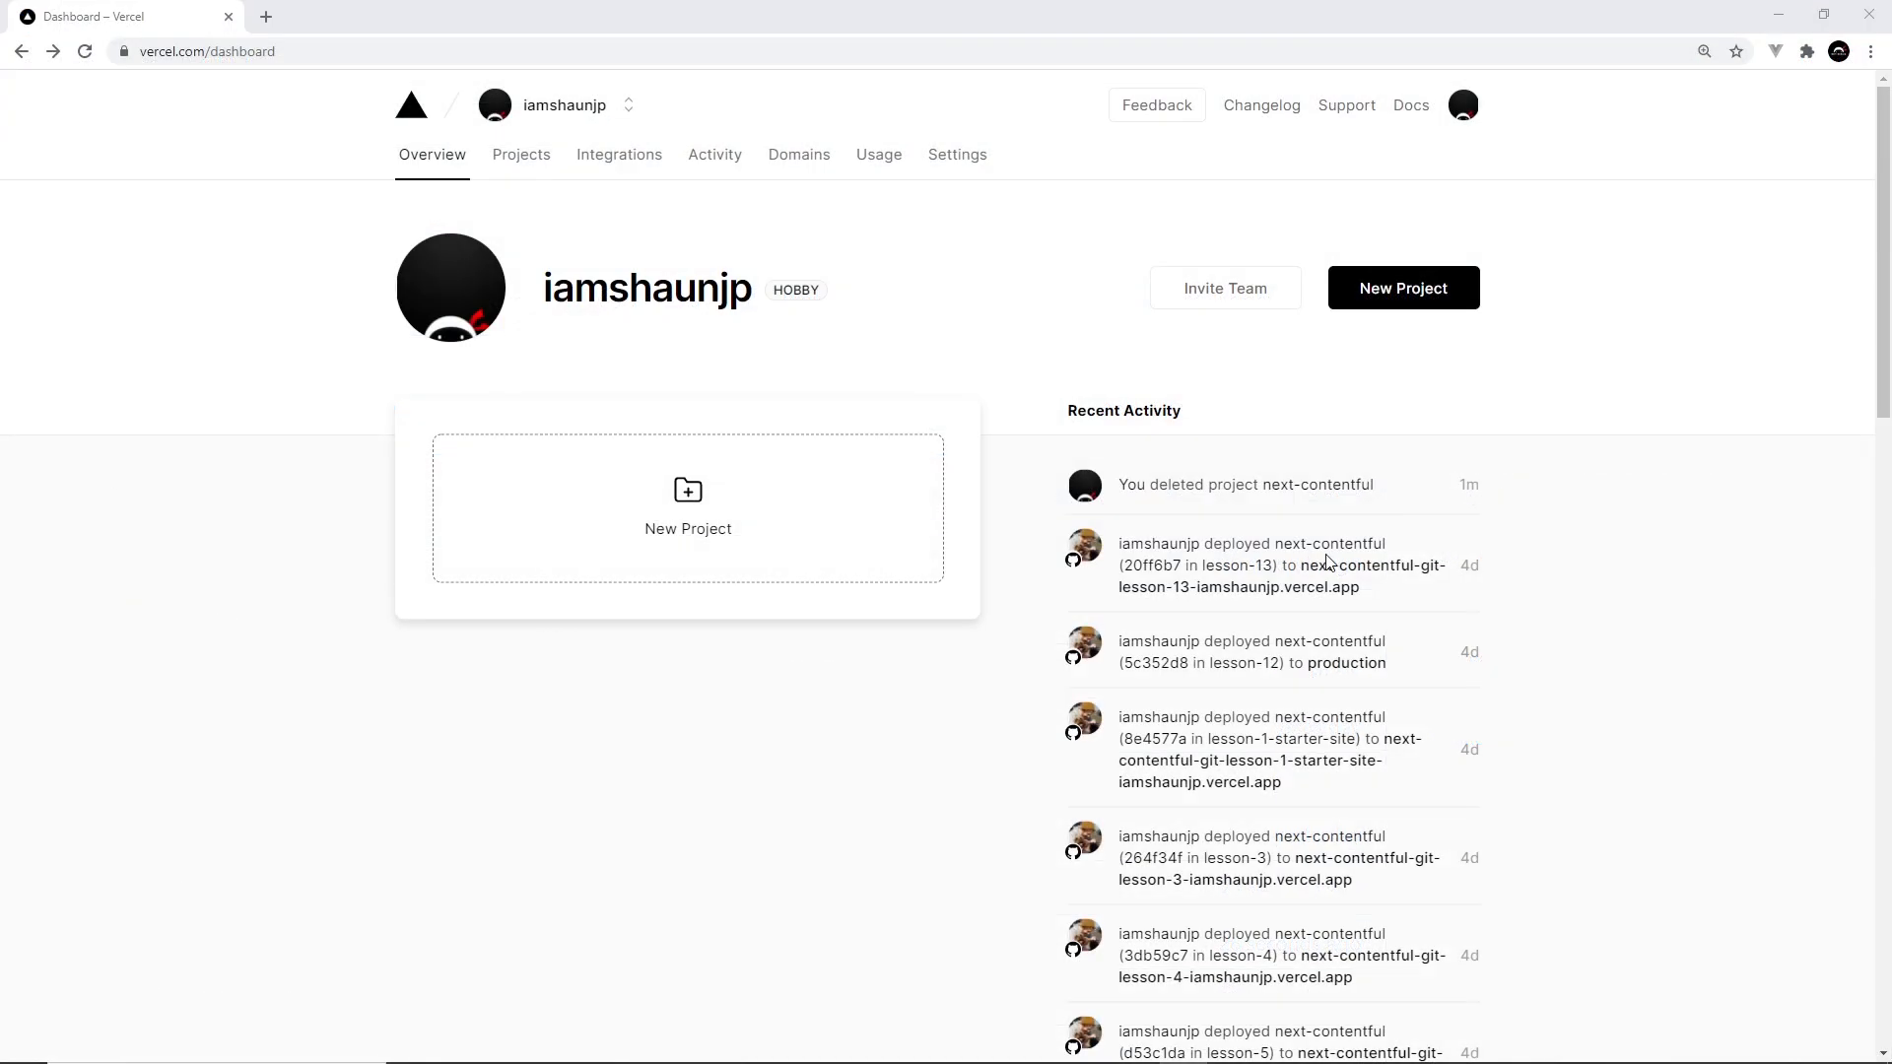
Step: From the Vercel dashboard, import the 'jam' GitHub repository into the personal account
left_click(205, 52)
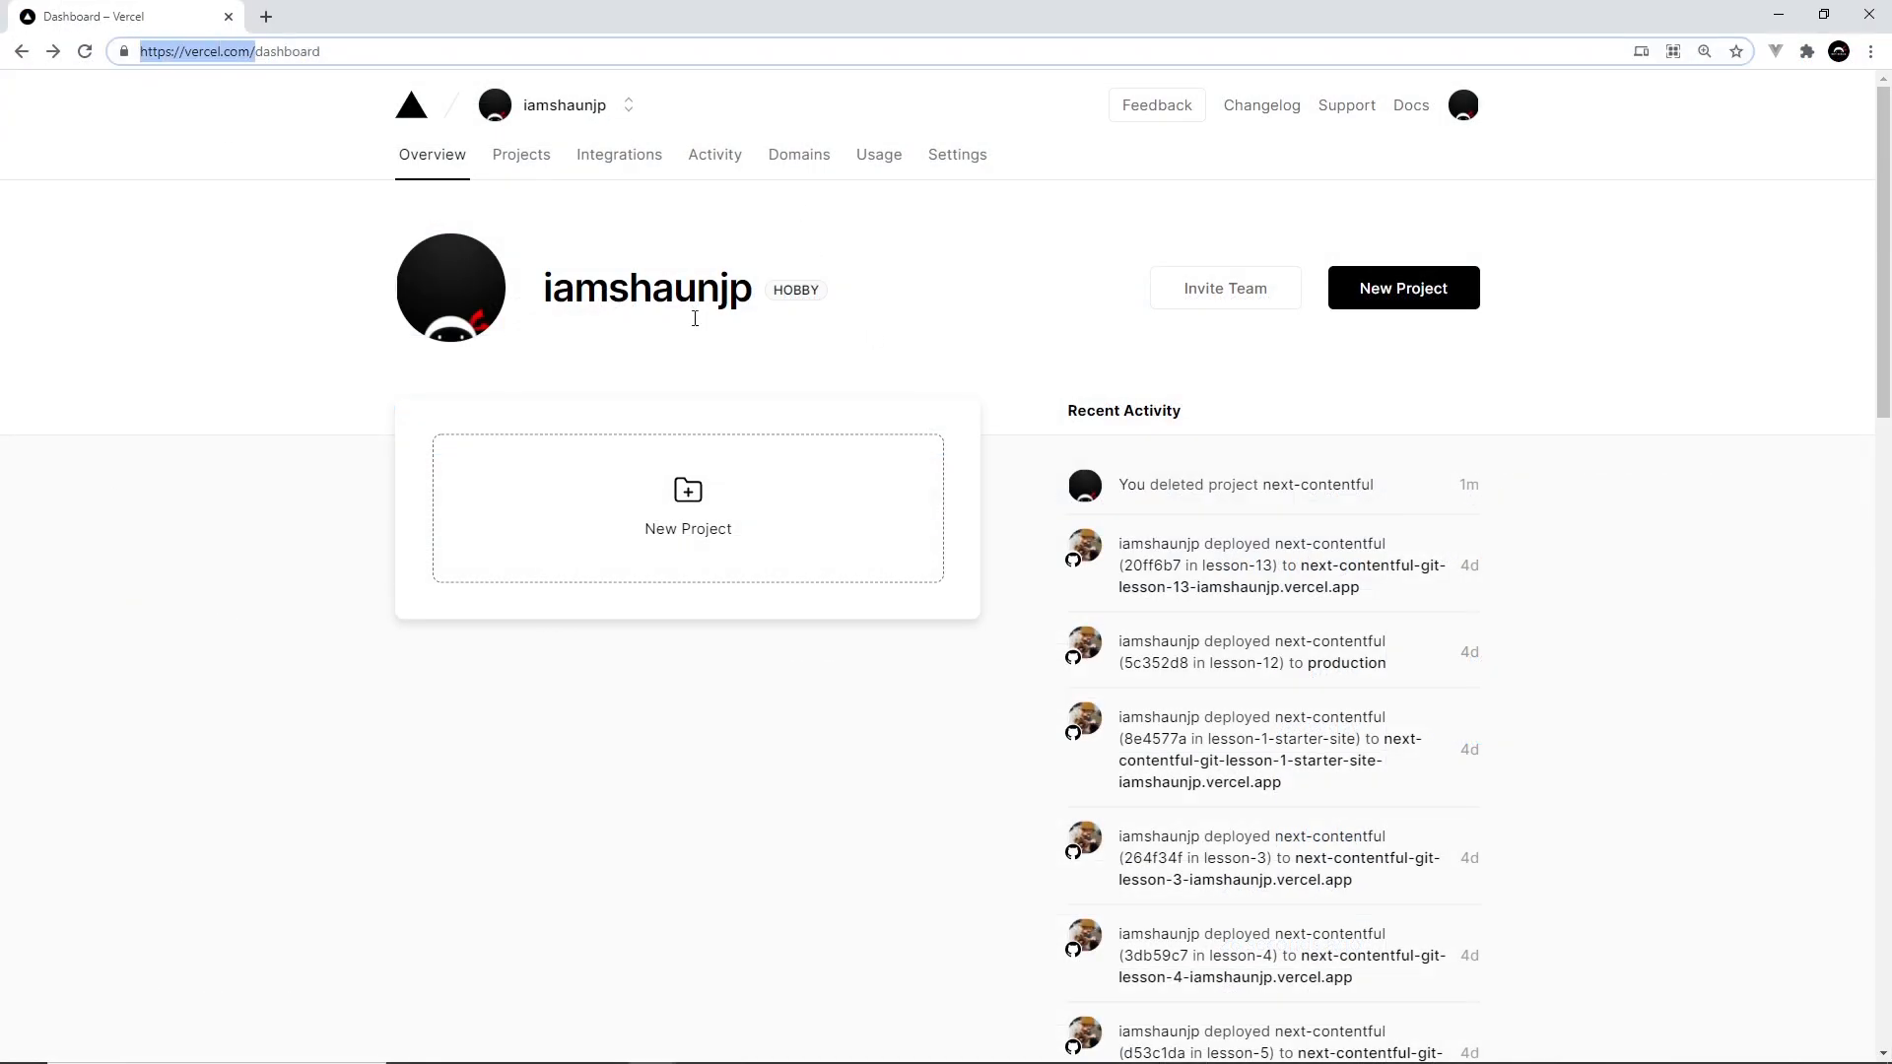
mouse_move(1250, 518)
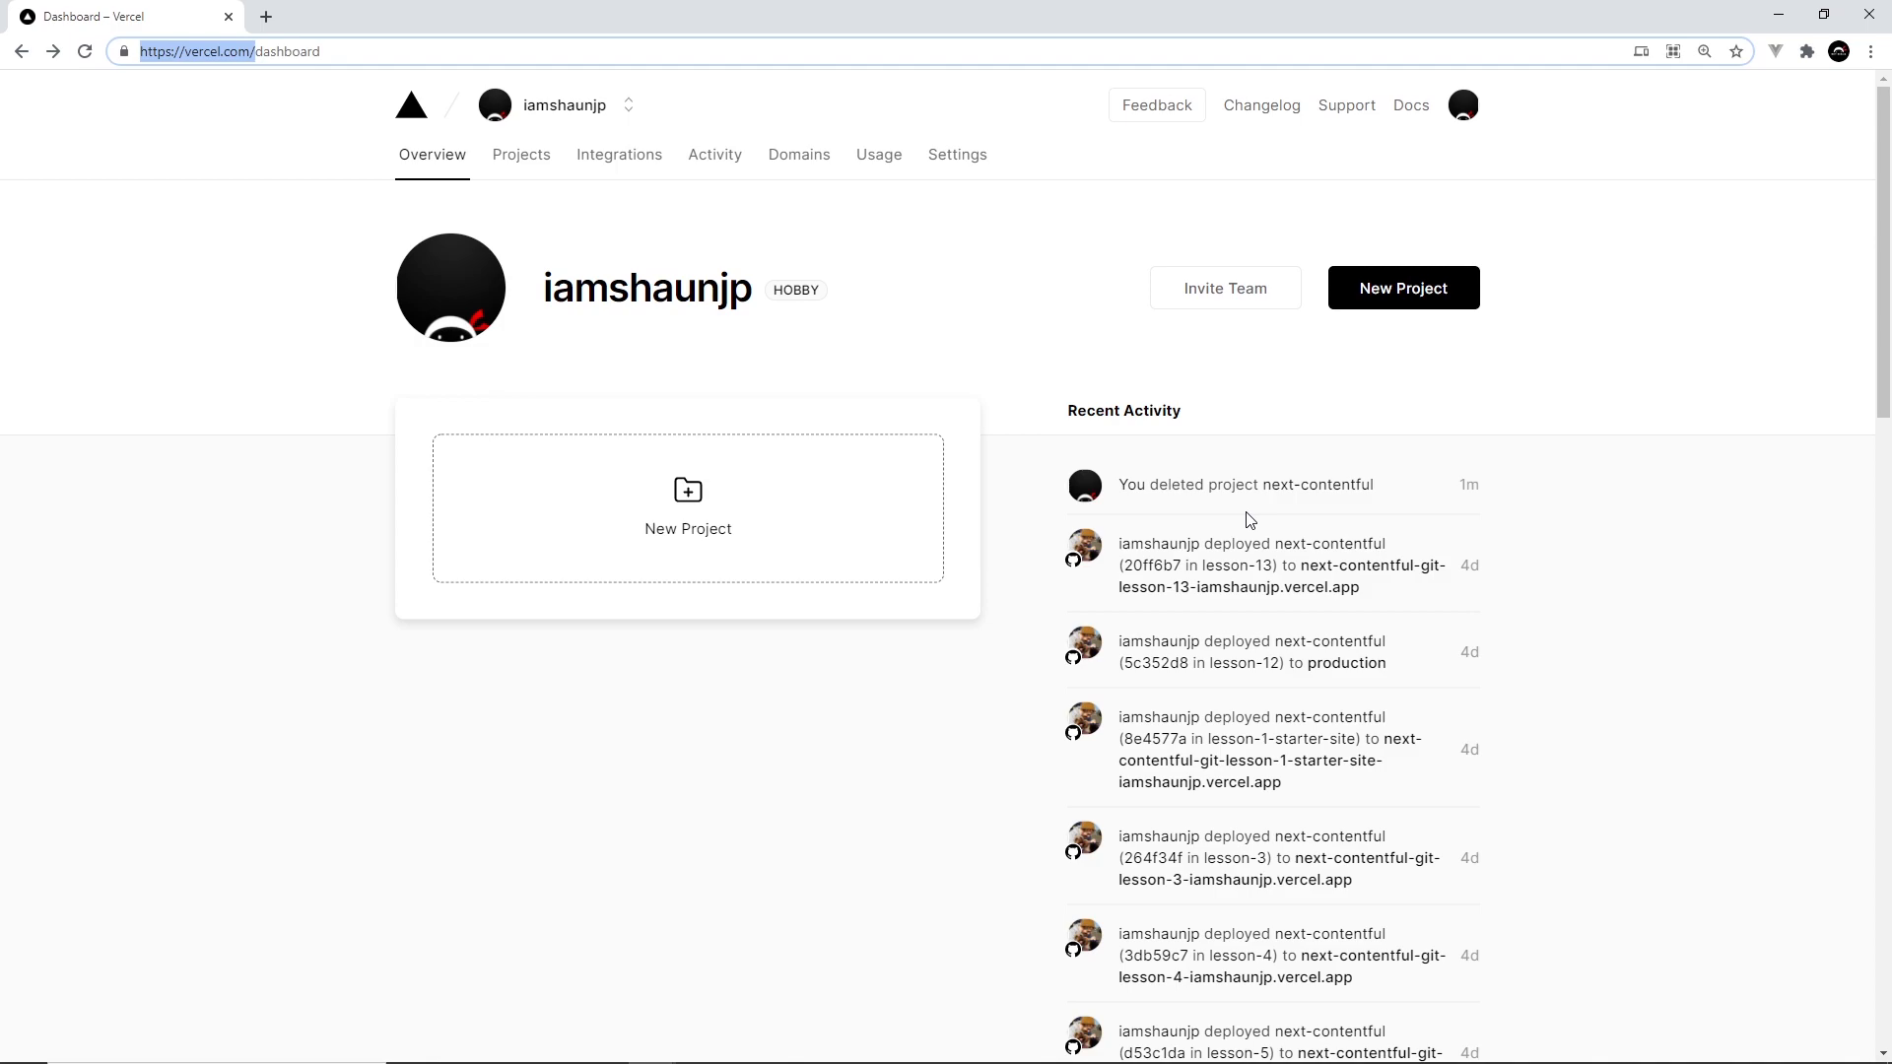
mouse_move(625, 473)
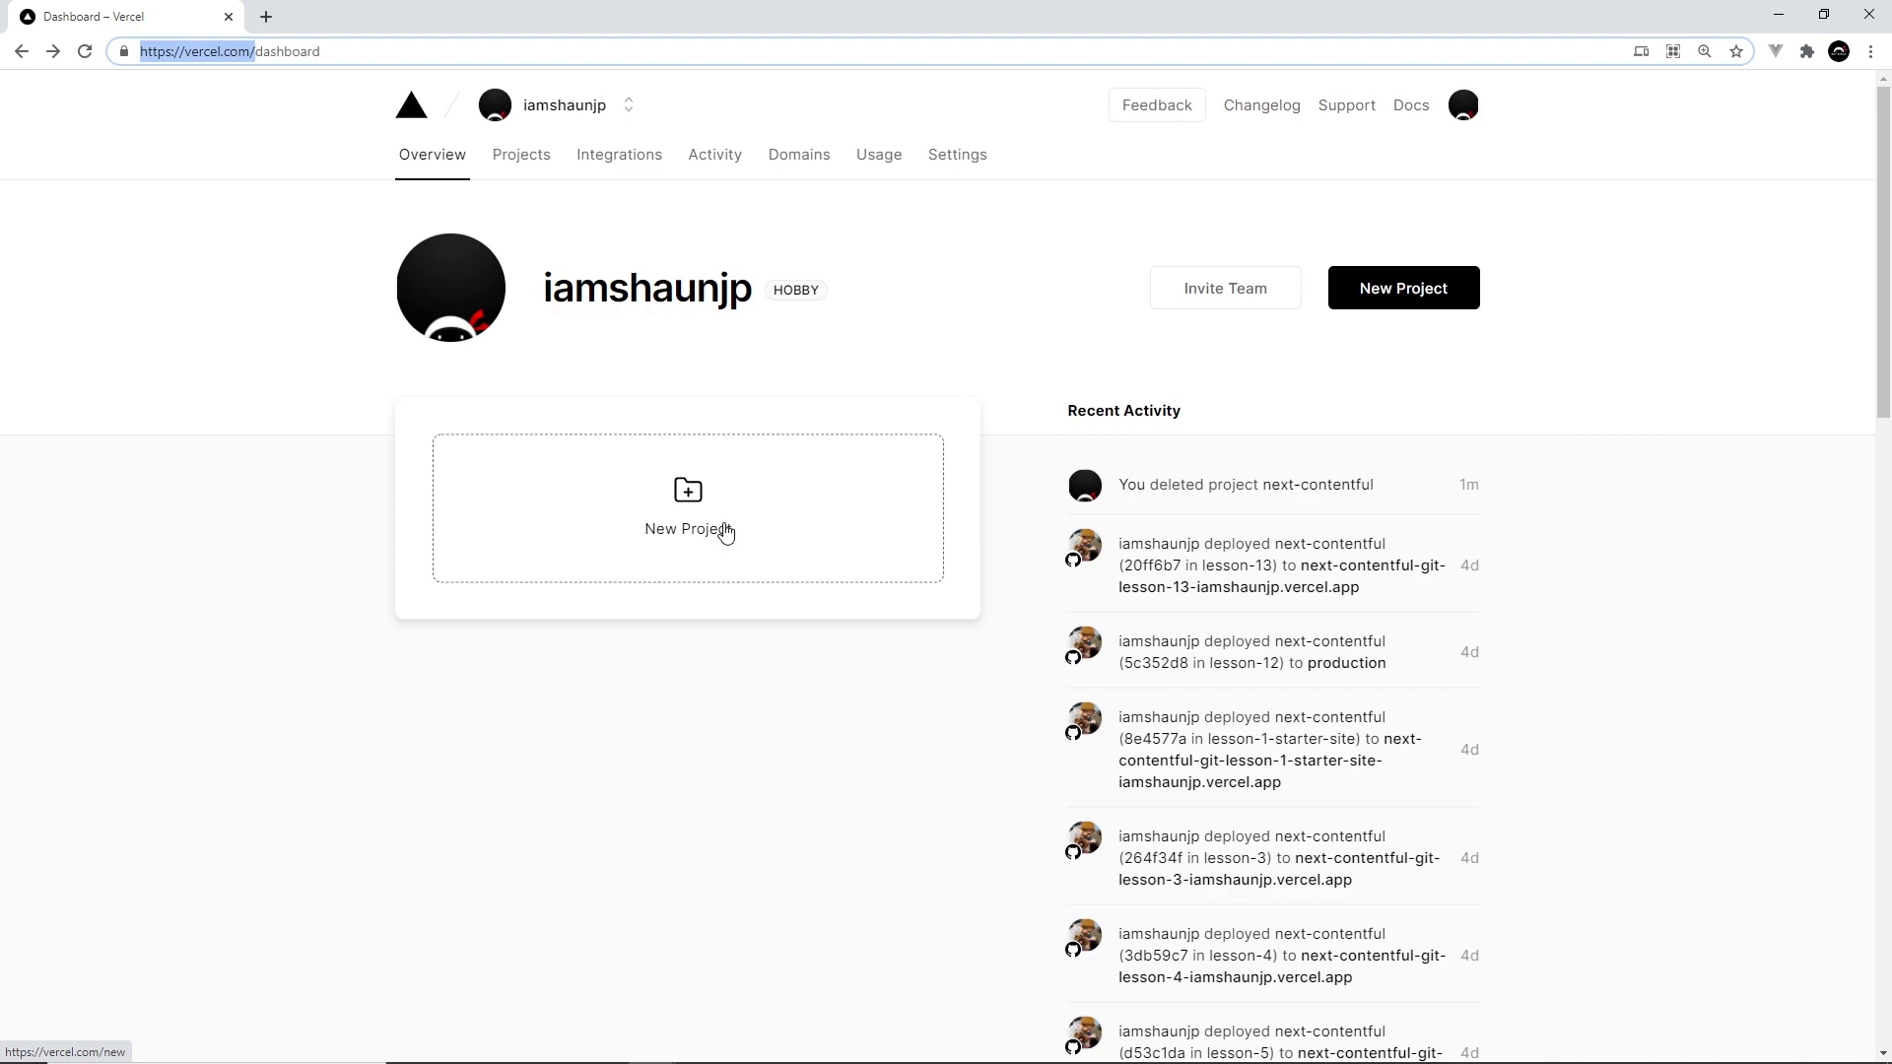
left_click(688, 507)
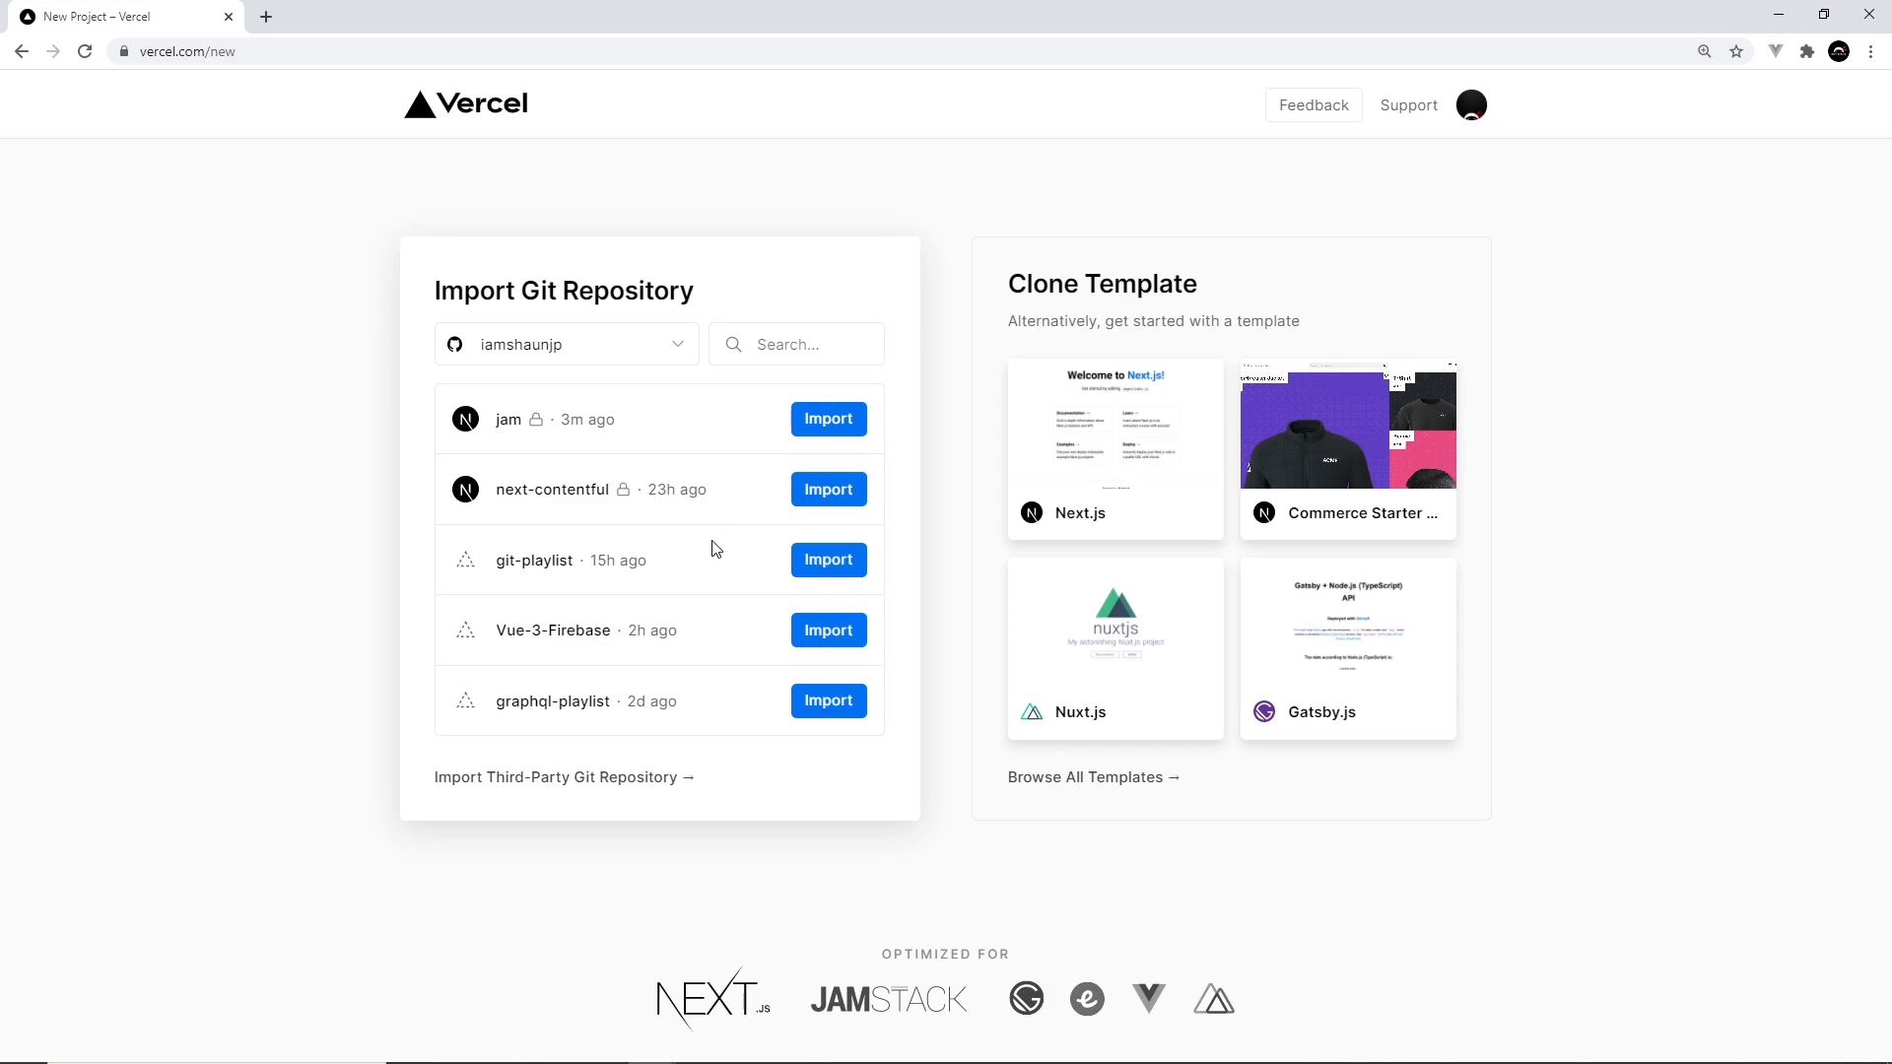
mouse_move(725, 552)
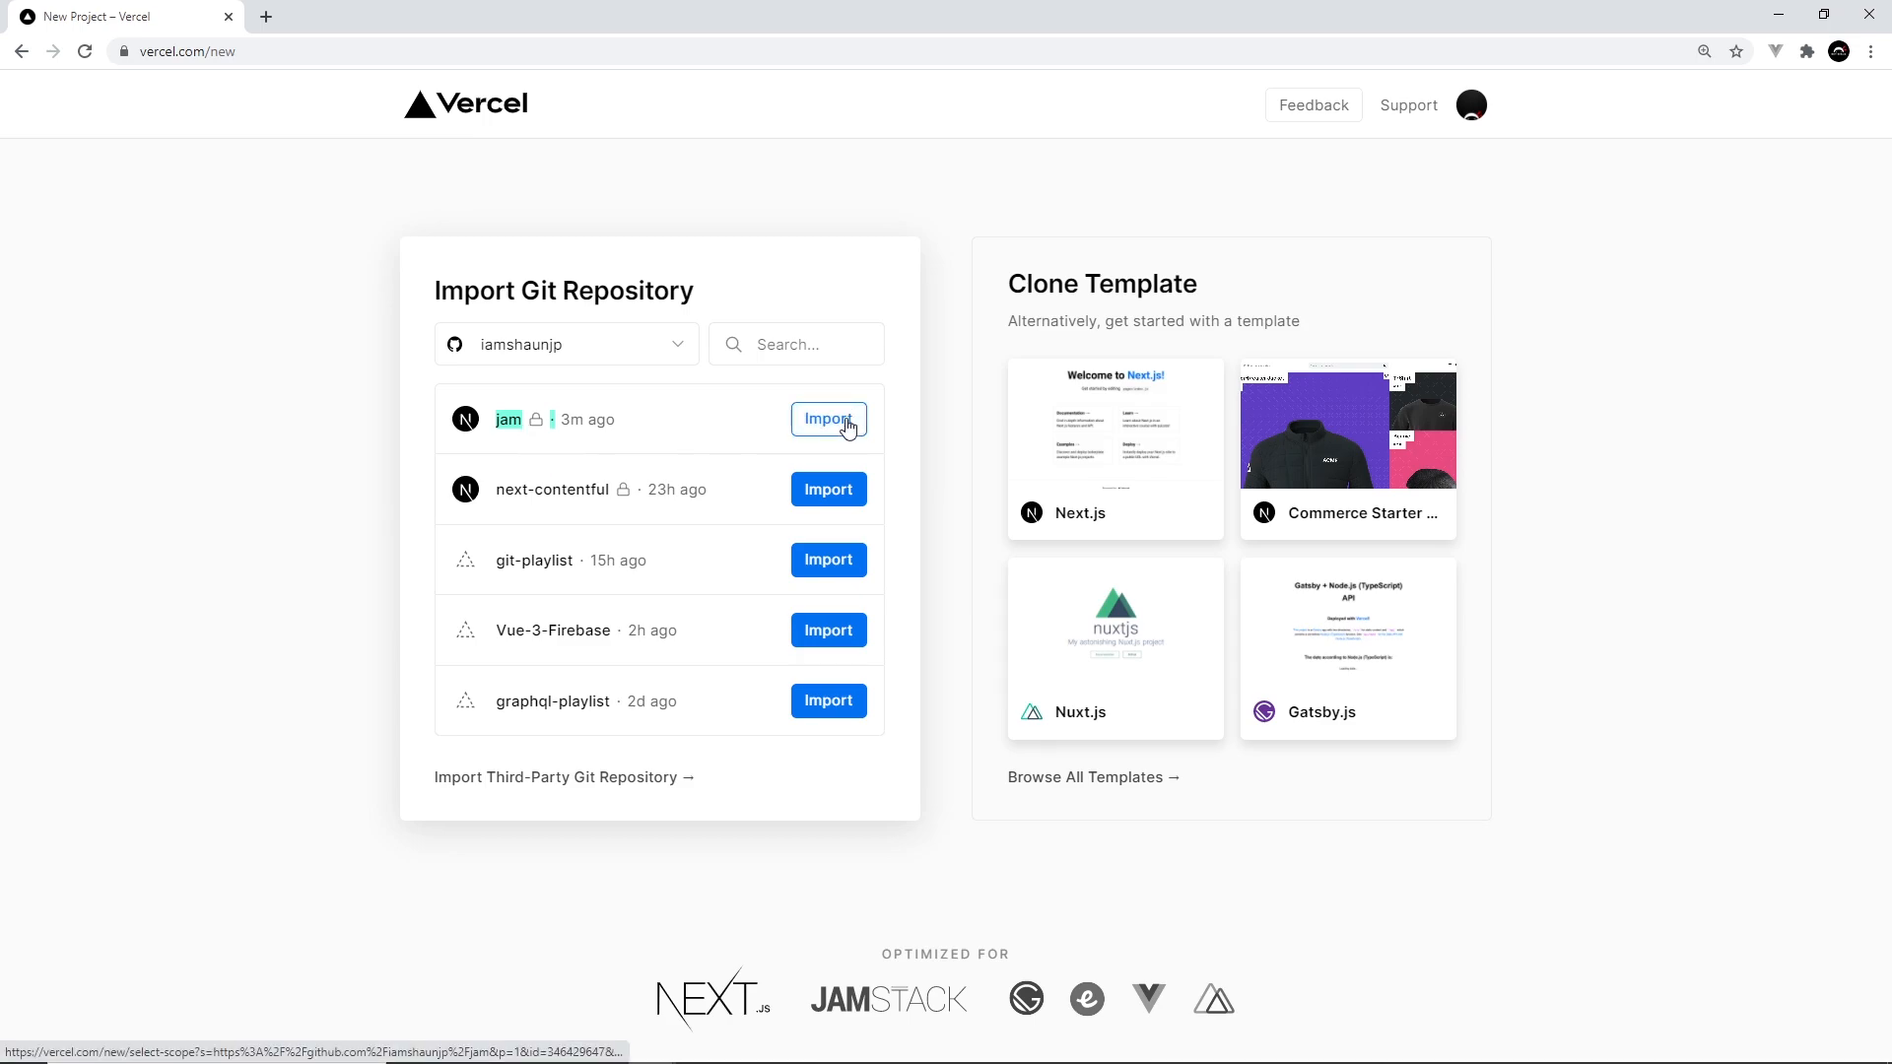
left_click(828, 418)
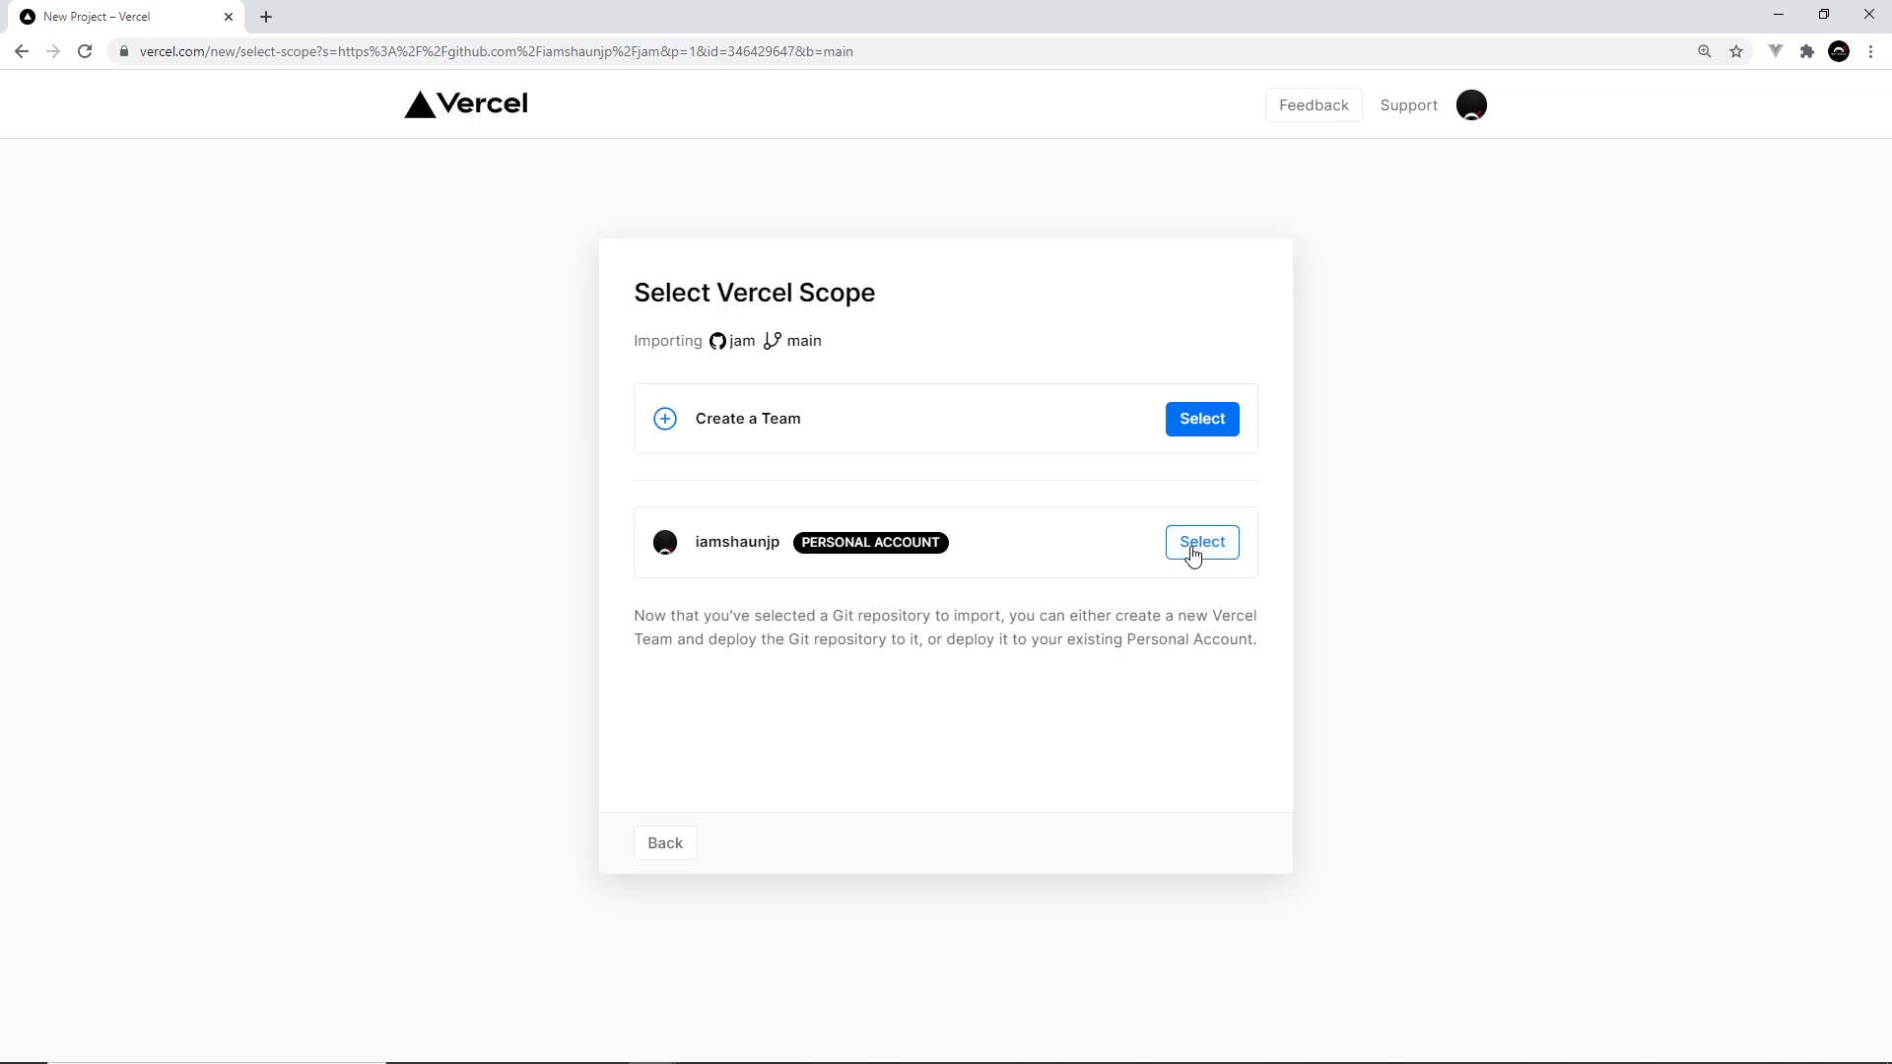
left_click(1201, 540)
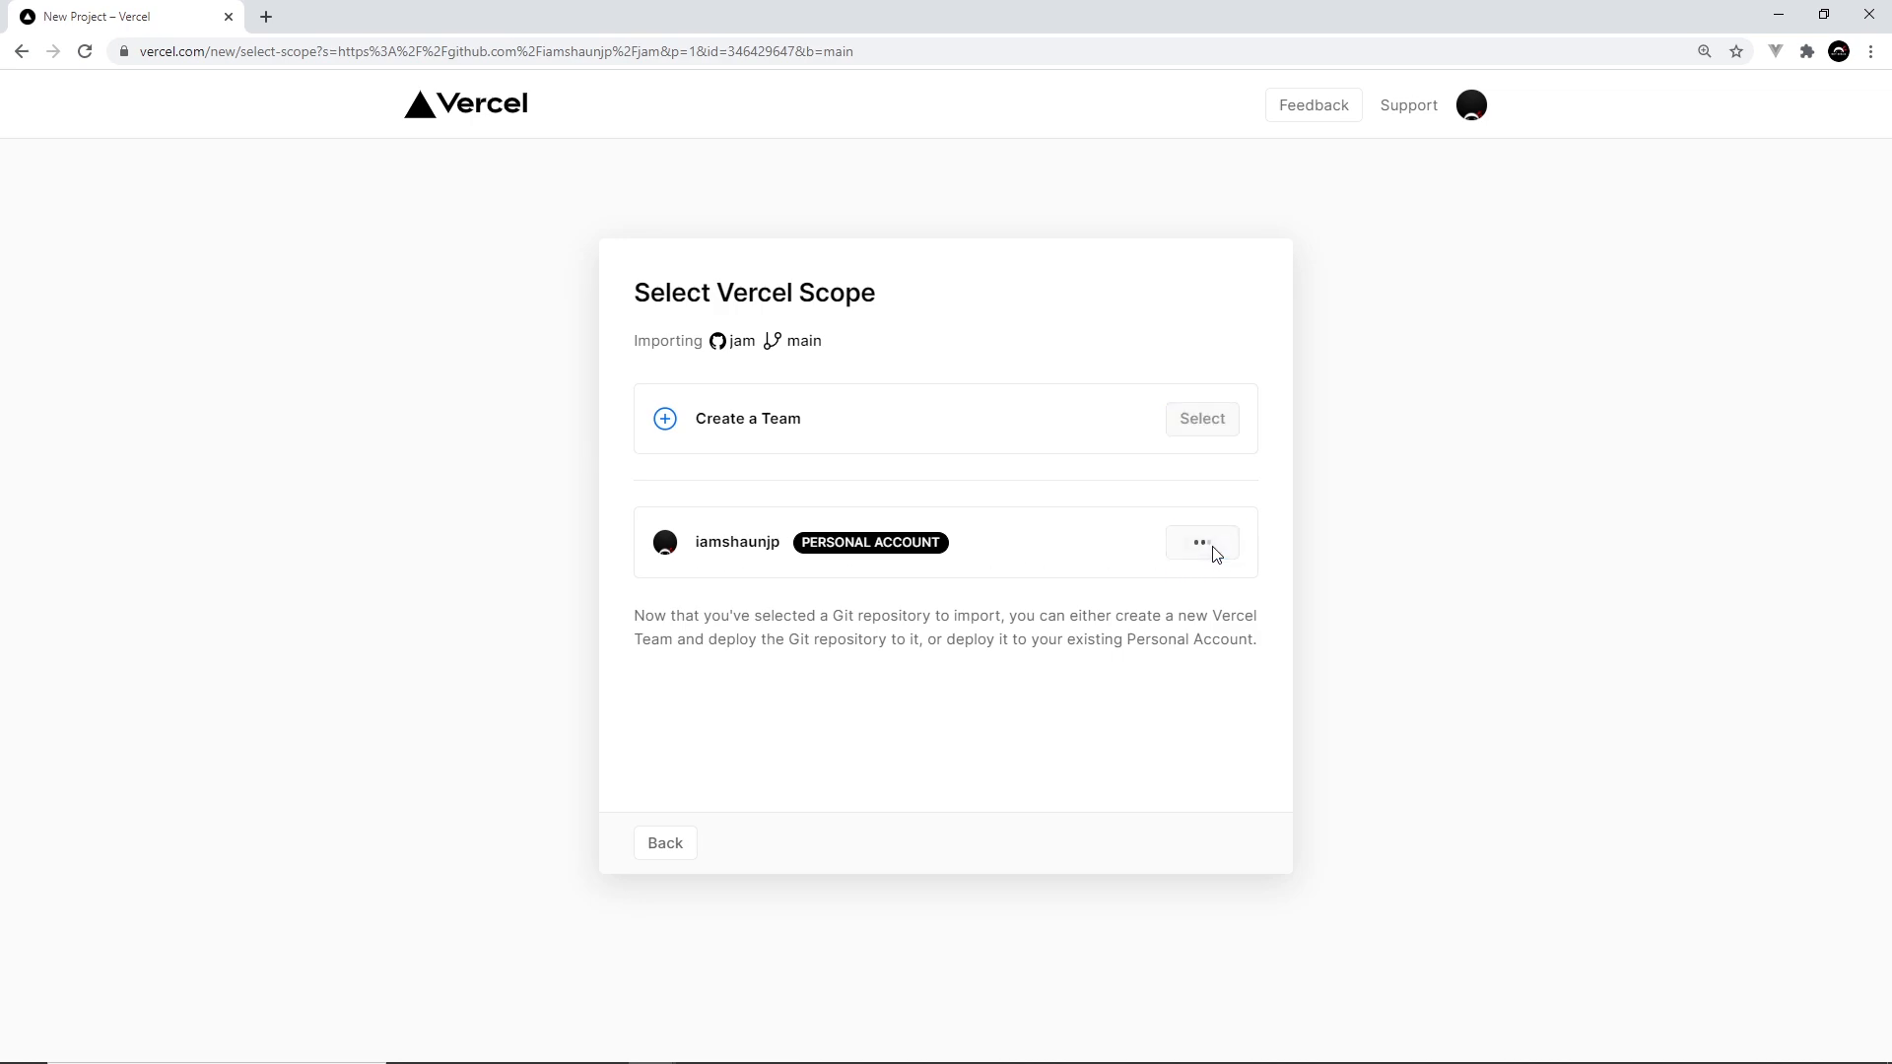
Step: Confirm the project name 'jam' on Vercel's Import Project settings with the Next.js preset
left_click(1200, 542)
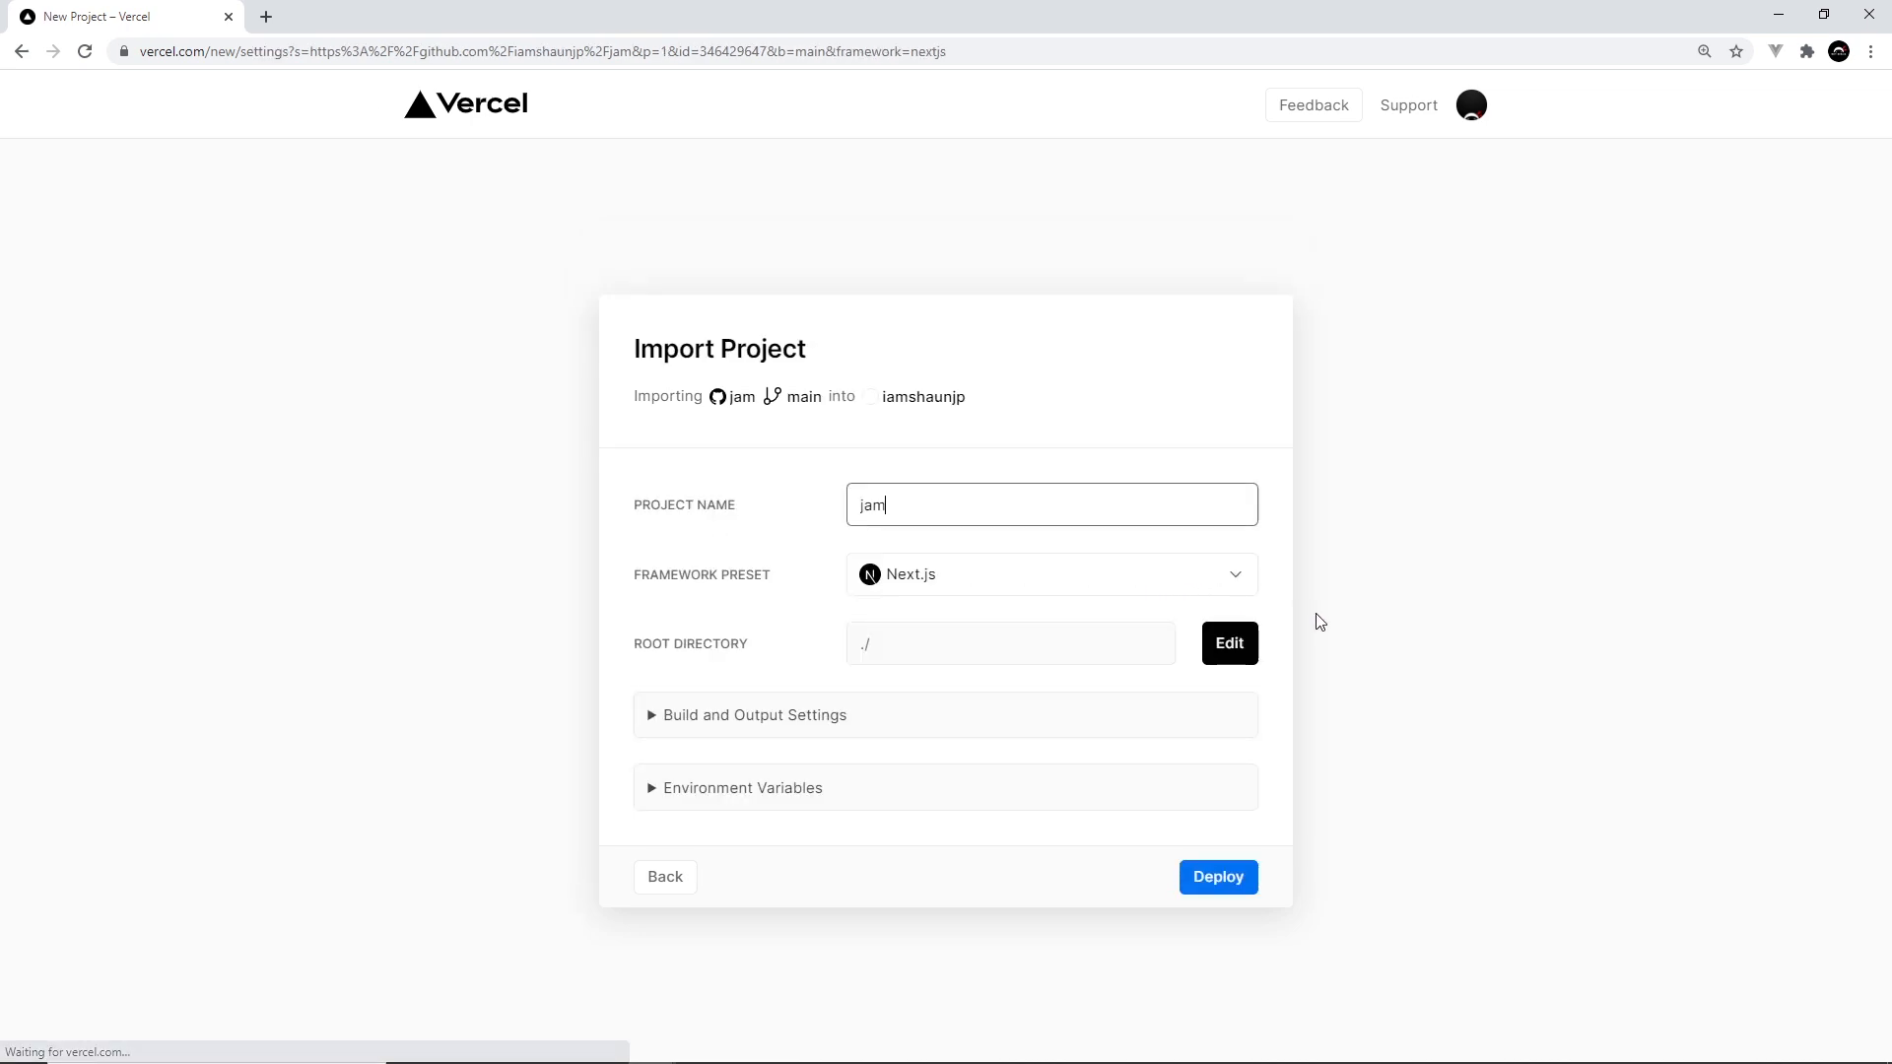
double_click(871, 504)
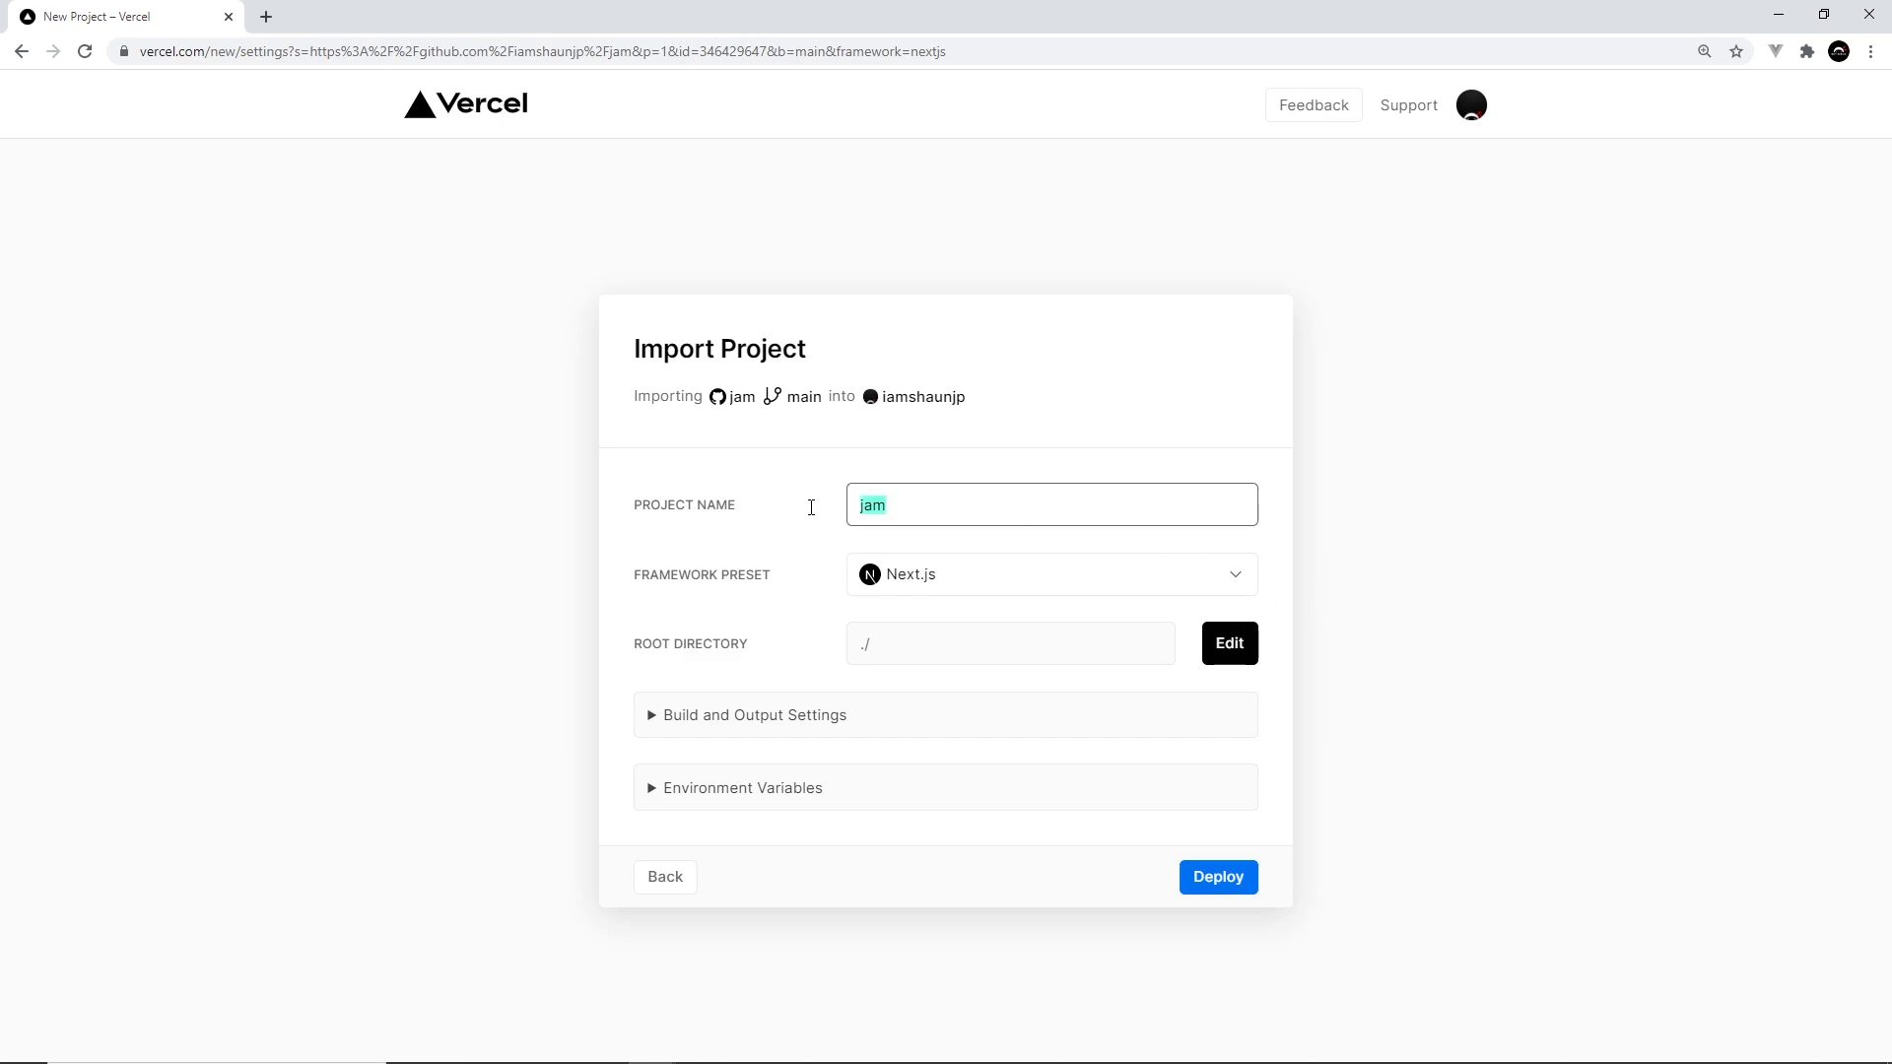
mouse_move(780, 559)
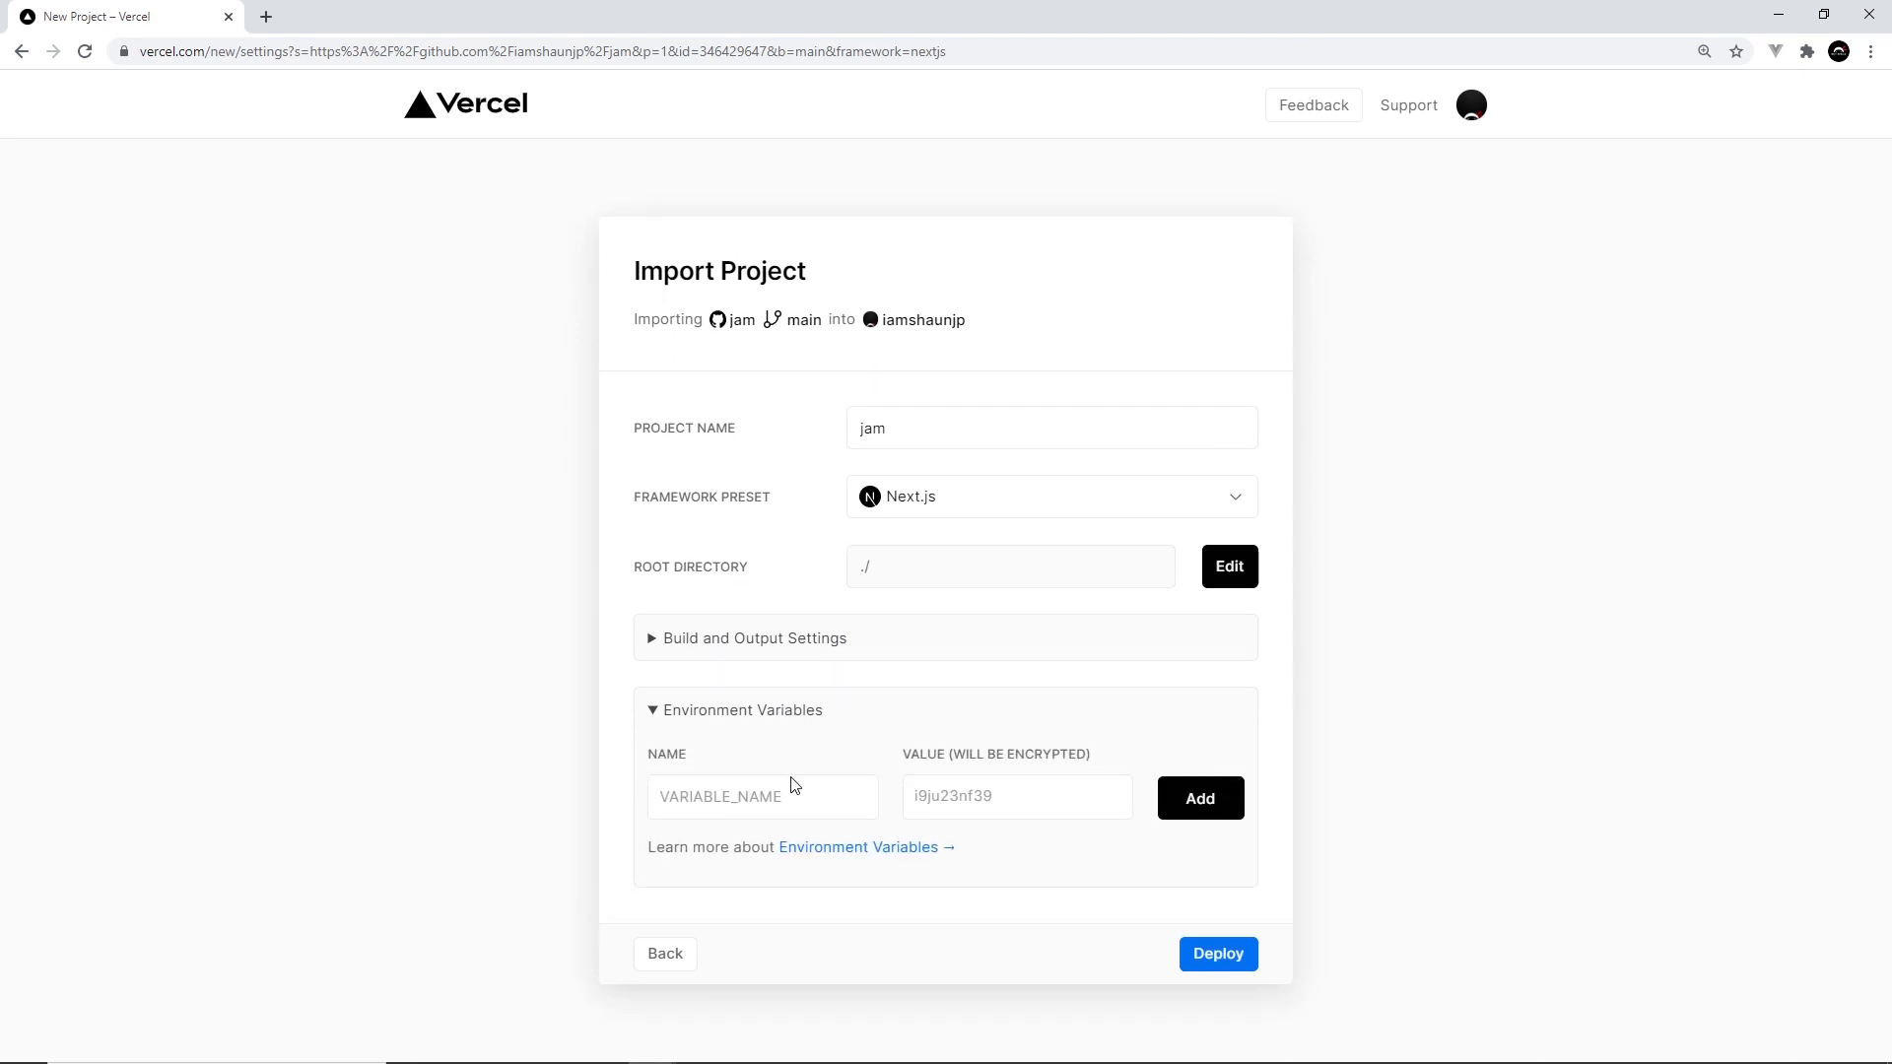
mouse_move(799, 772)
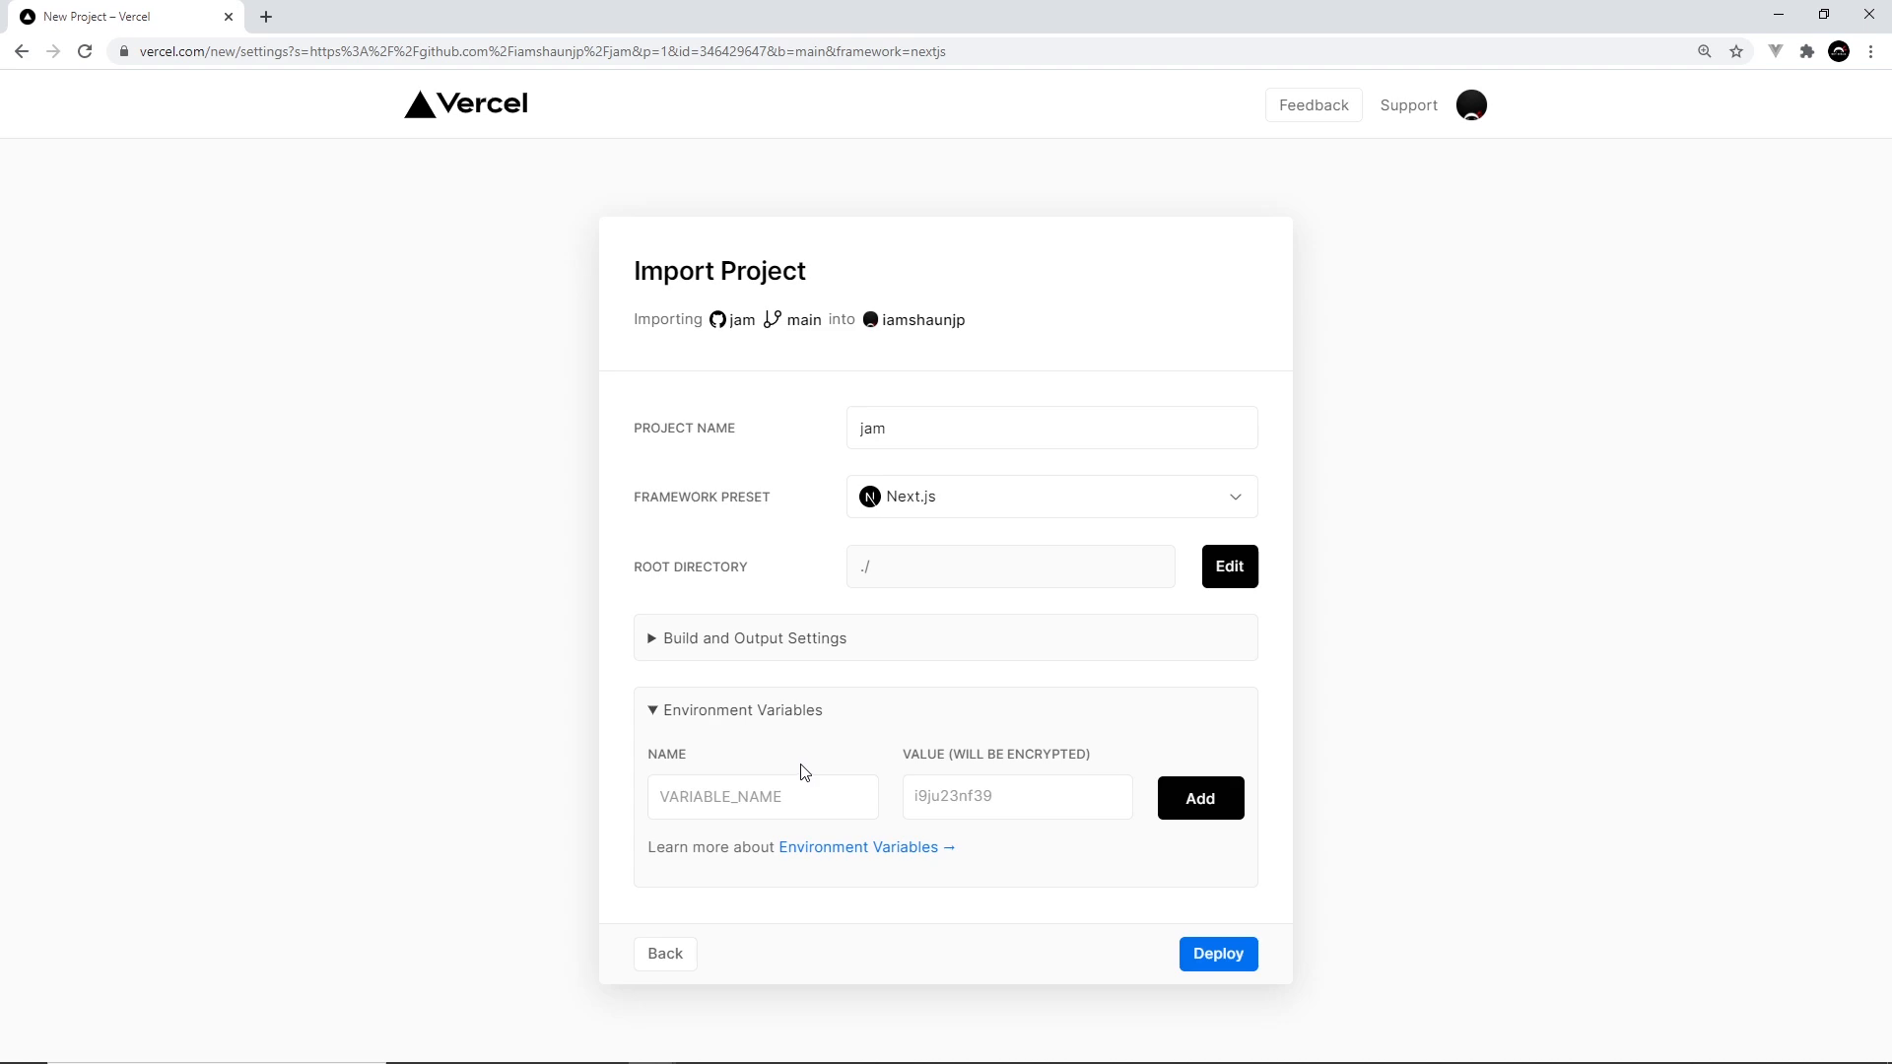
mouse_move(861, 757)
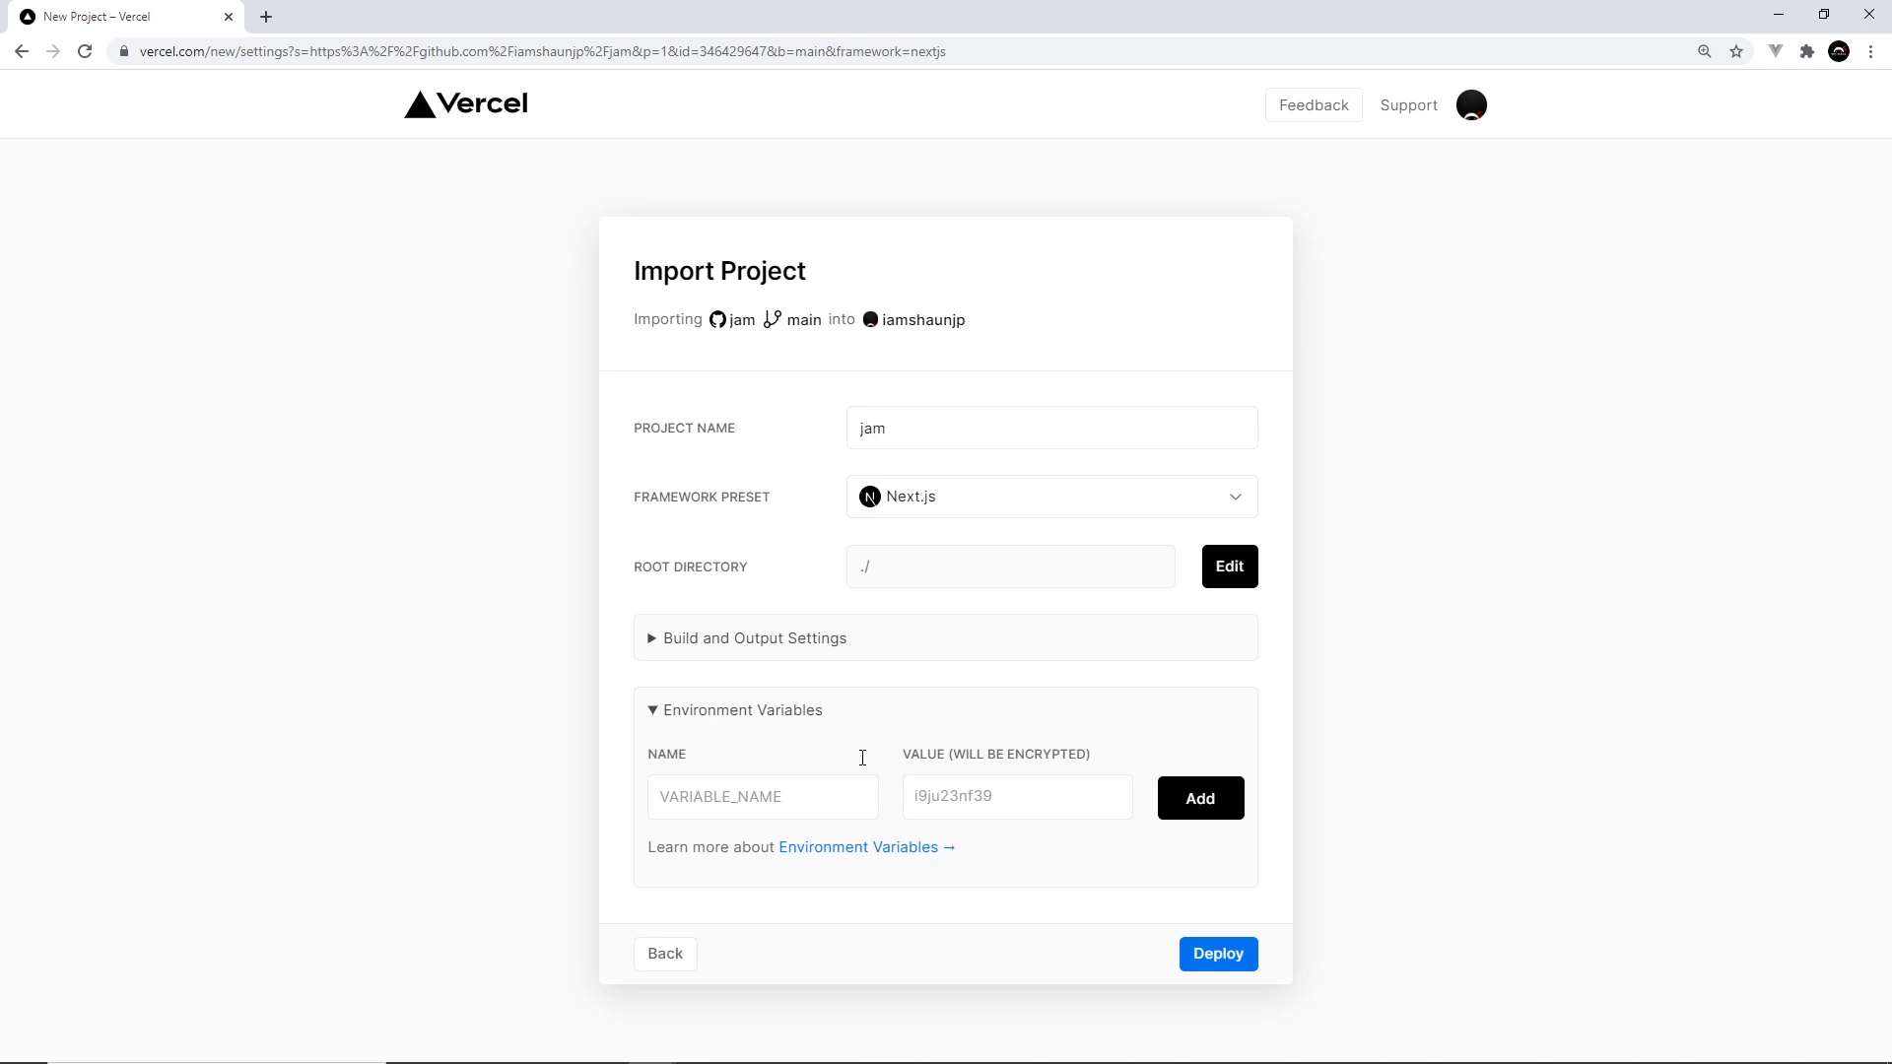
mouse_move(1131, 1045)
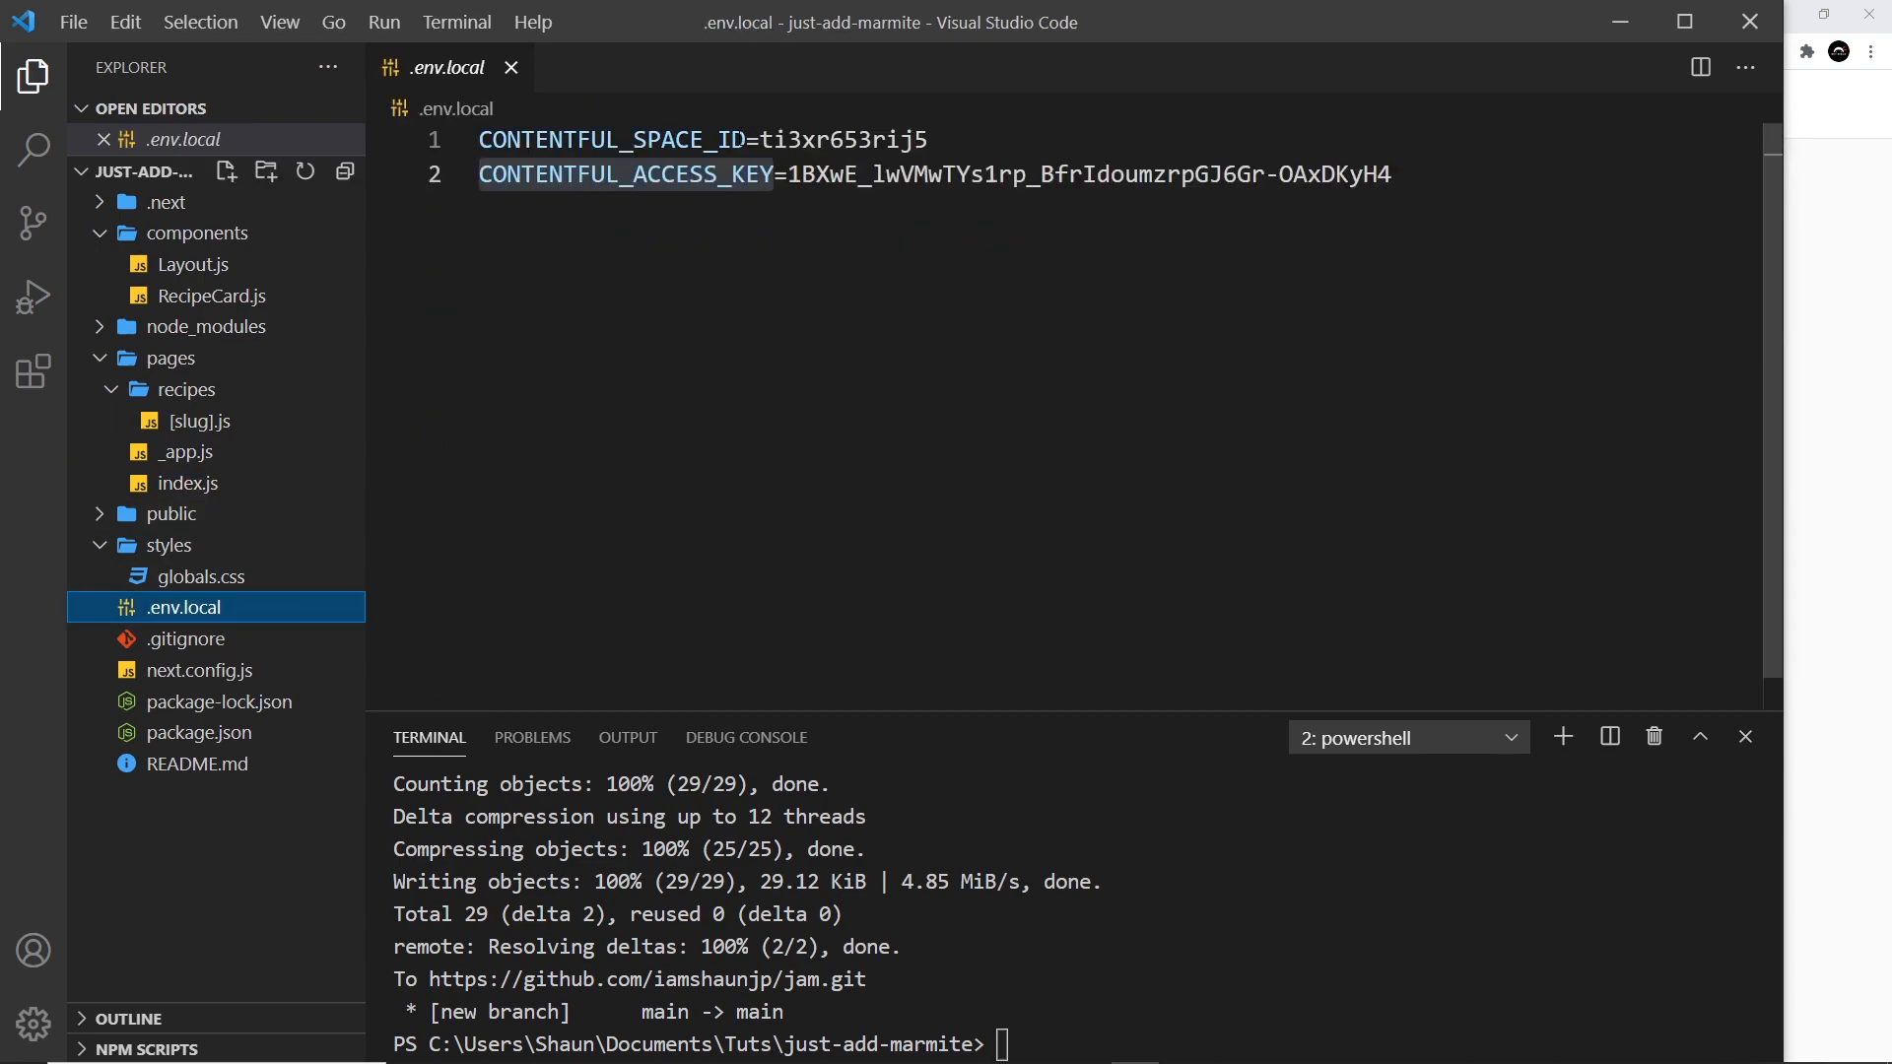
Step: Add CONTENTFUL_SPACE_ID and CONTENTFUL_ACCESS_KEY from .env.local as Vercel environment variables
double_click(611, 140)
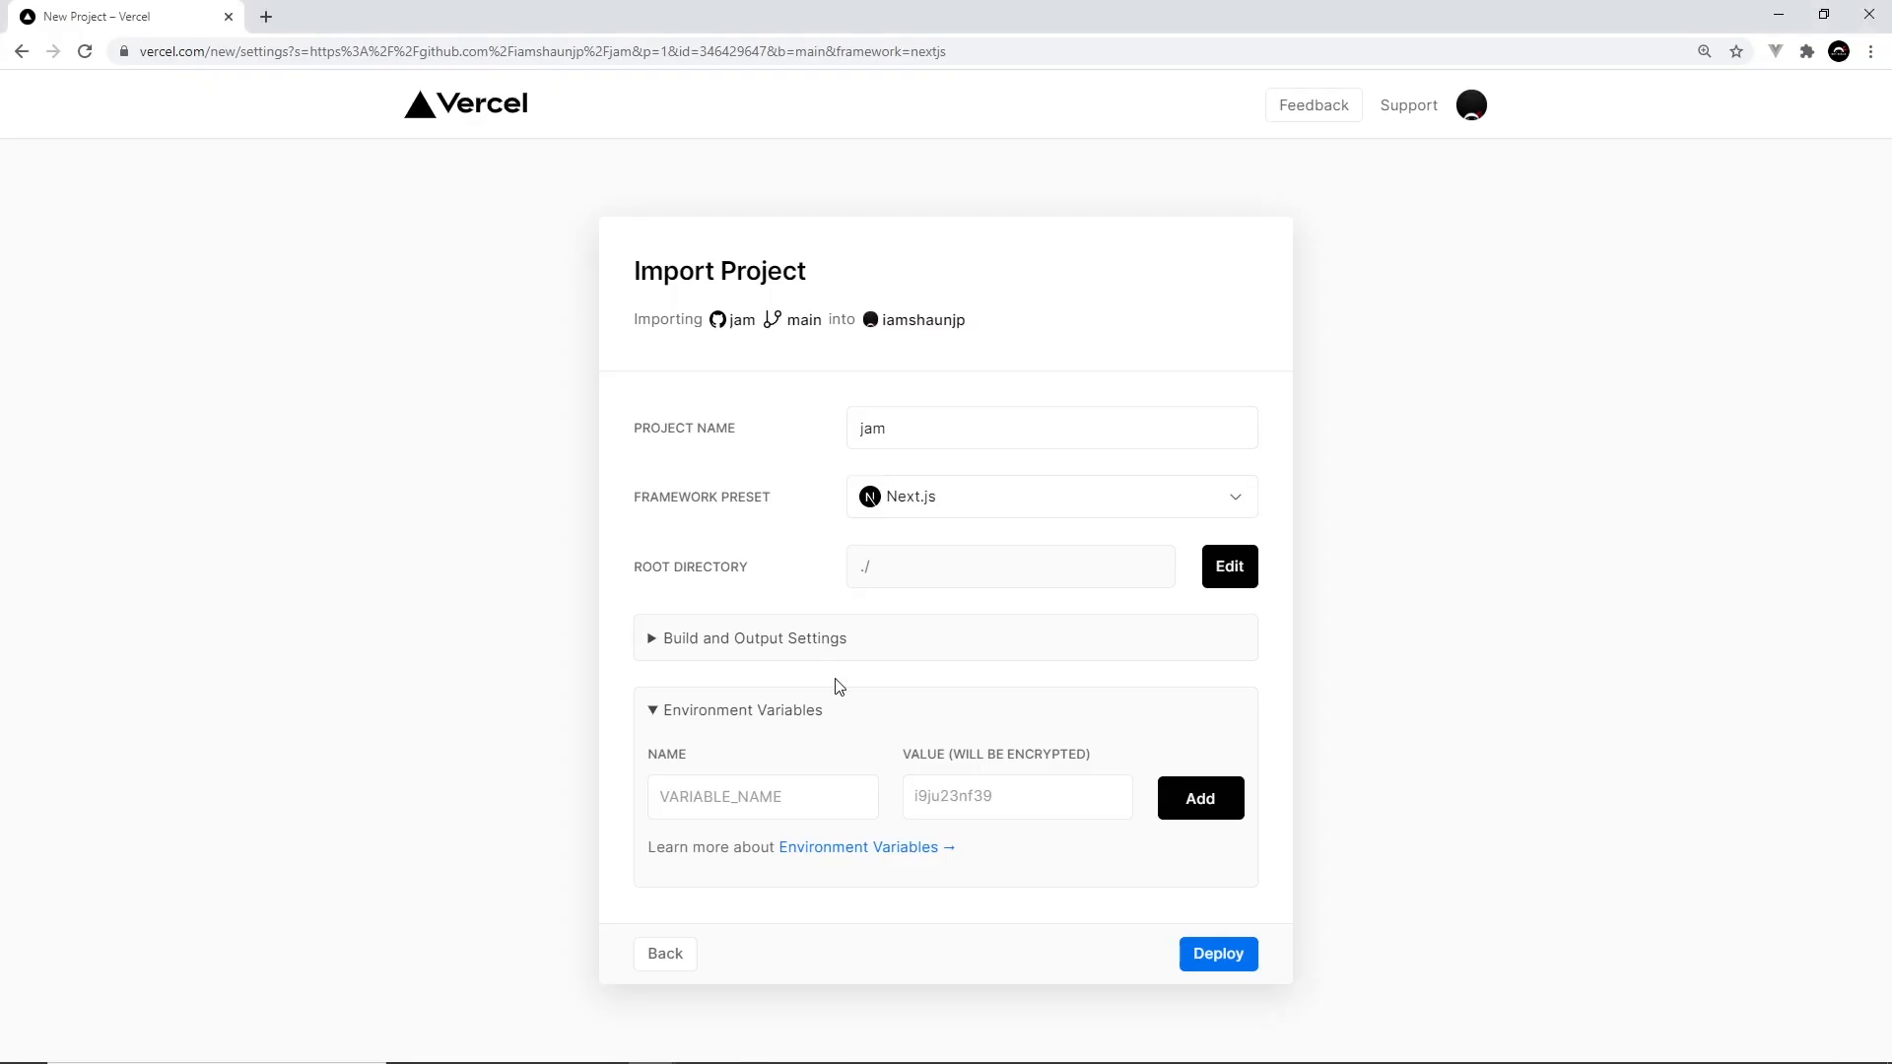
type("CONTENTFUL_SPACE_ID")
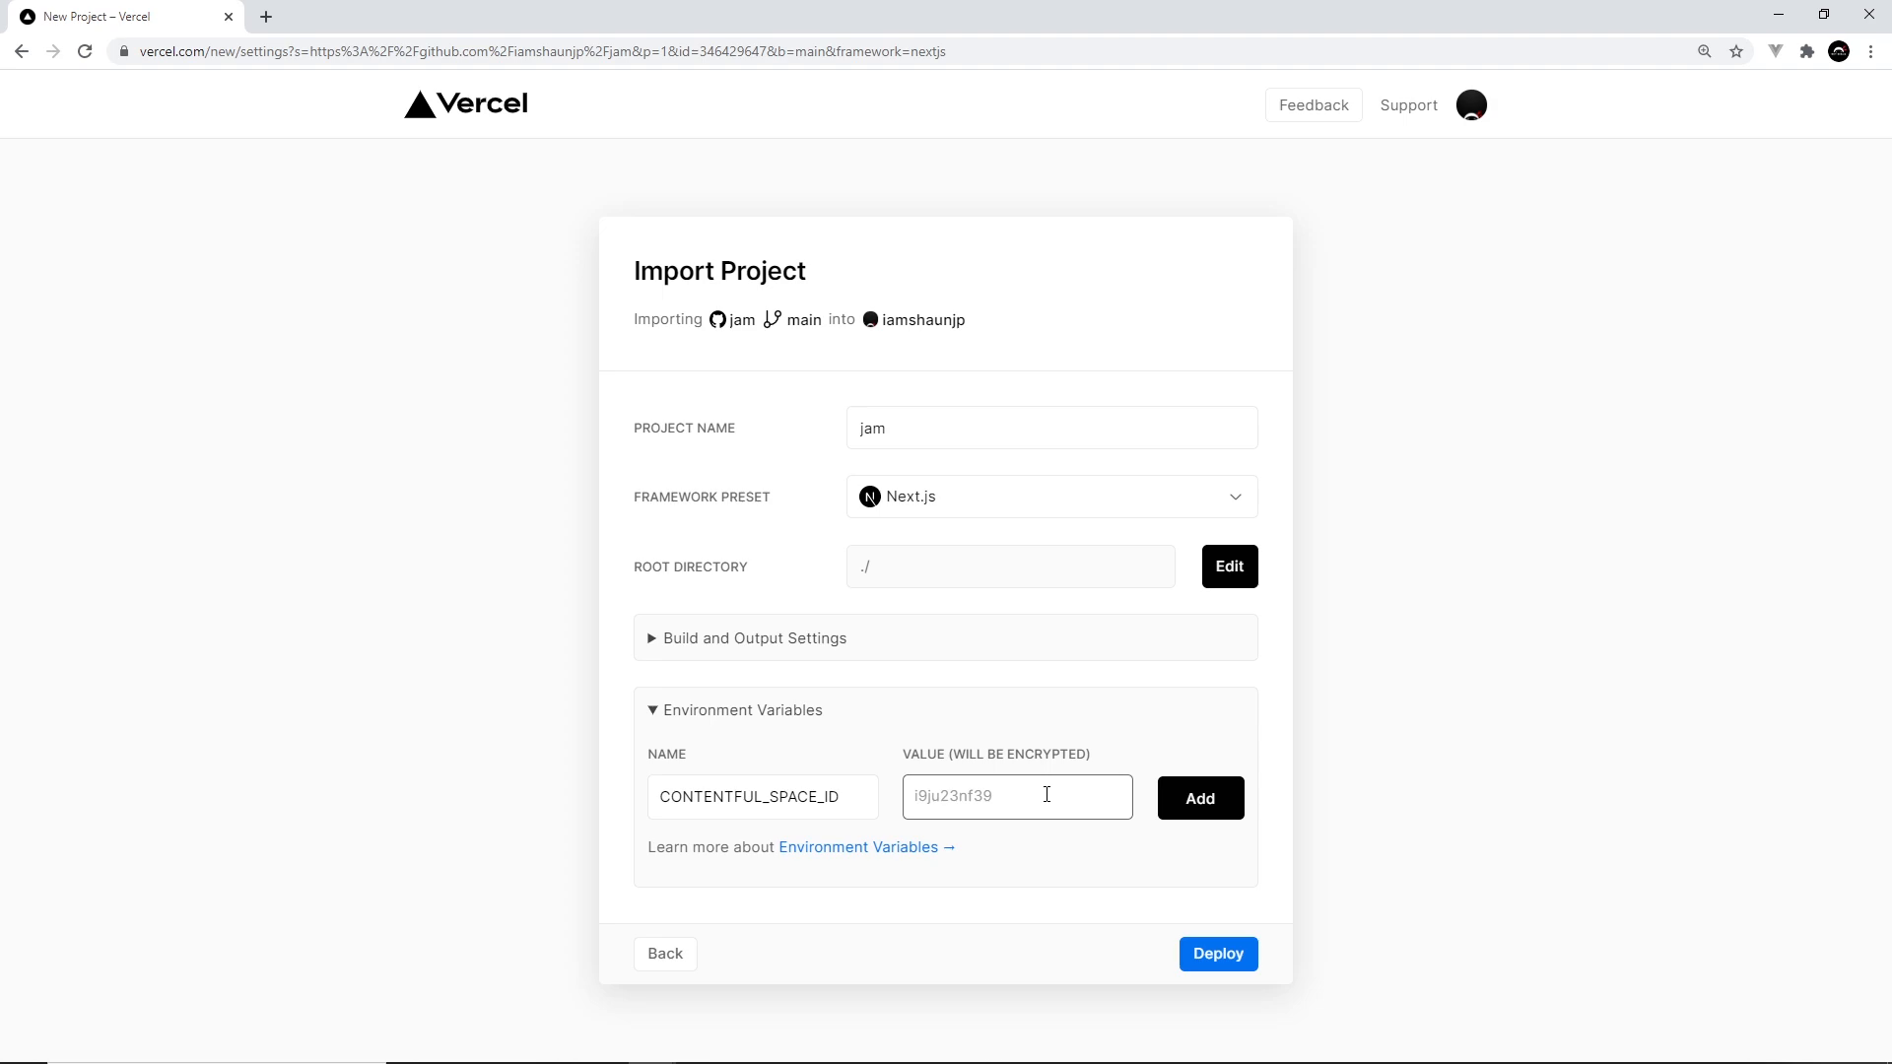
left_click(1196, 798)
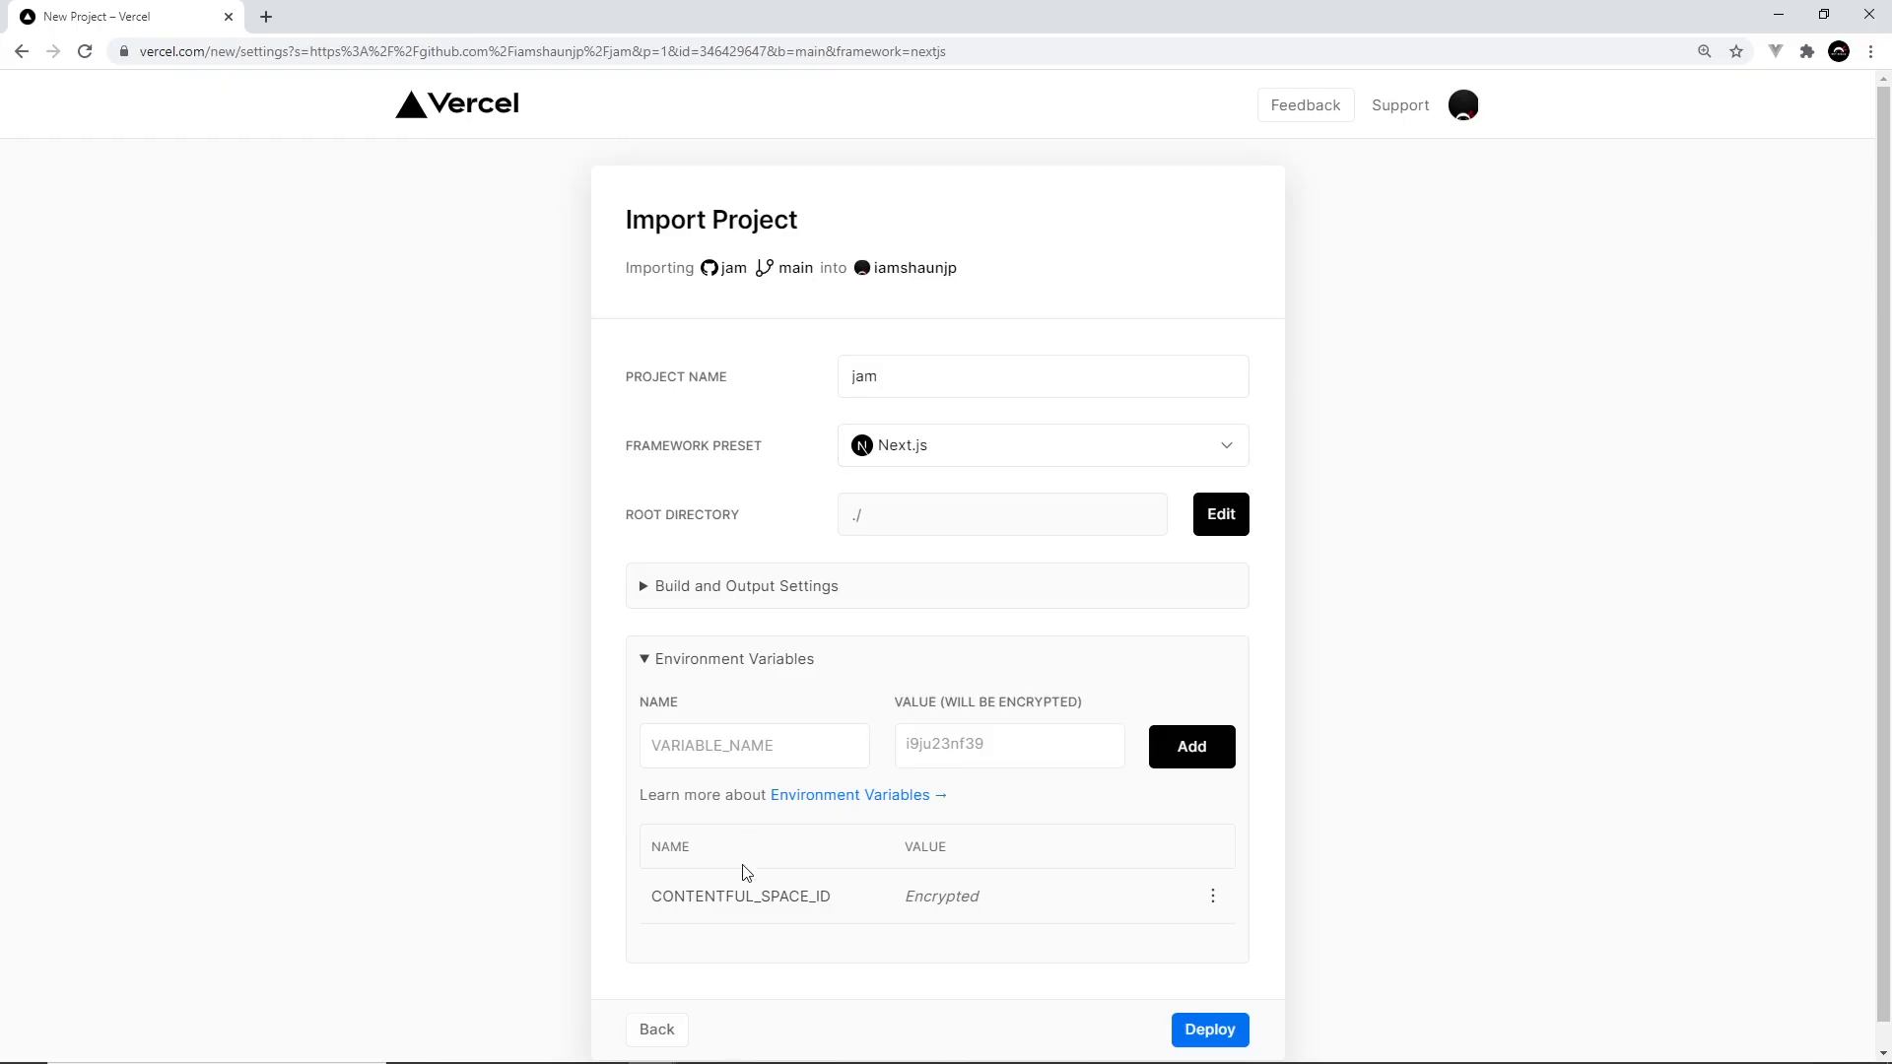
type("CONTENTFUL_ACCESS_KEY")
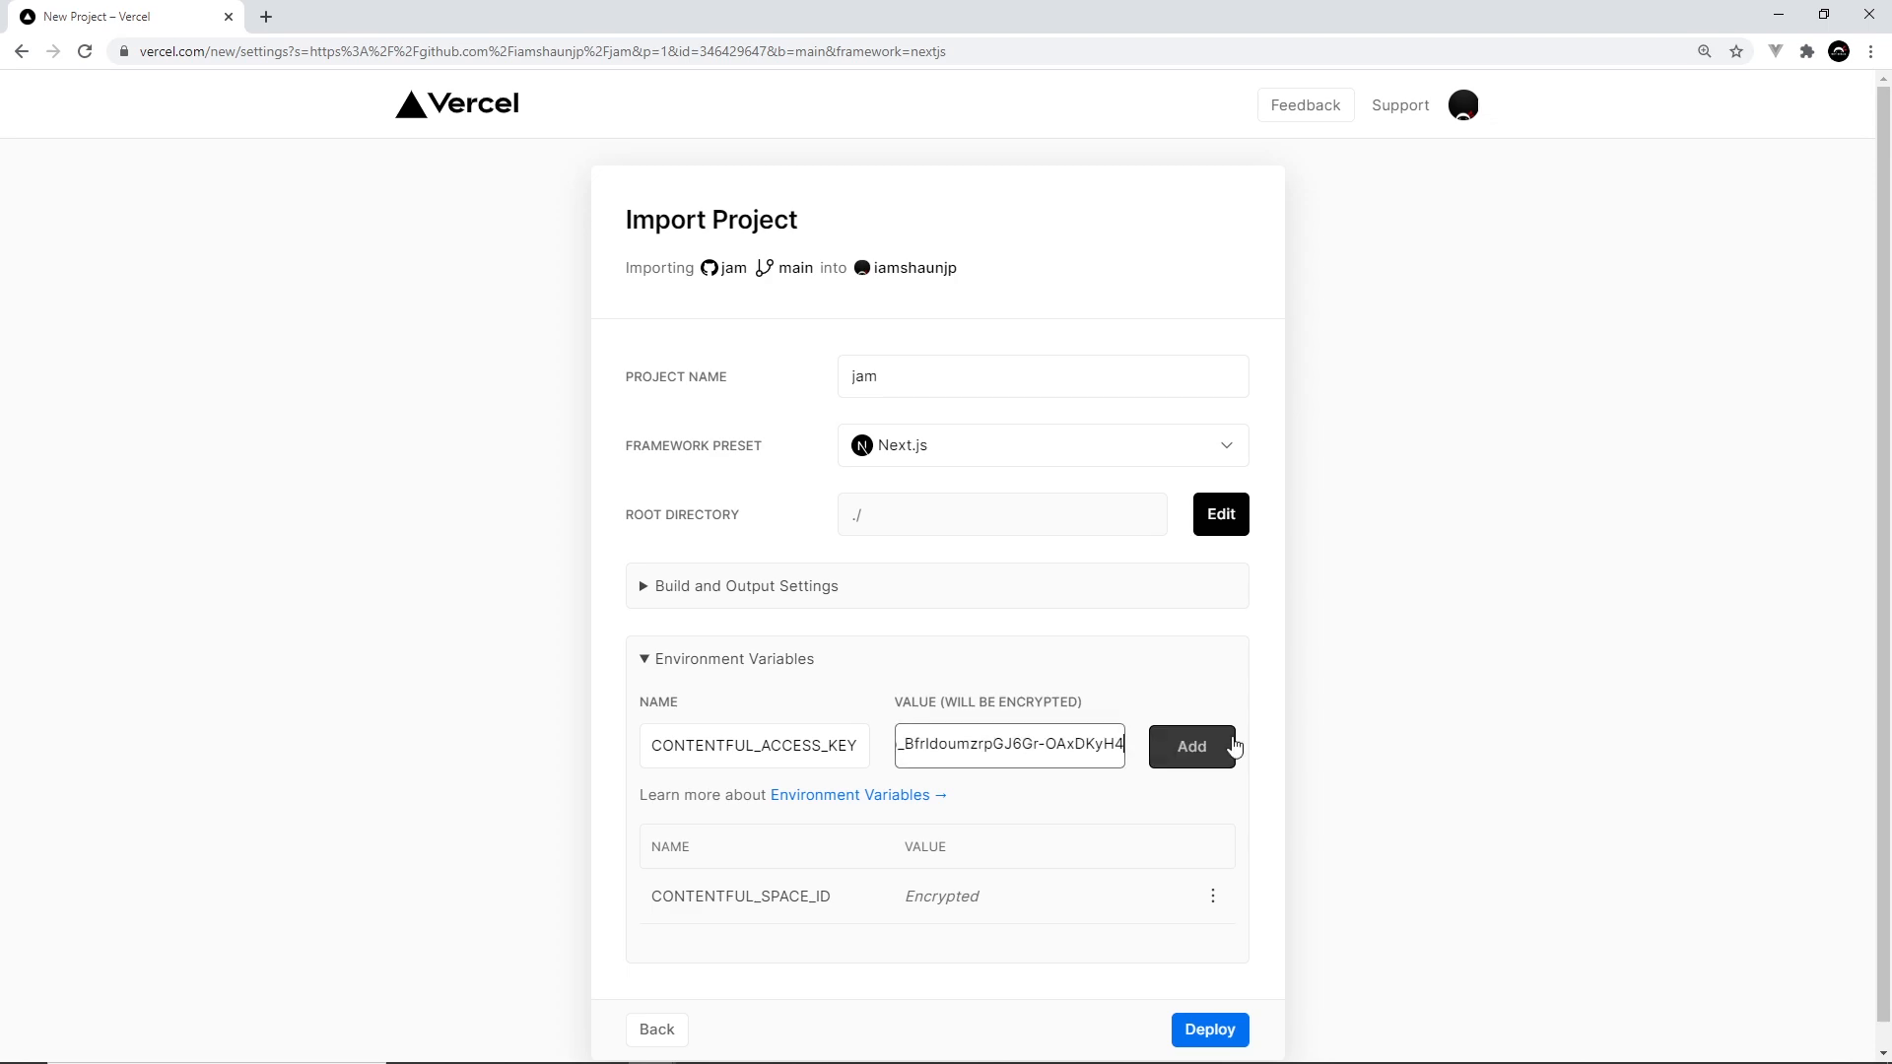
left_click(1191, 745)
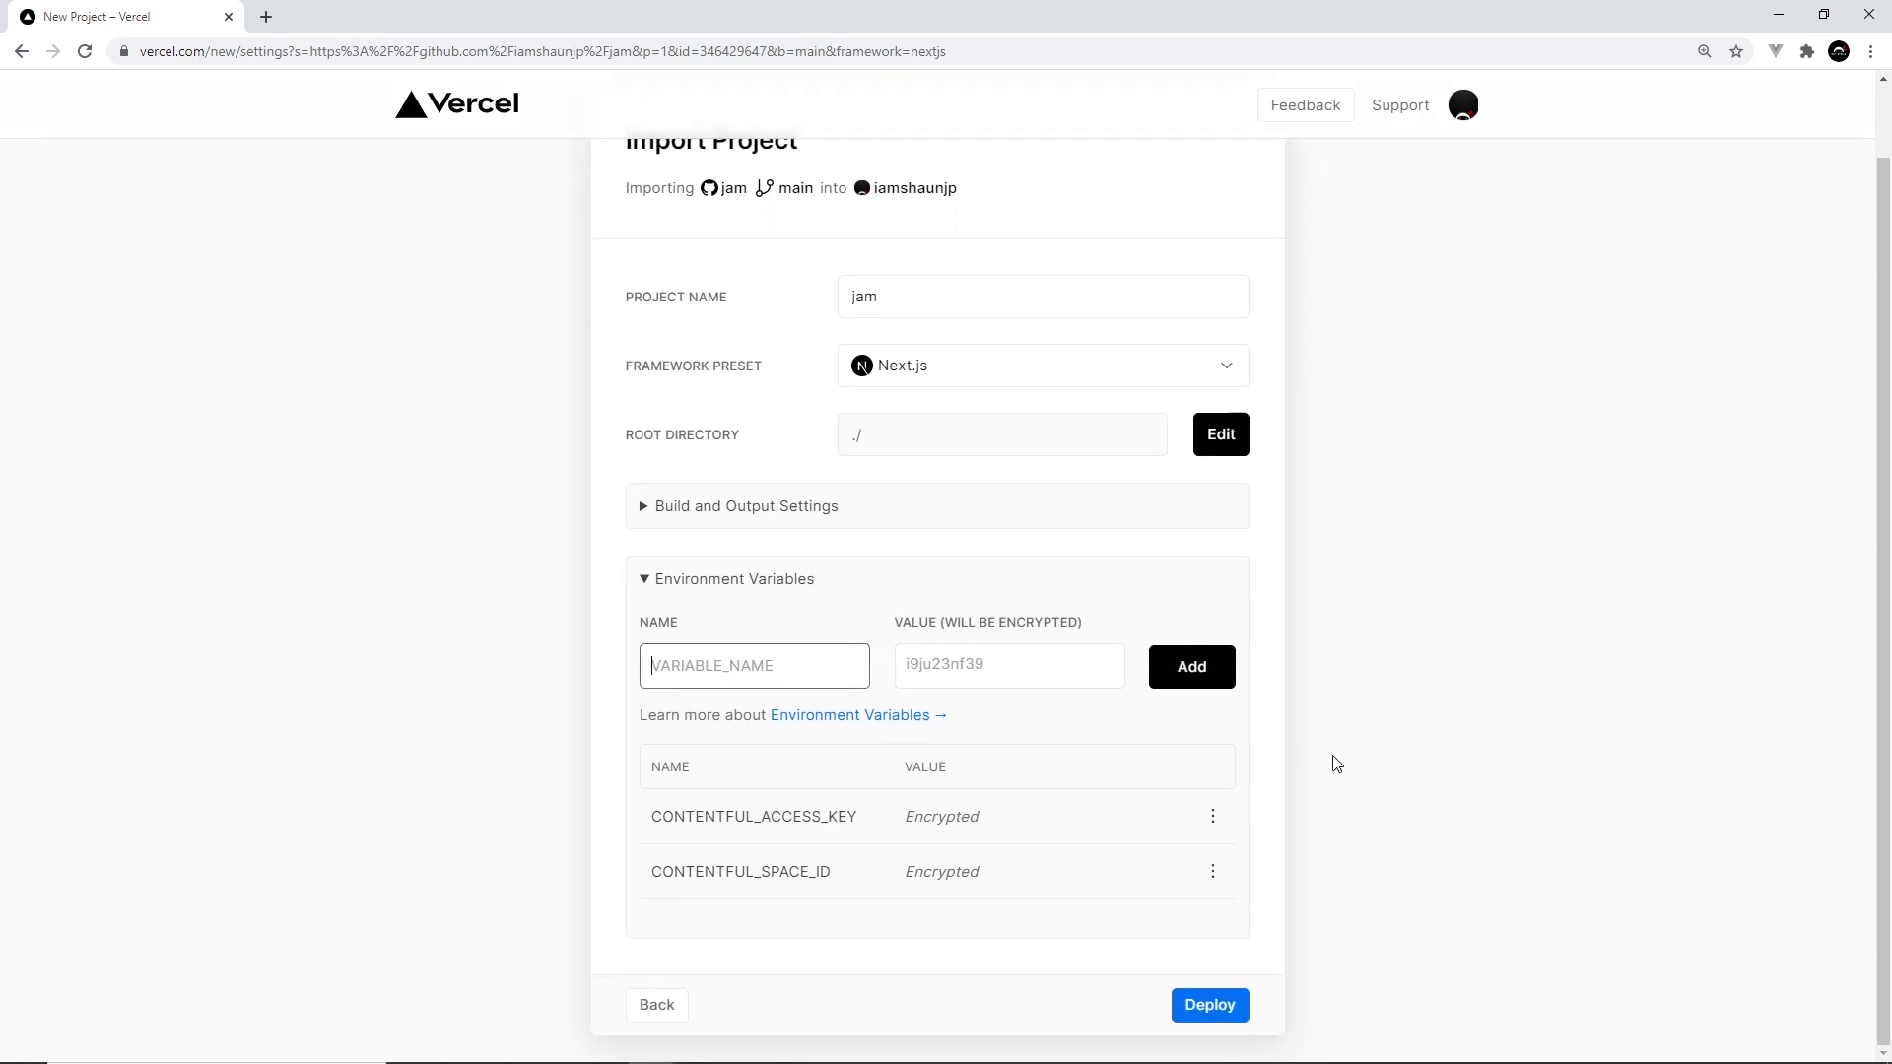
Step: Deploy the jam project on Vercel and visit the live Just Add Marmite site
left_click(1208, 1006)
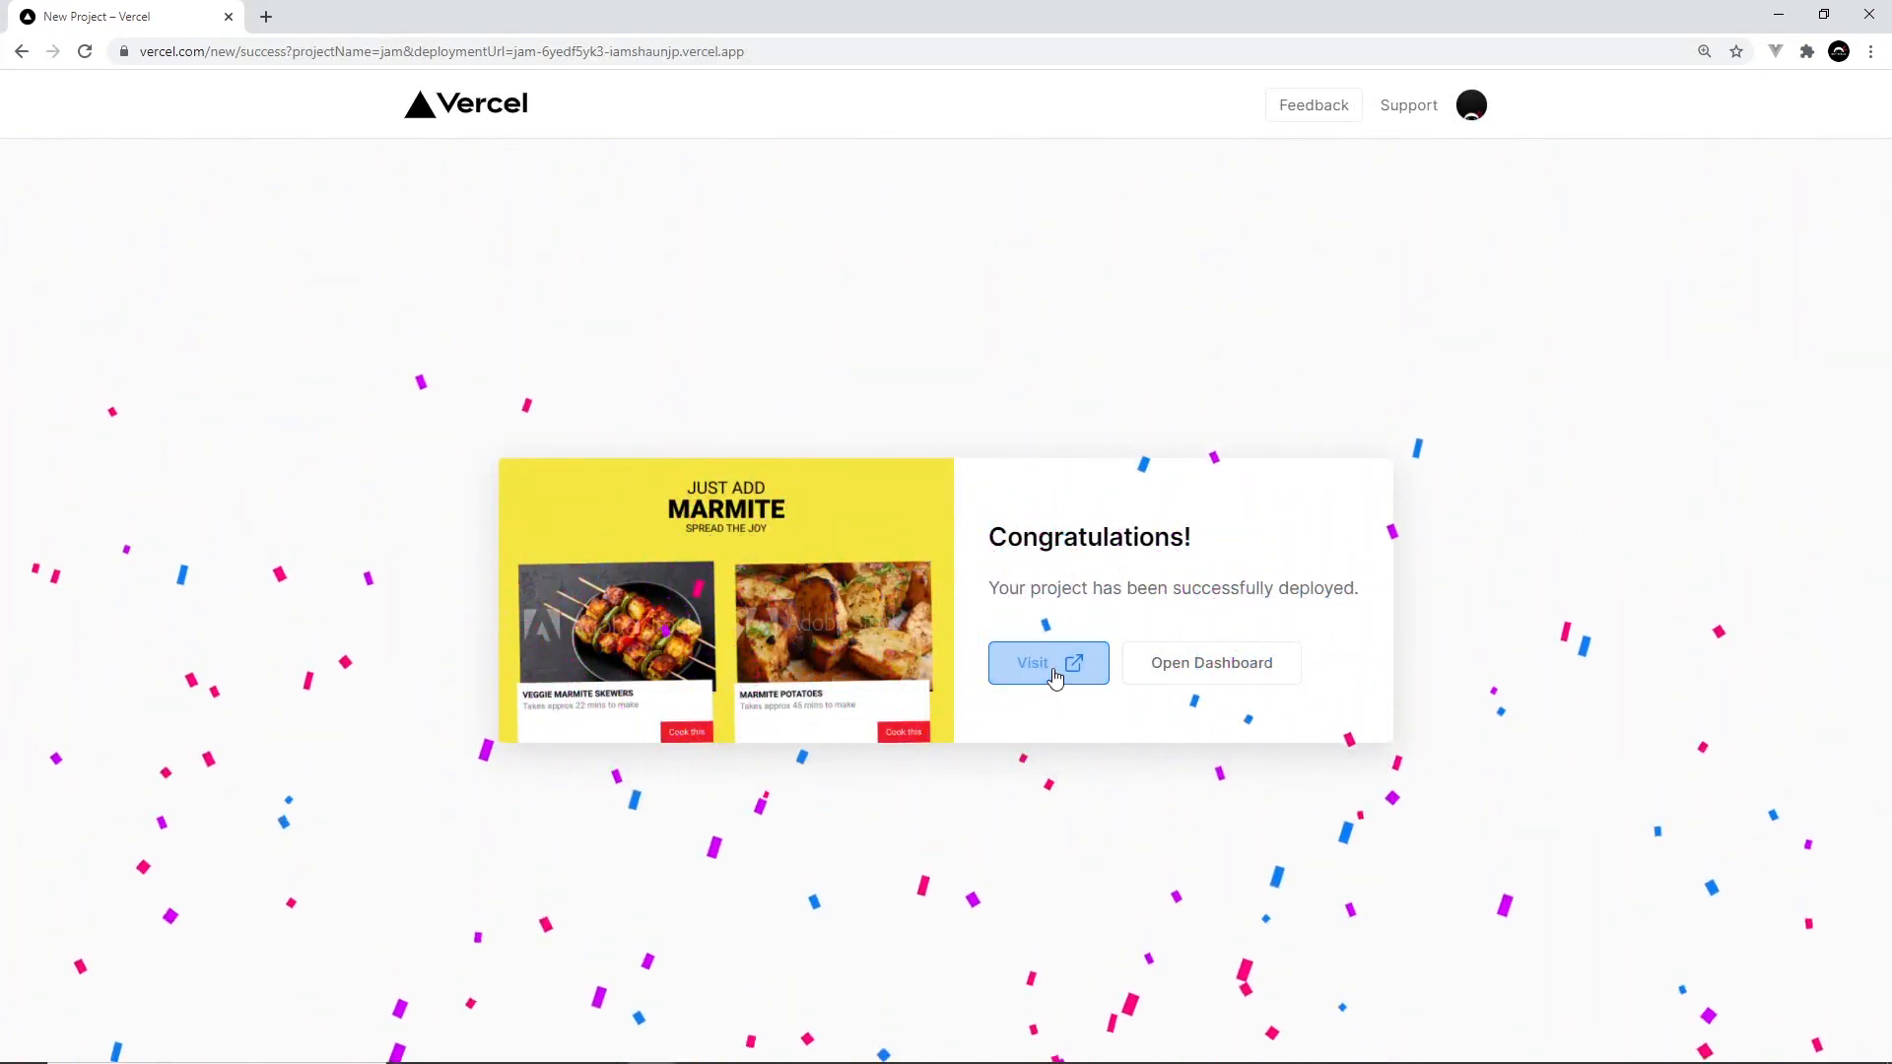
left_click(1045, 662)
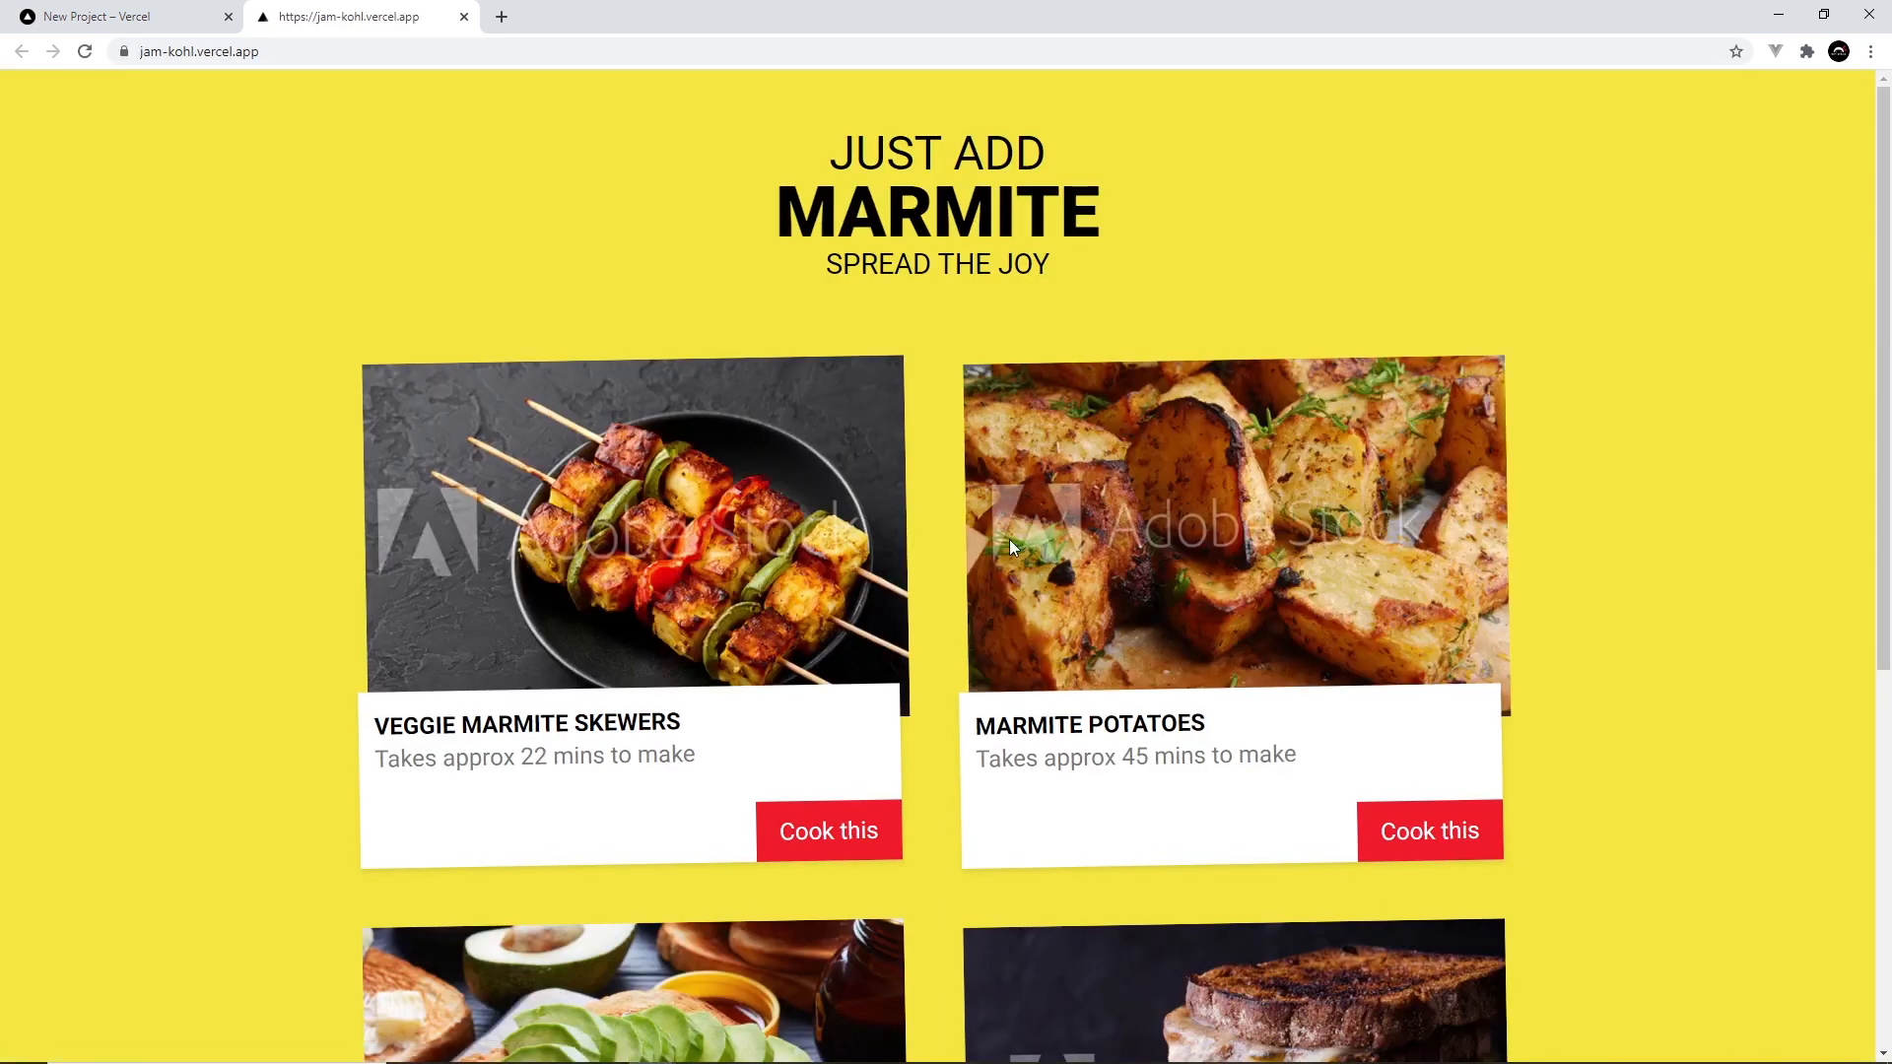
Step: View the Veggie Marmite Skewers recipe on the live site and return to the recipe list
scroll("down", 3)
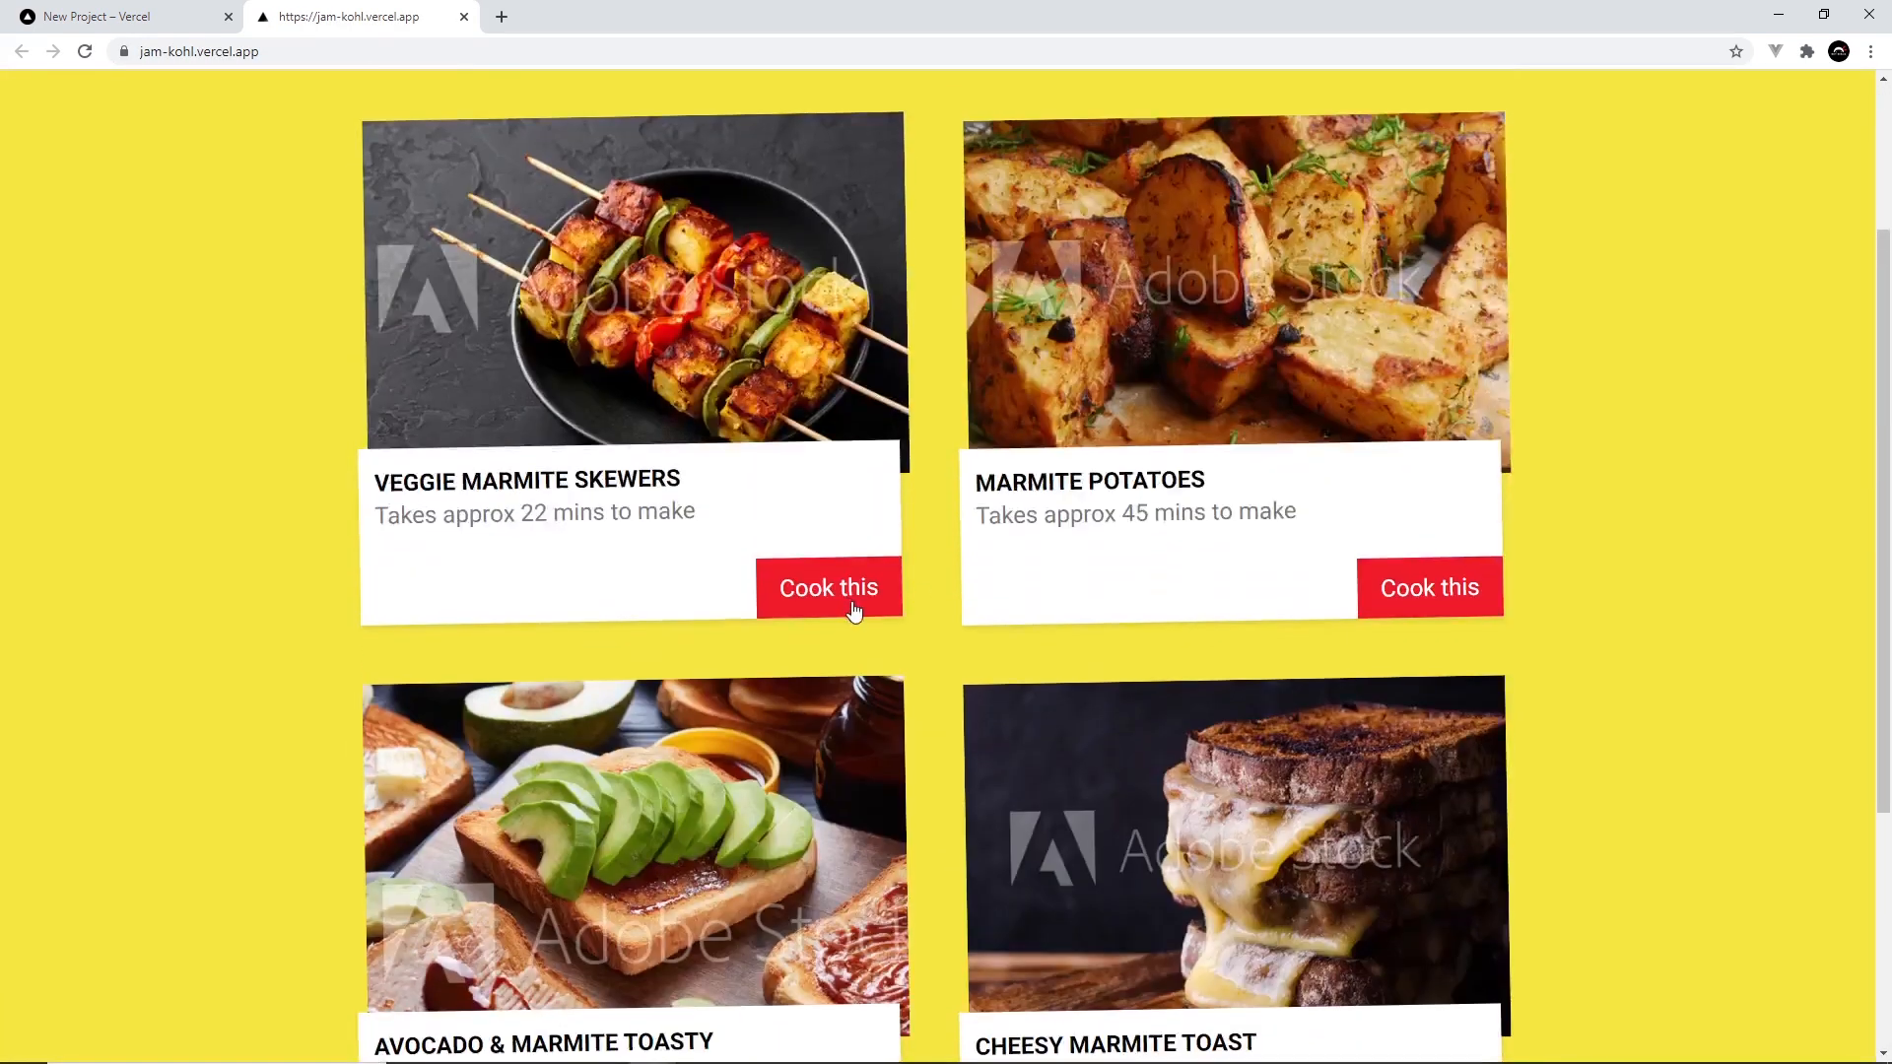
left_click(828, 587)
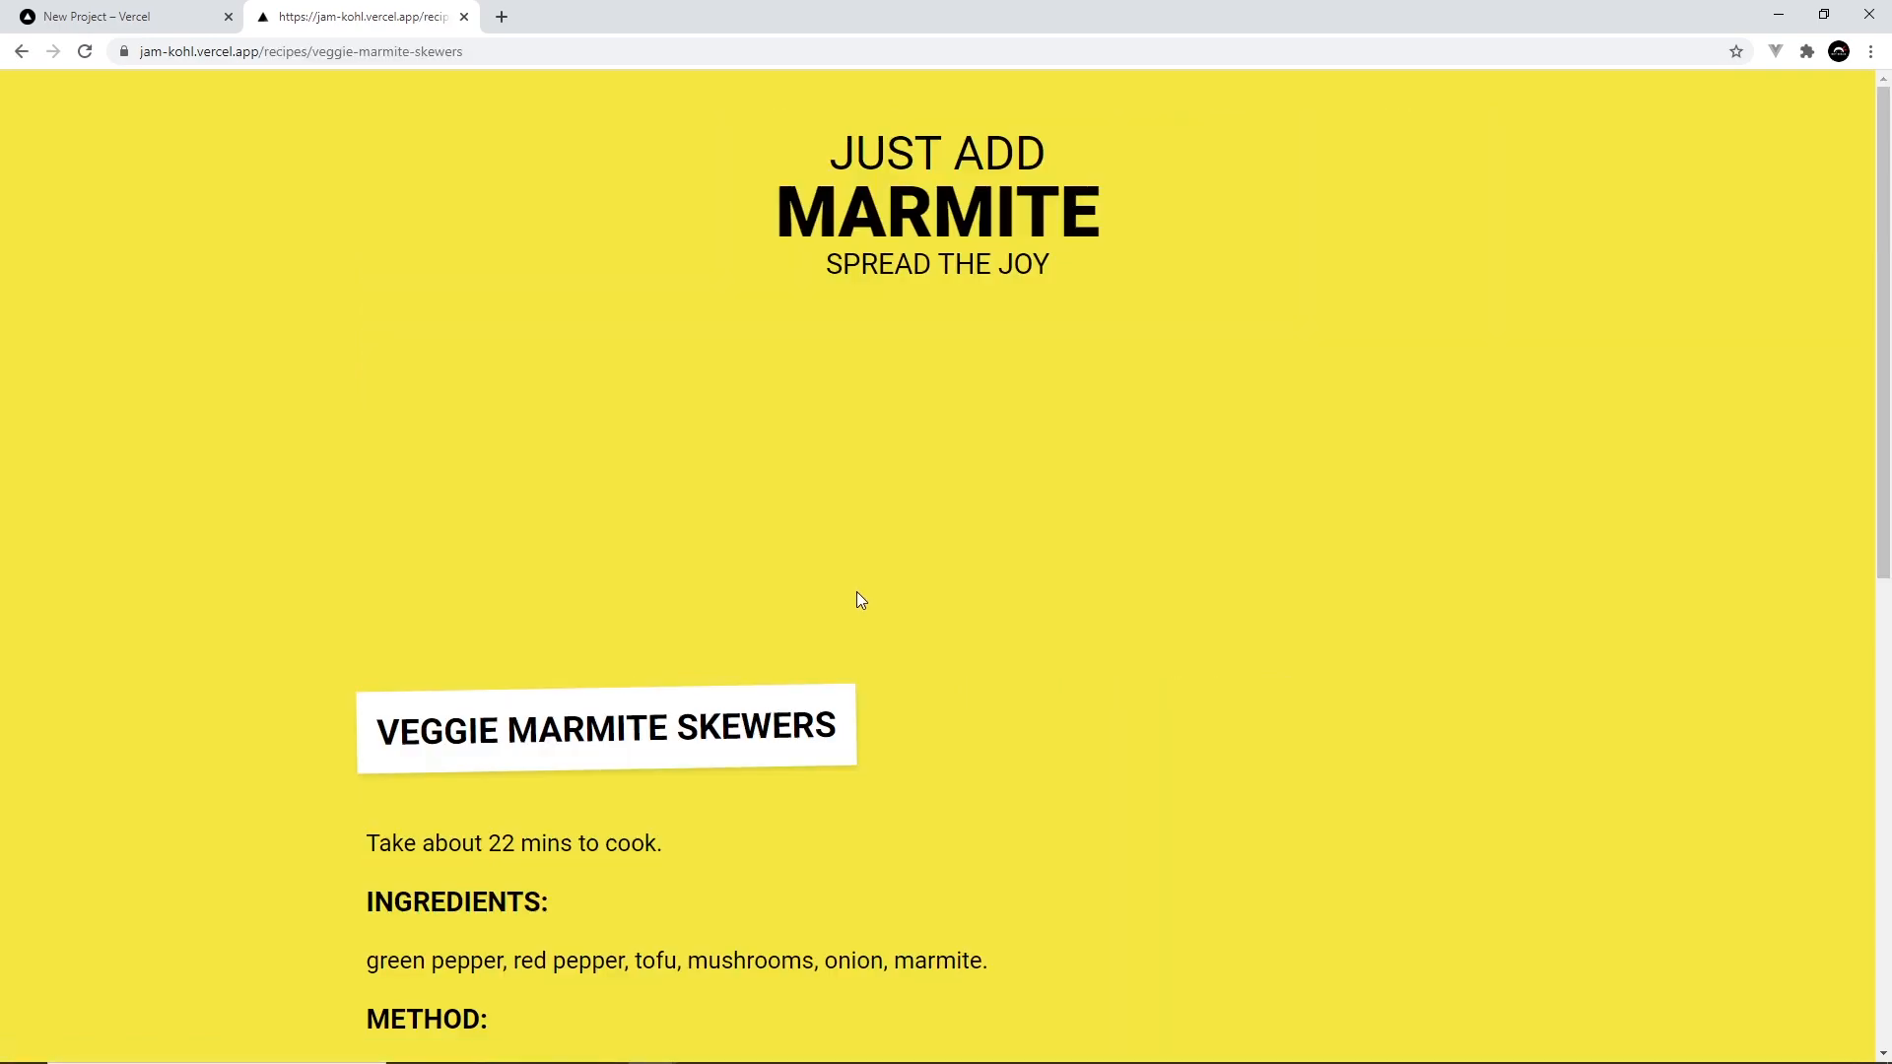
left_click(22, 52)
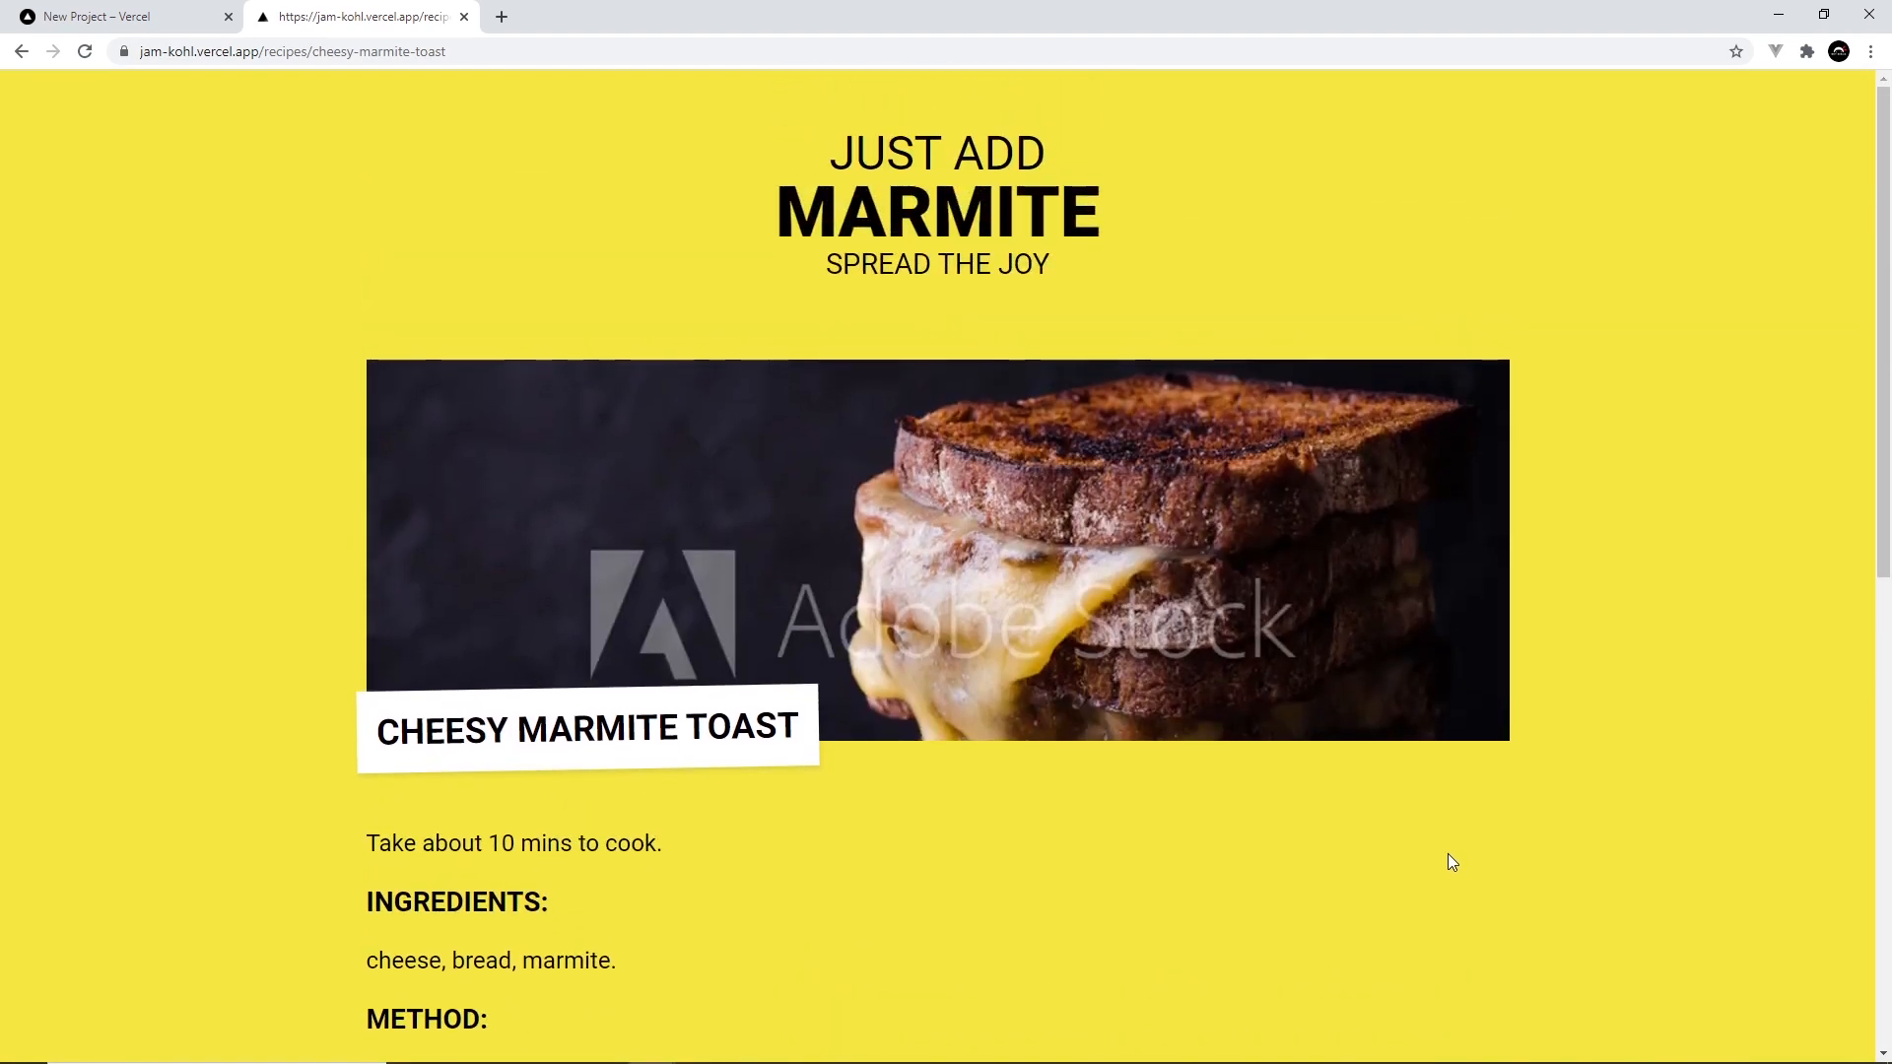
mouse_move(993, 623)
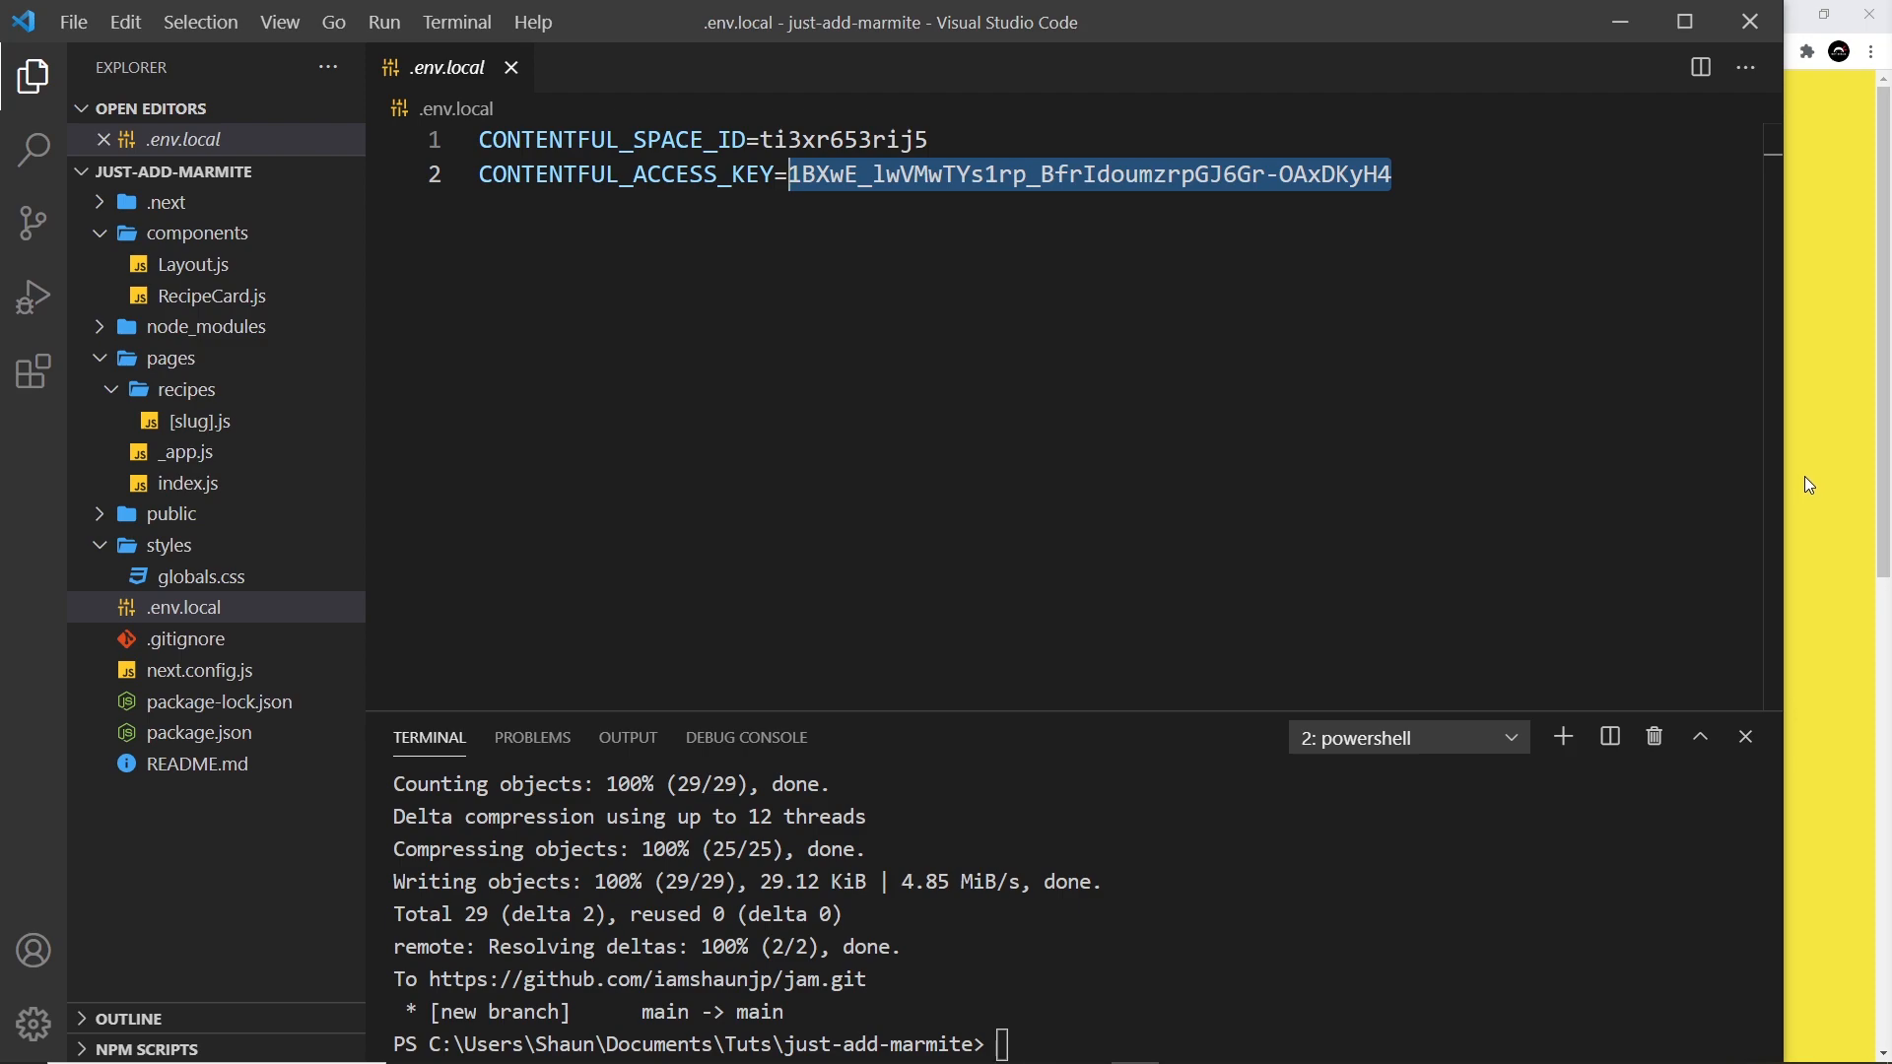
mouse_move(1816, 506)
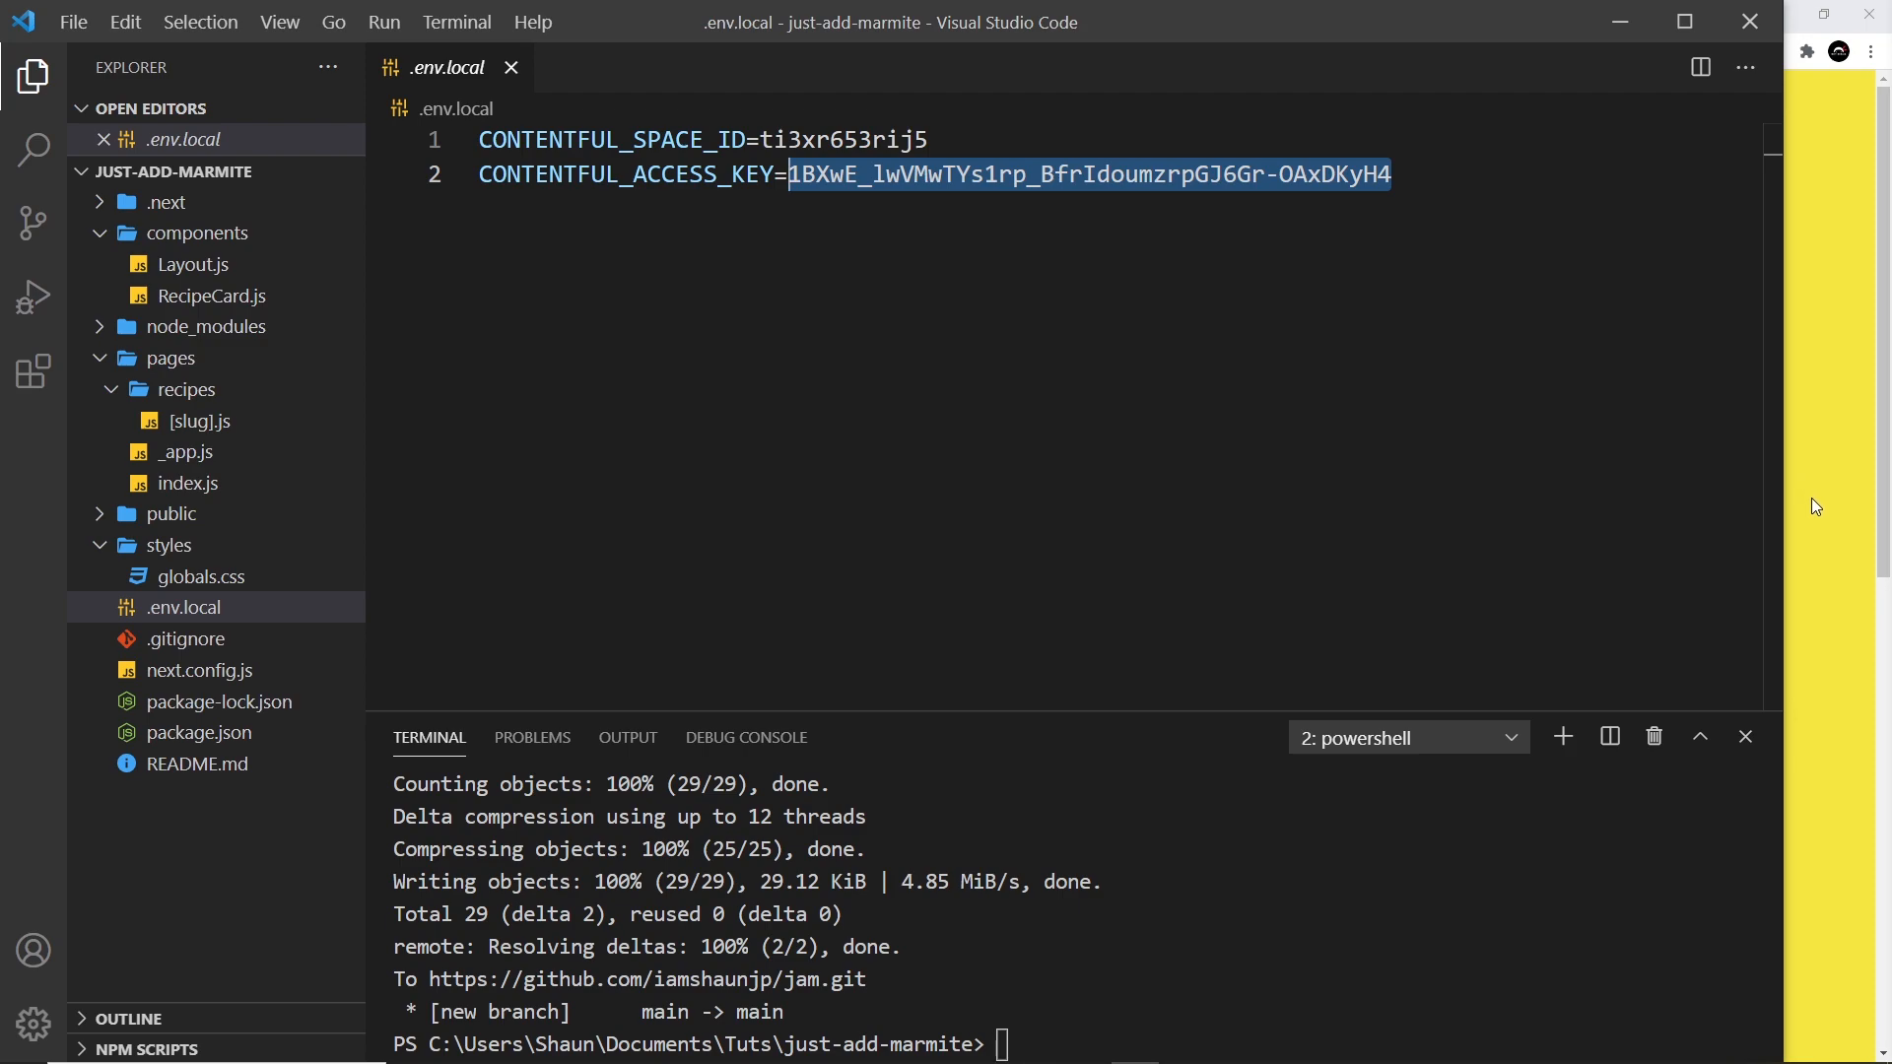
mouse_move(1857, 544)
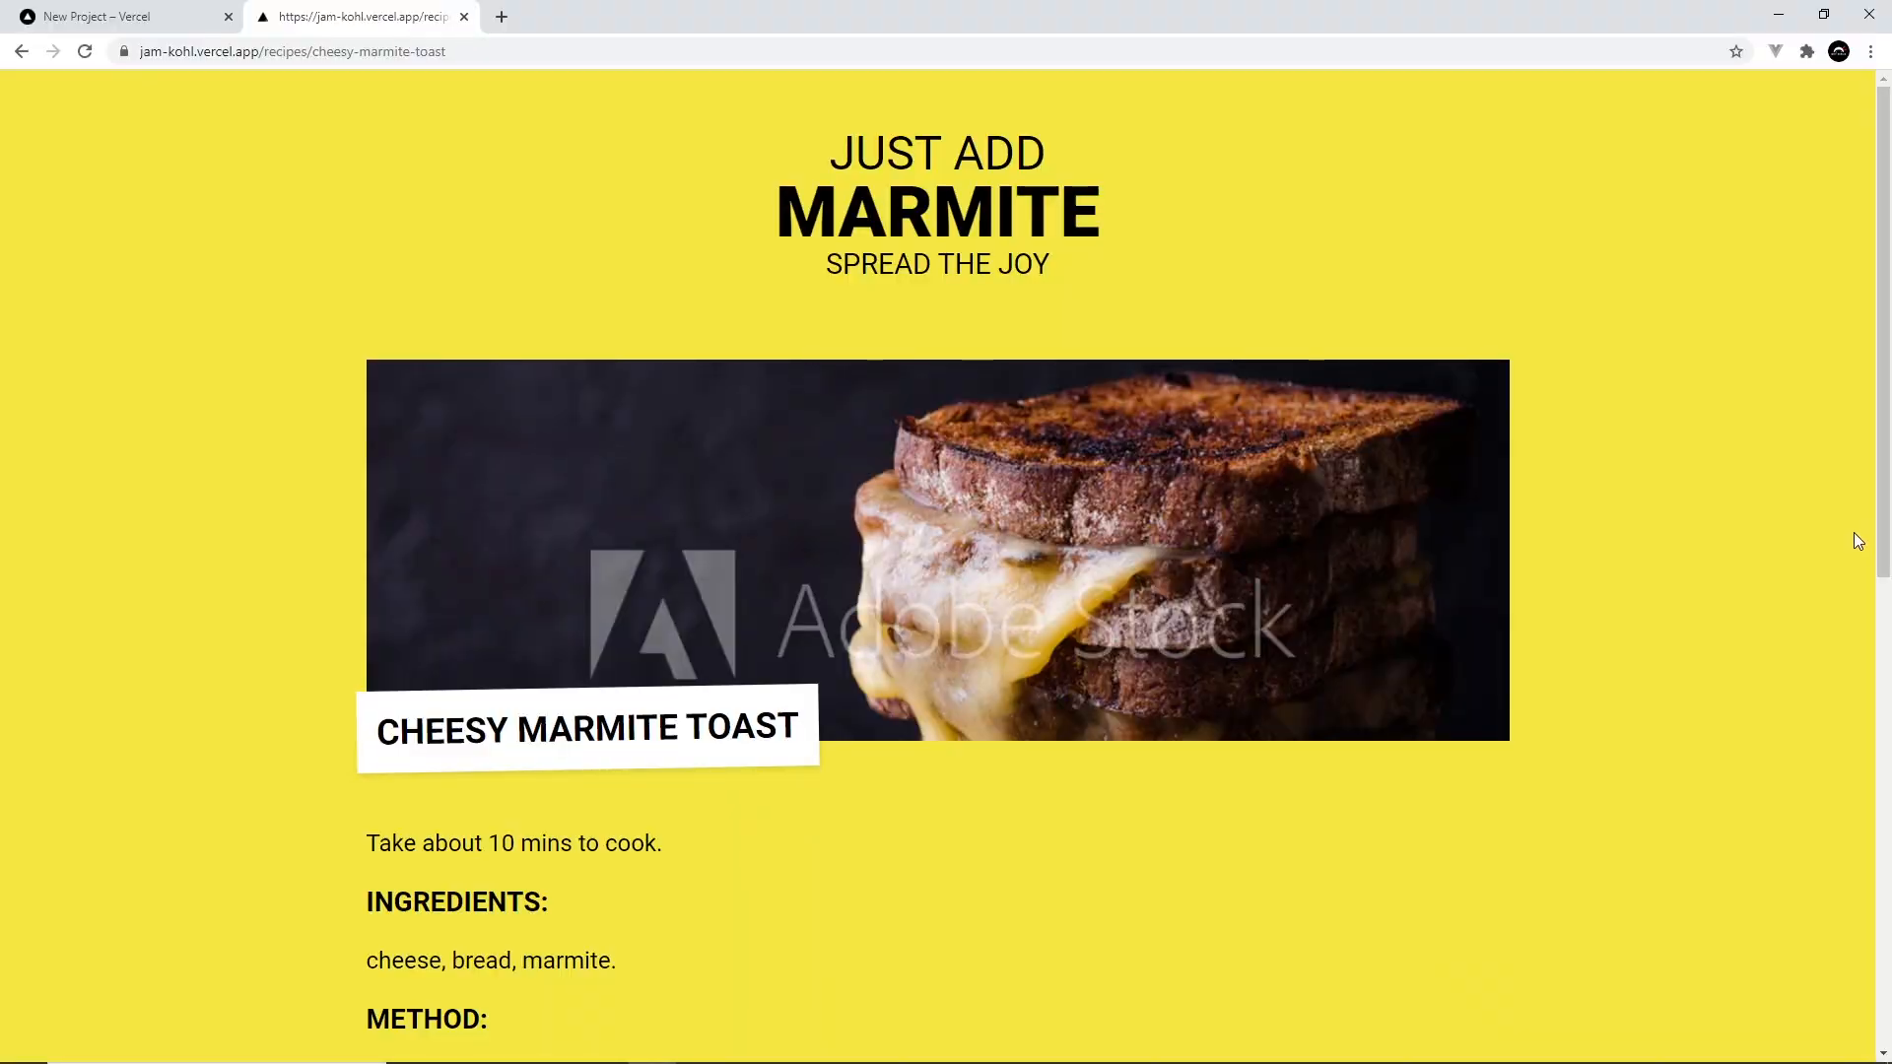
mouse_move(1301, 518)
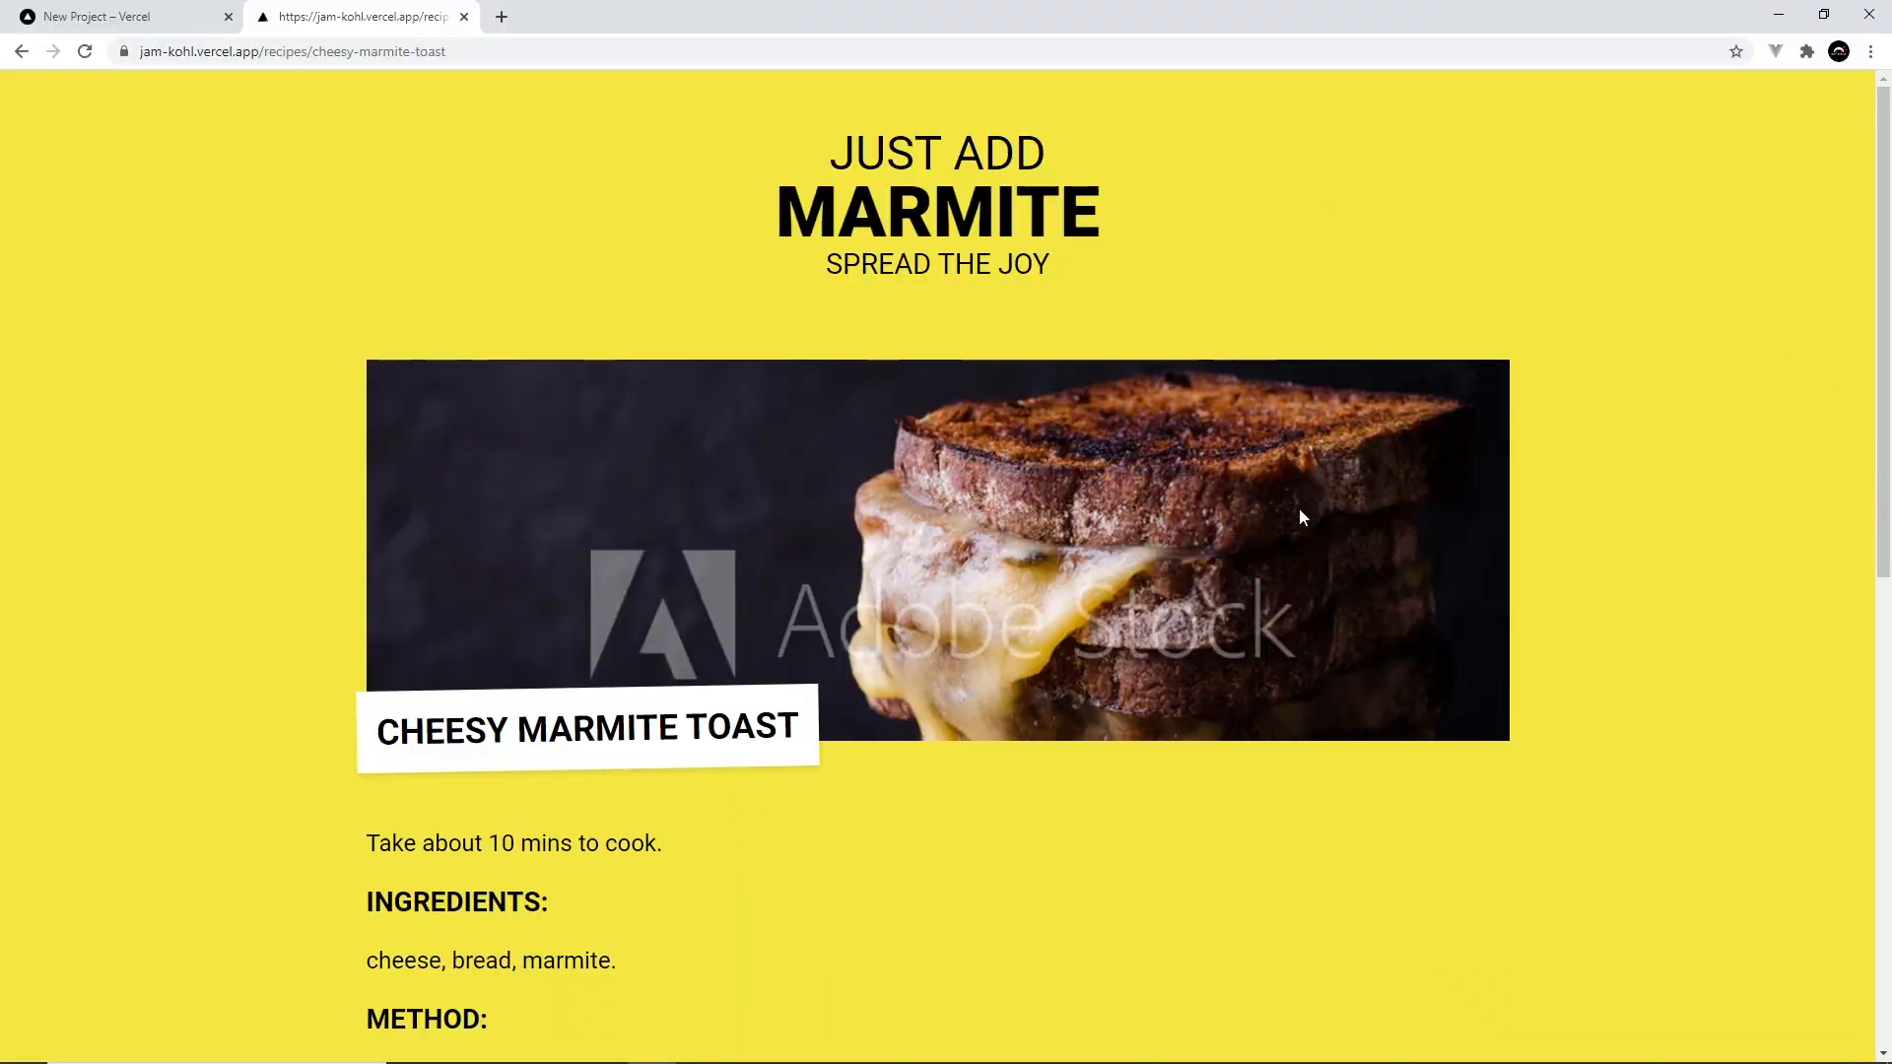